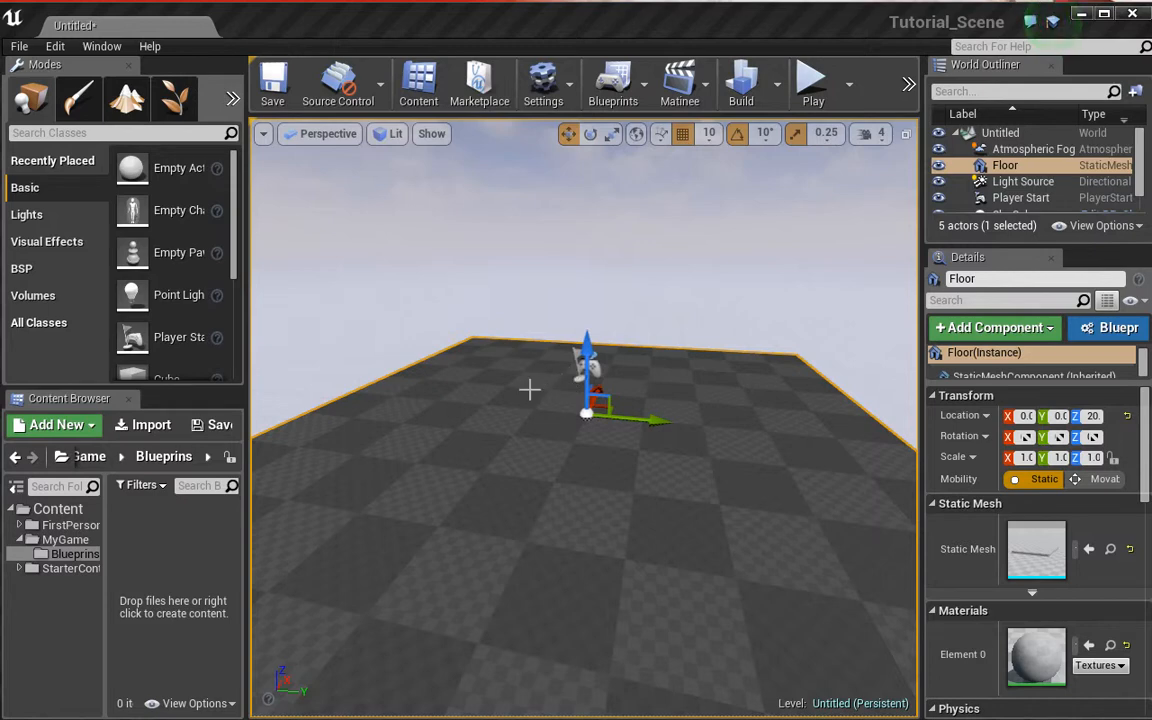
mouse_move(464, 352)
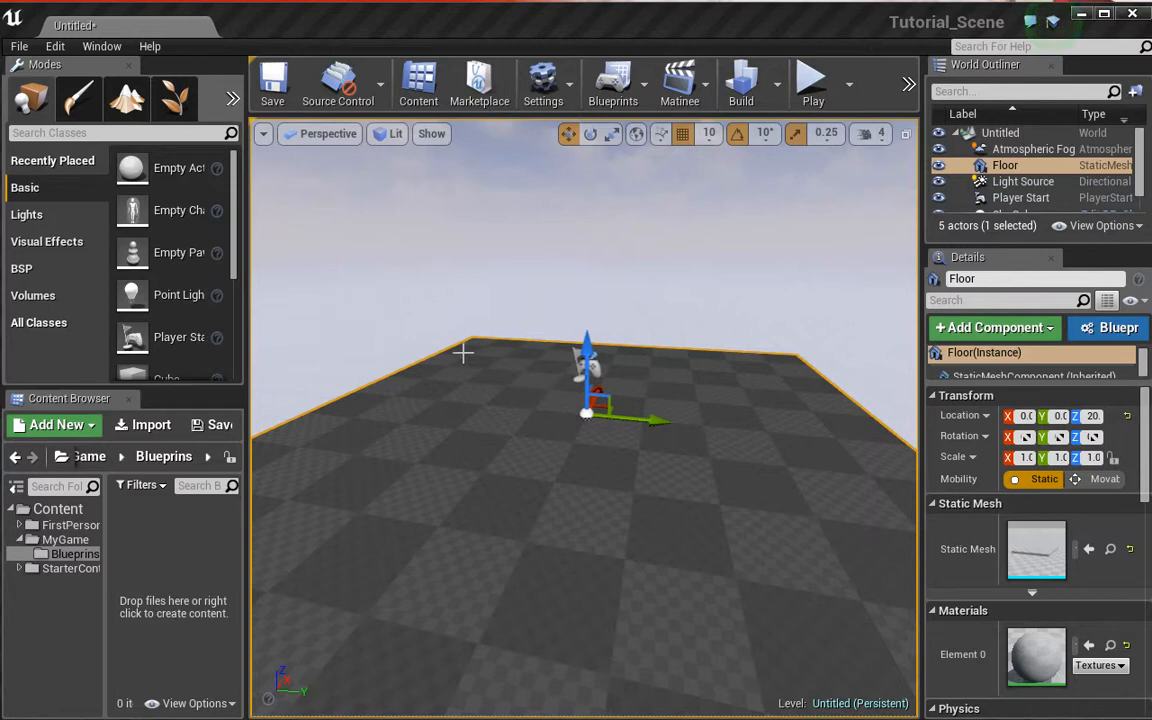
mouse_move(488, 396)
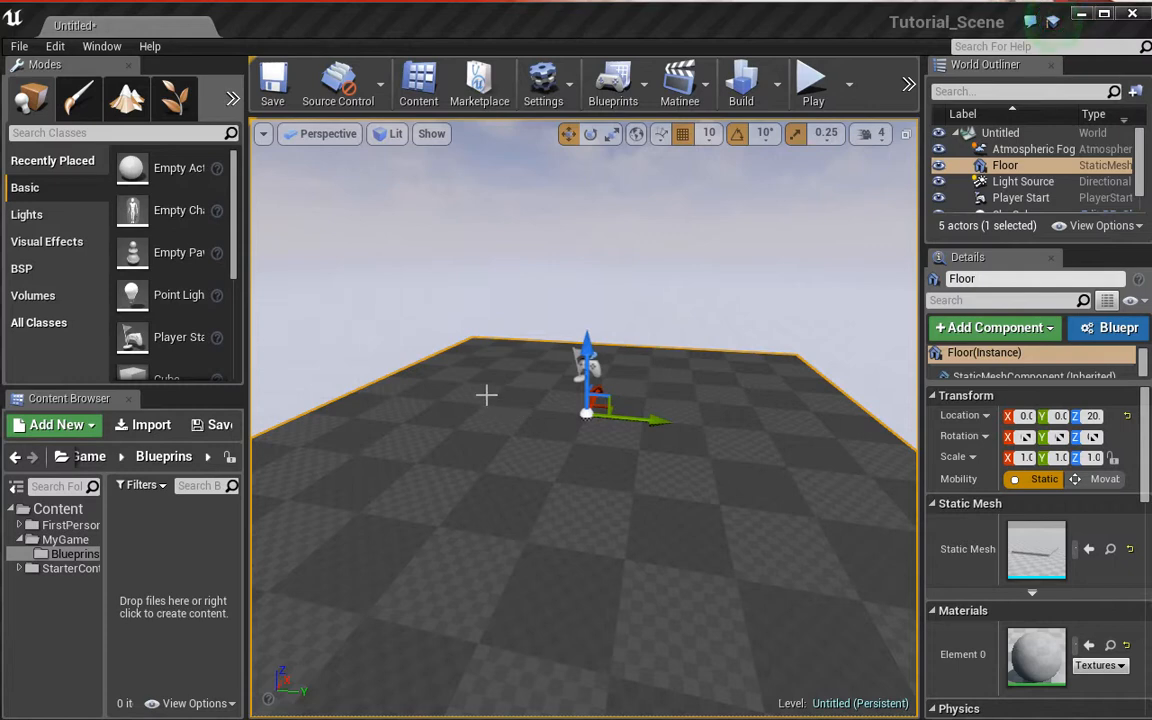
mouse_move(438, 344)
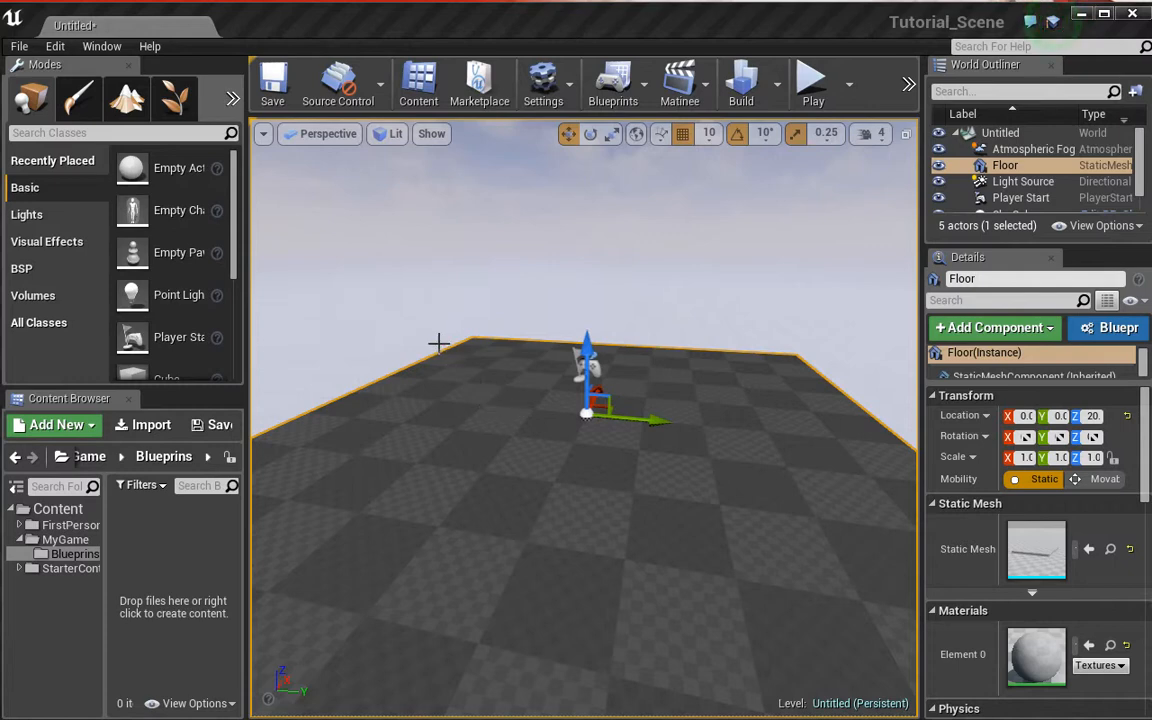
mouse_move(400, 294)
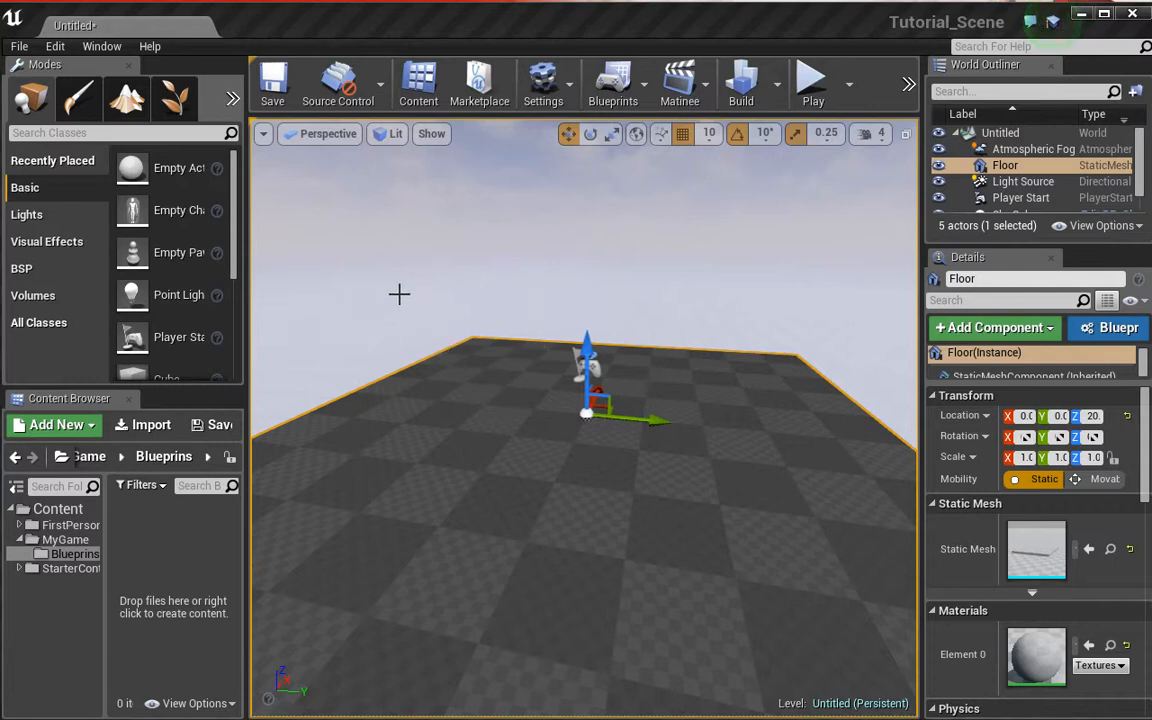
mouse_move(422, 370)
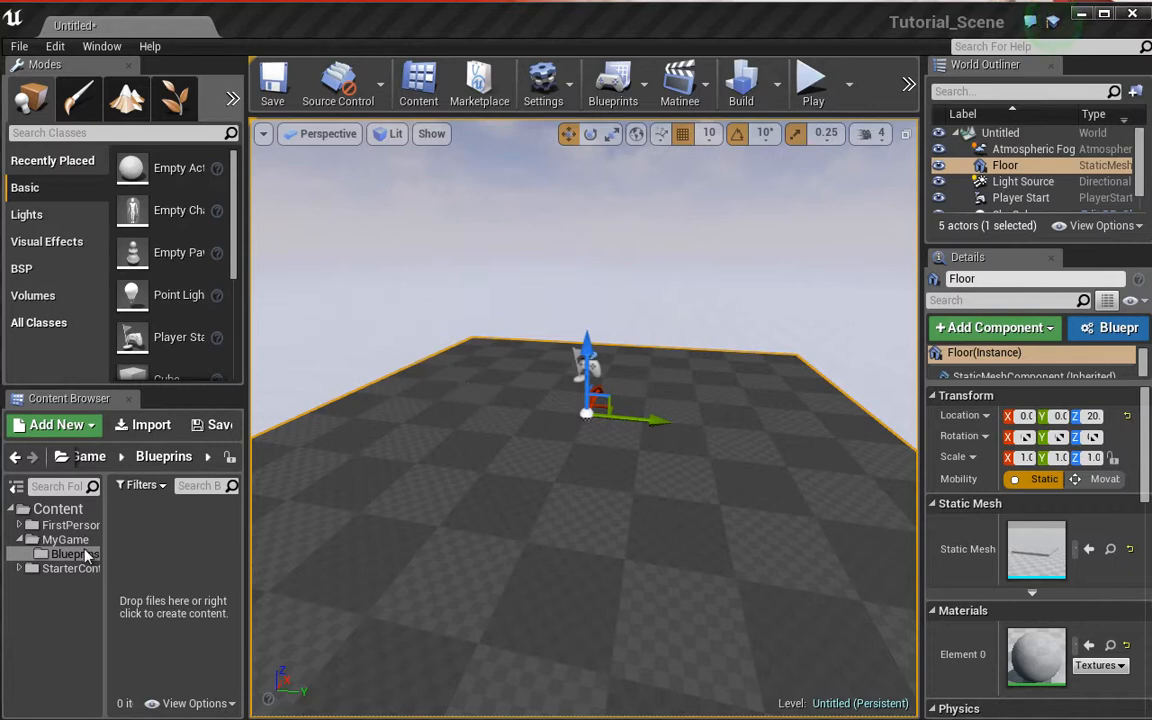
Start a new Blueprint Class asset inside the Blueprints content folder.
left_click(66, 540)
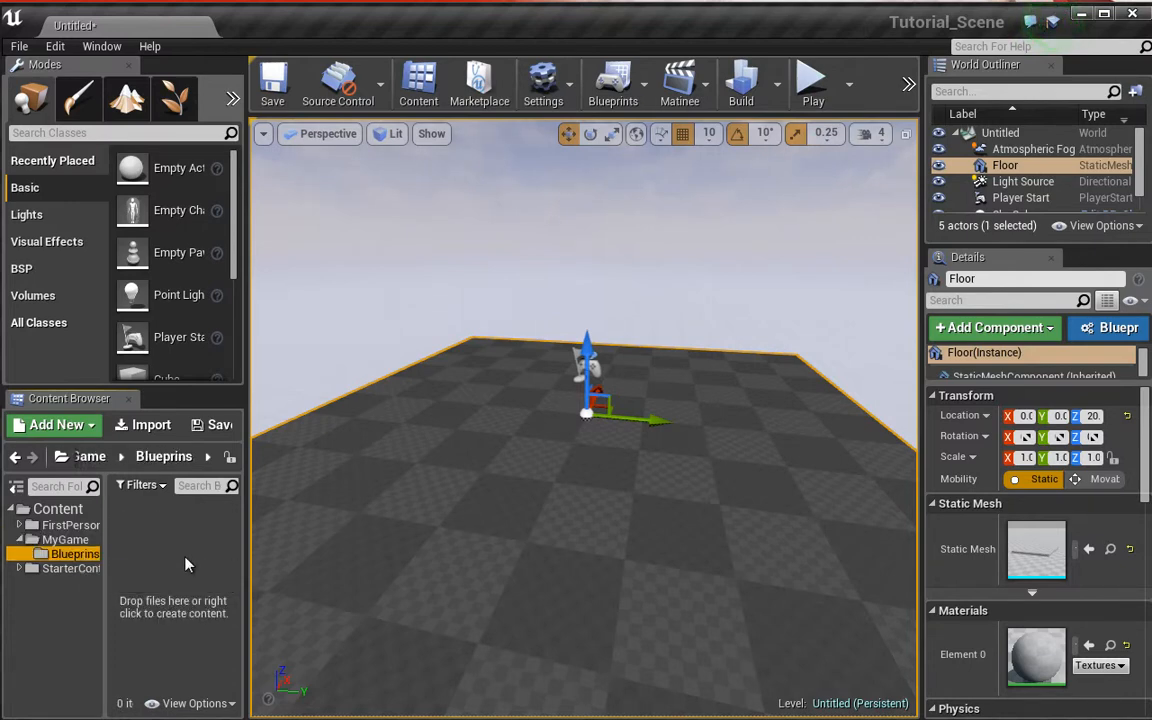
left_click(54, 424)
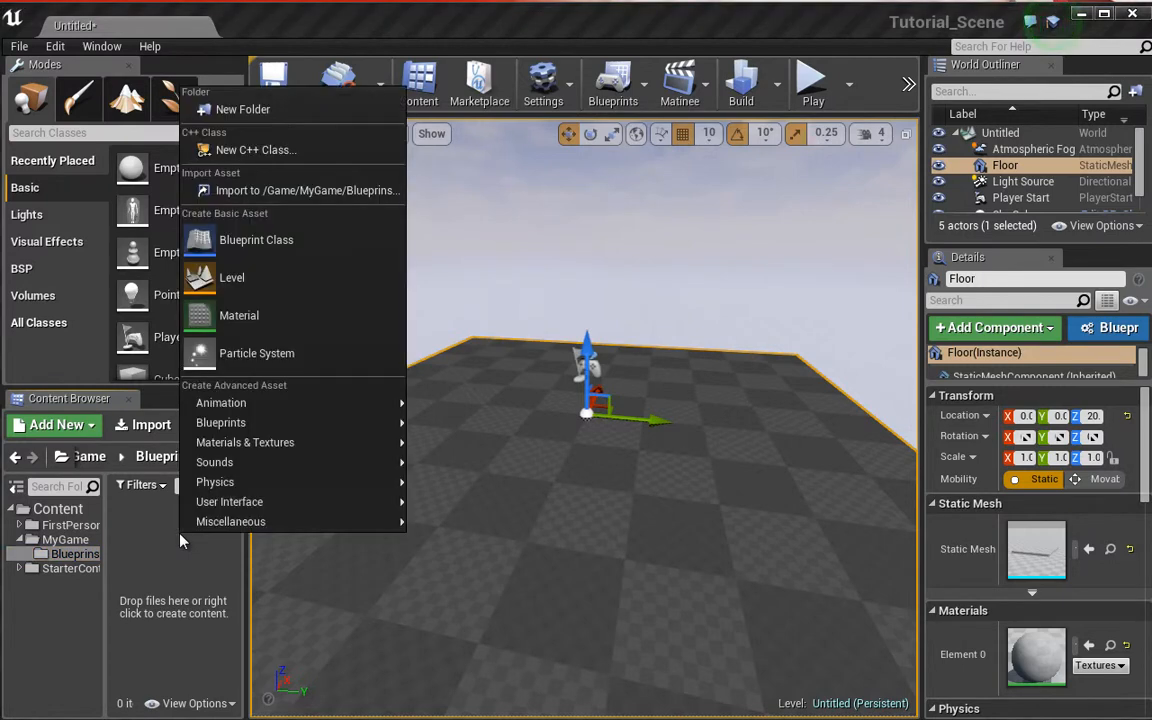
mouse_move(256, 240)
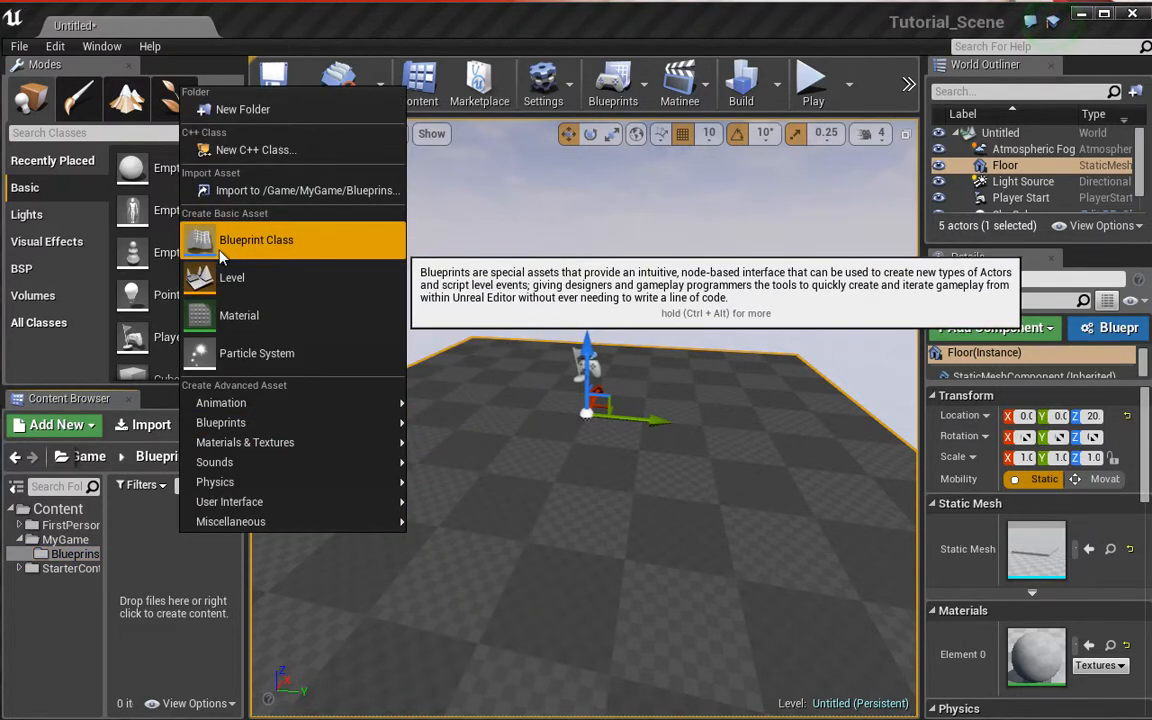
left_click(256, 240)
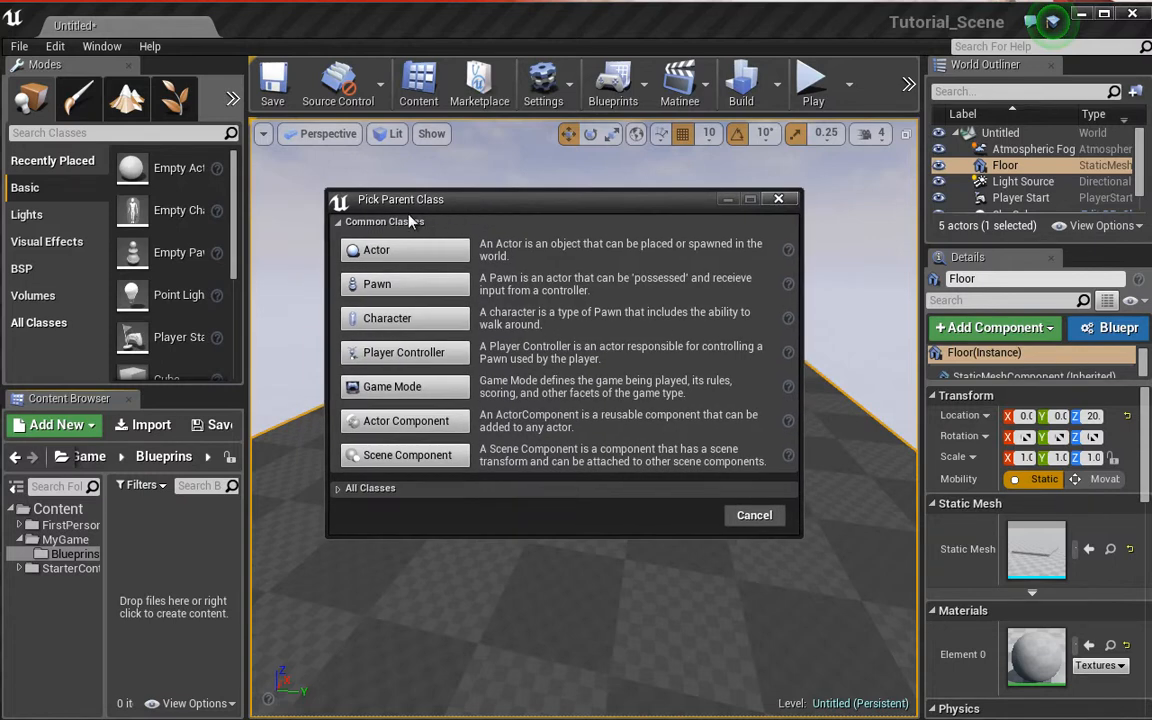
mouse_move(376, 248)
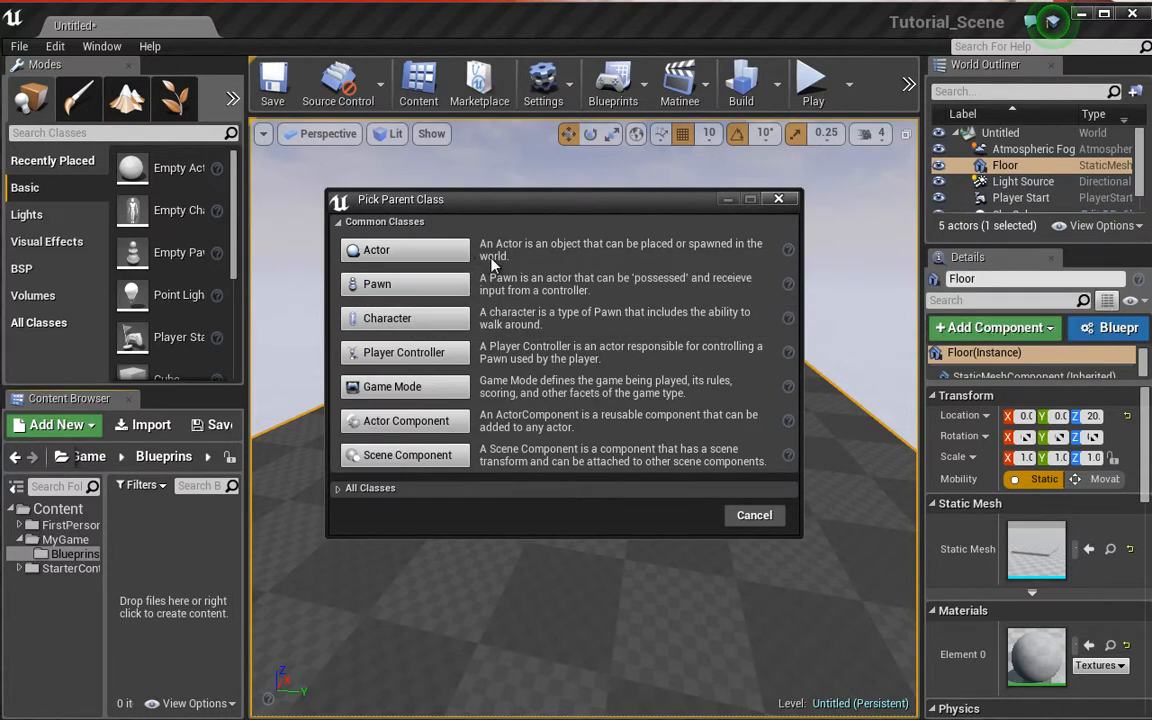
mouse_move(596, 258)
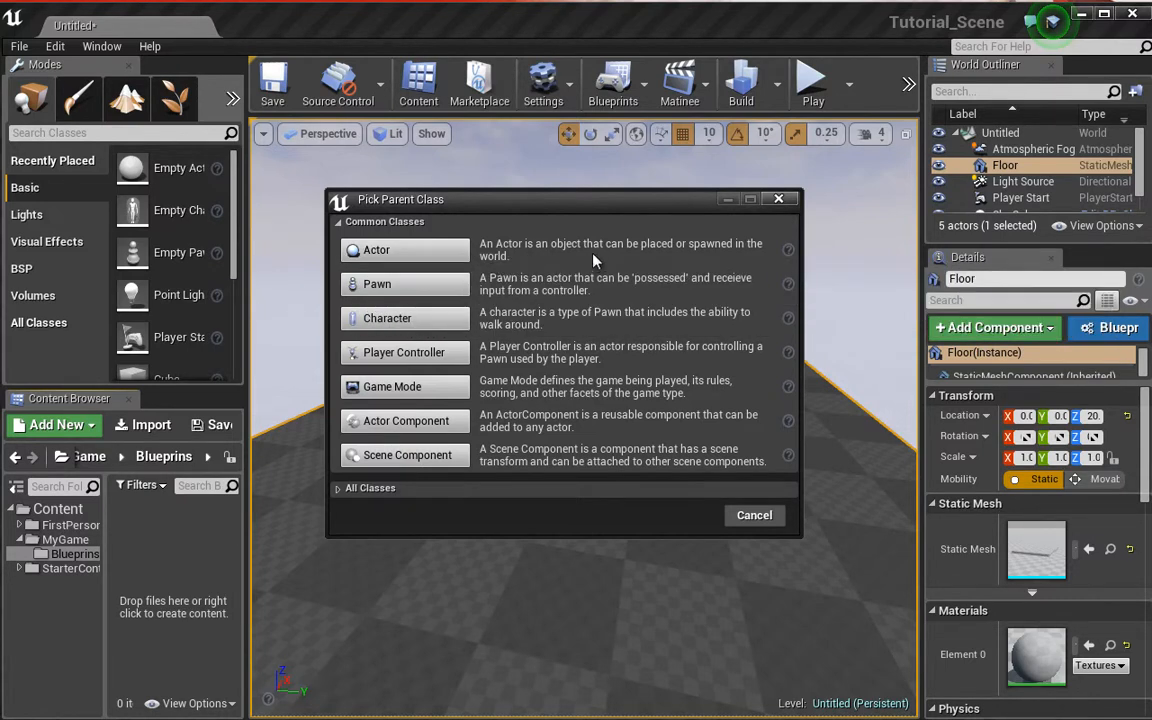
mouse_move(504, 258)
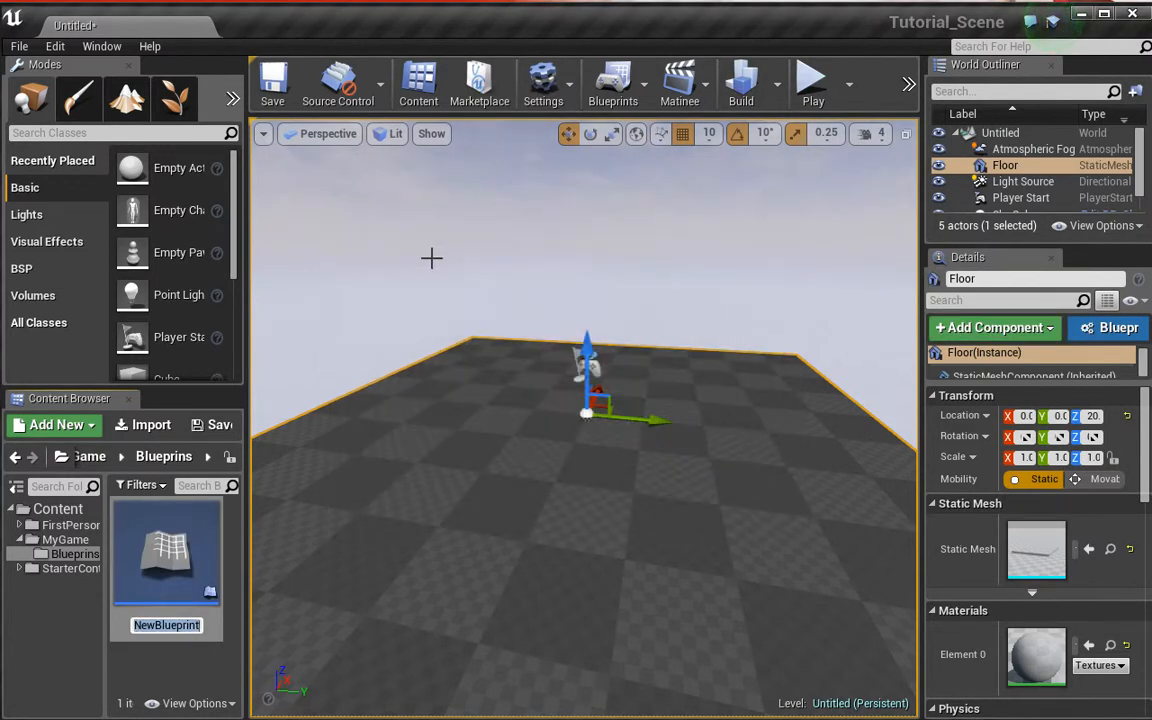
Name the new blueprint asset BP_Pickup.
type("BP_Pickup")
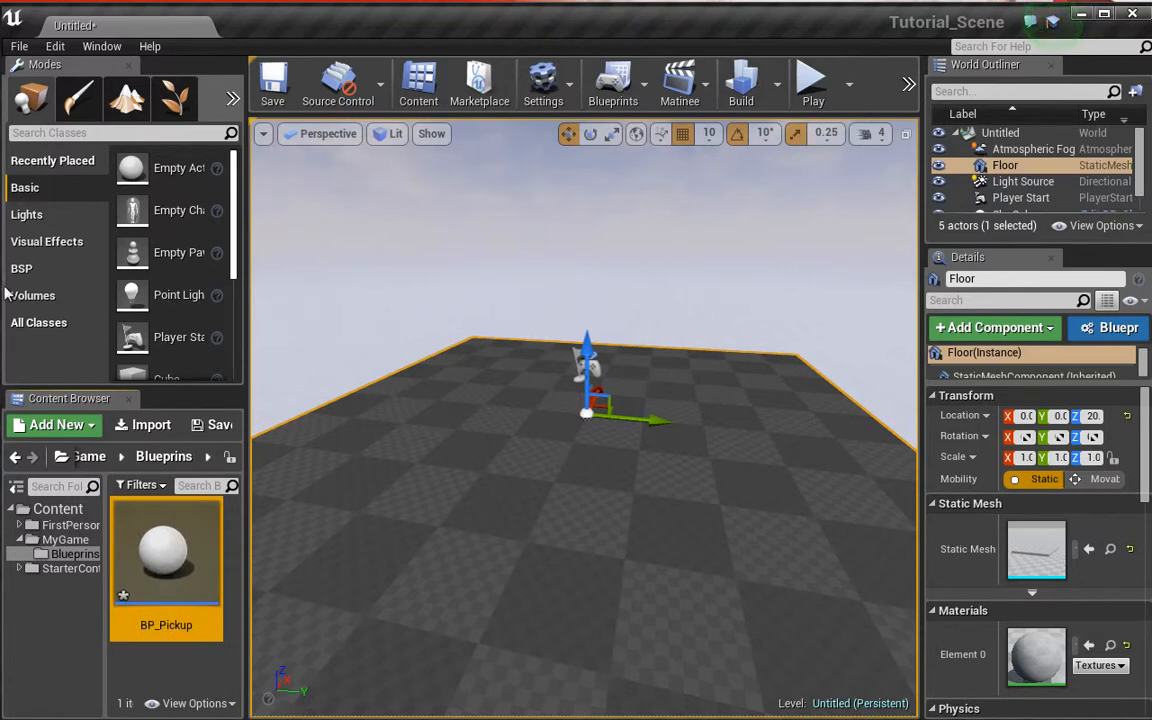
mouse_move(166, 552)
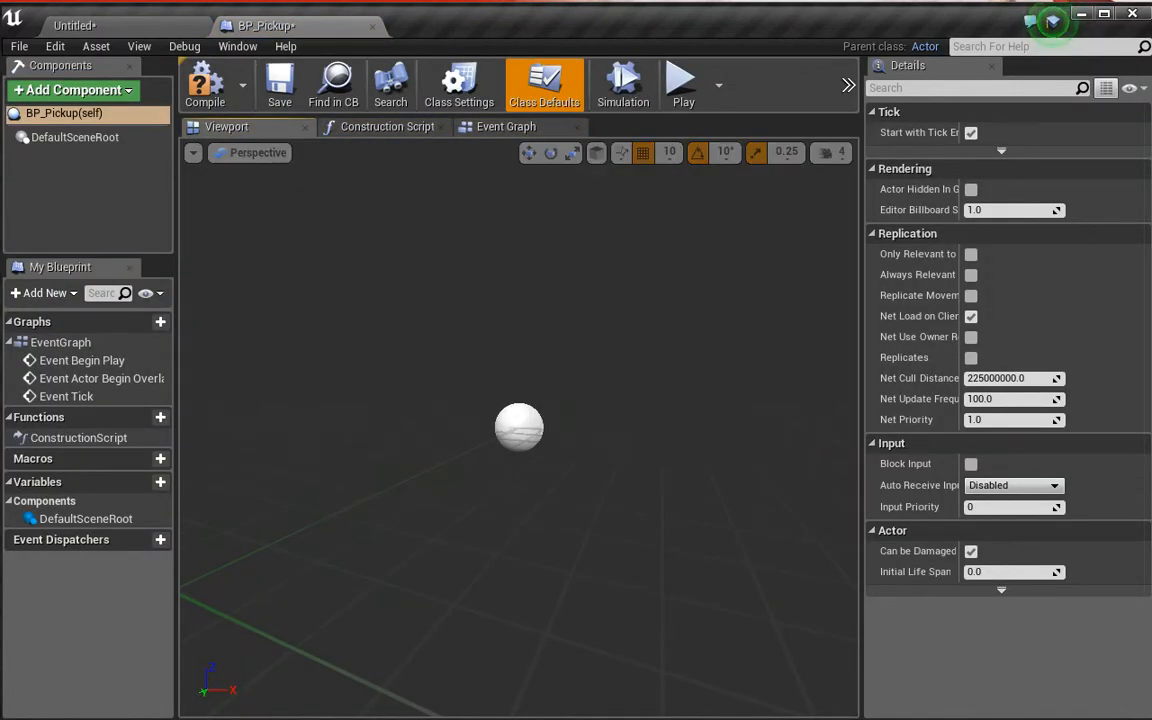
mouse_move(236, 374)
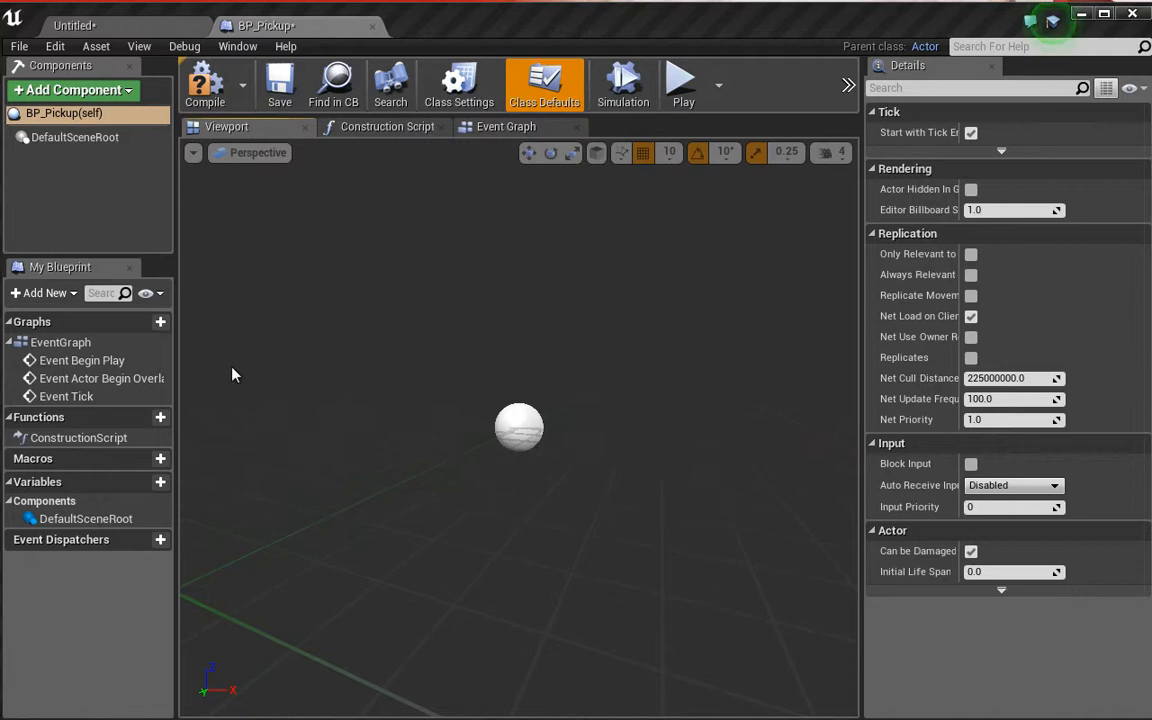
mouse_move(96, 196)
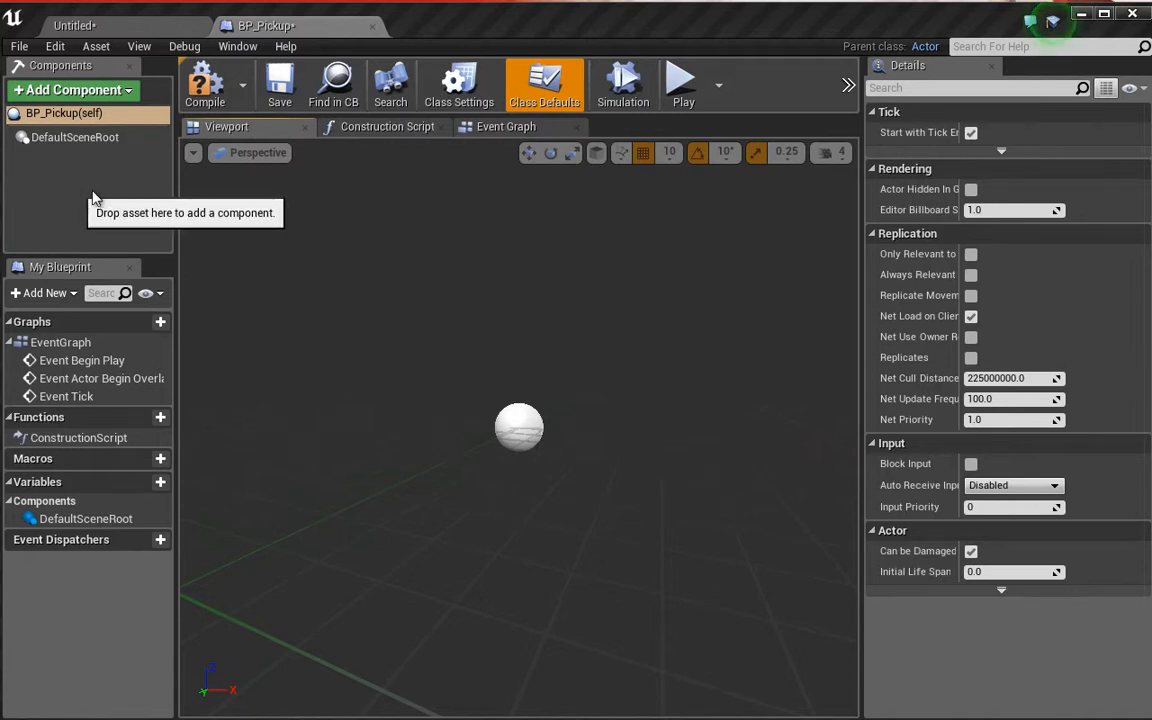
Add a Scene component to BP_Pickup and name it Root as the new scene root.
left_click(72, 90)
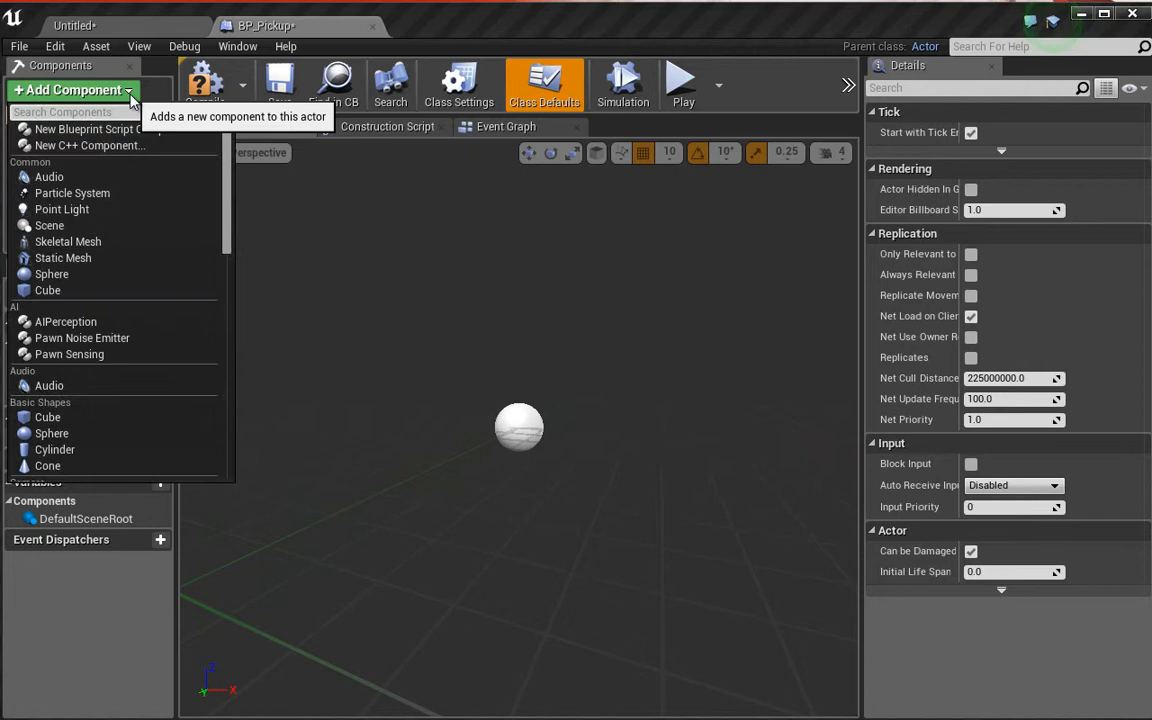
type("Sc")
type("Root")
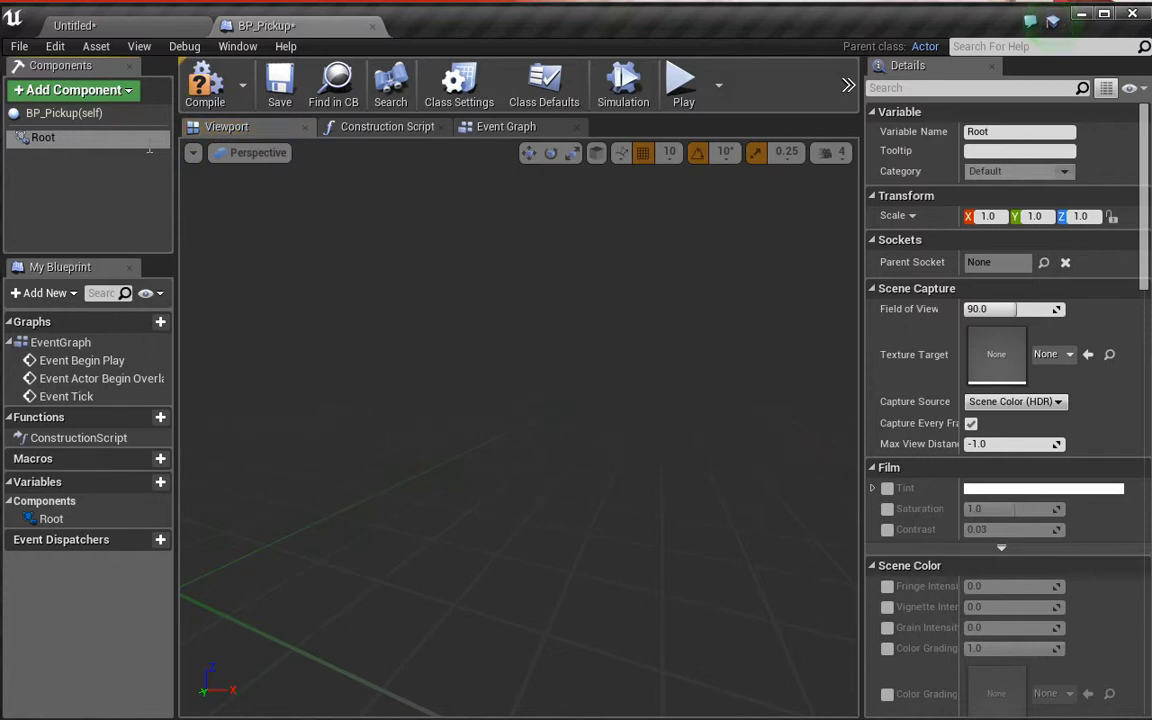
left_click(44, 136)
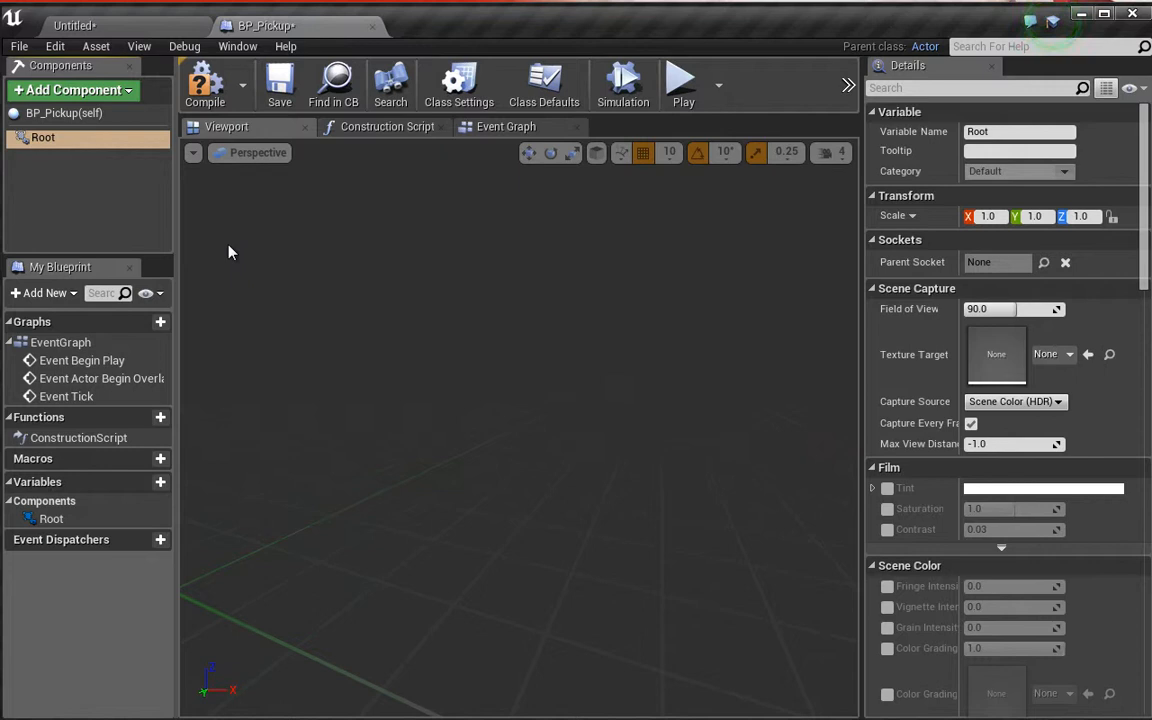
mouse_move(190, 208)
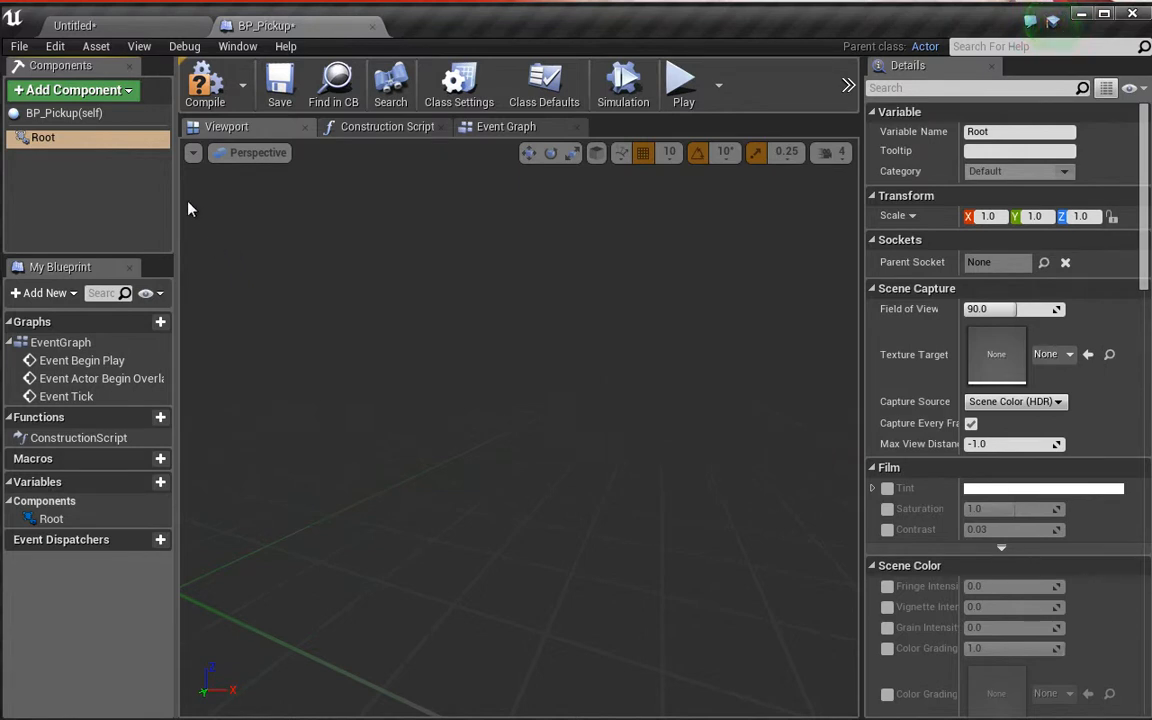
mouse_move(172, 196)
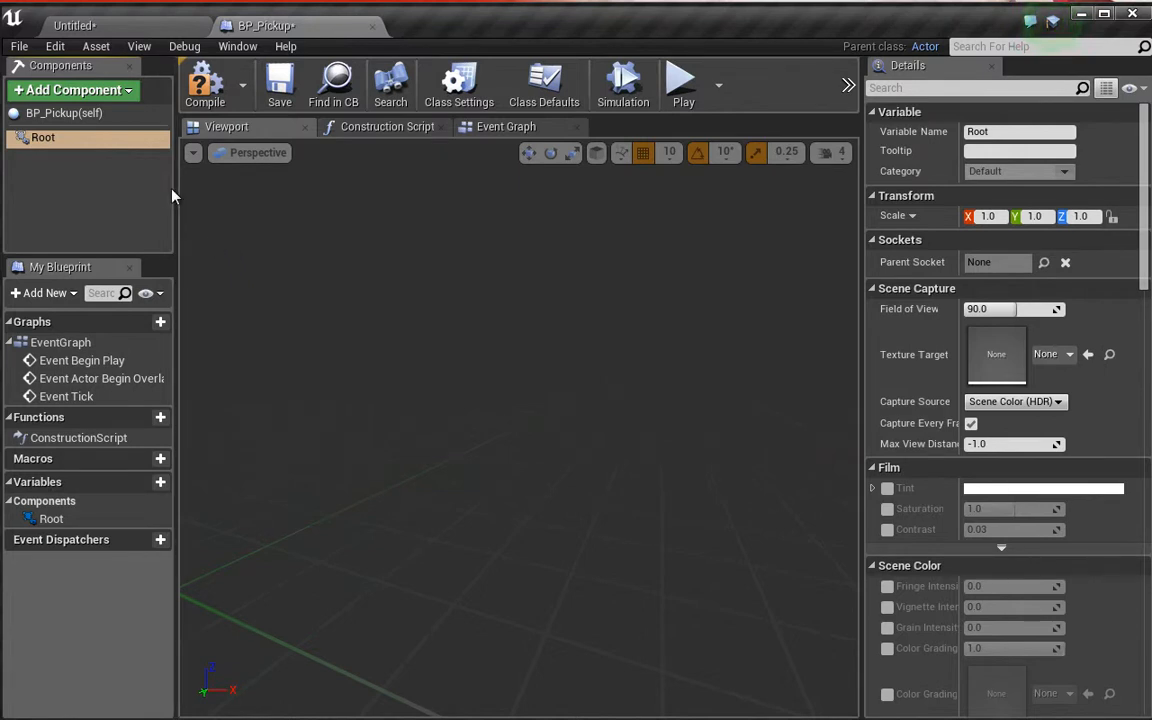
mouse_move(72, 90)
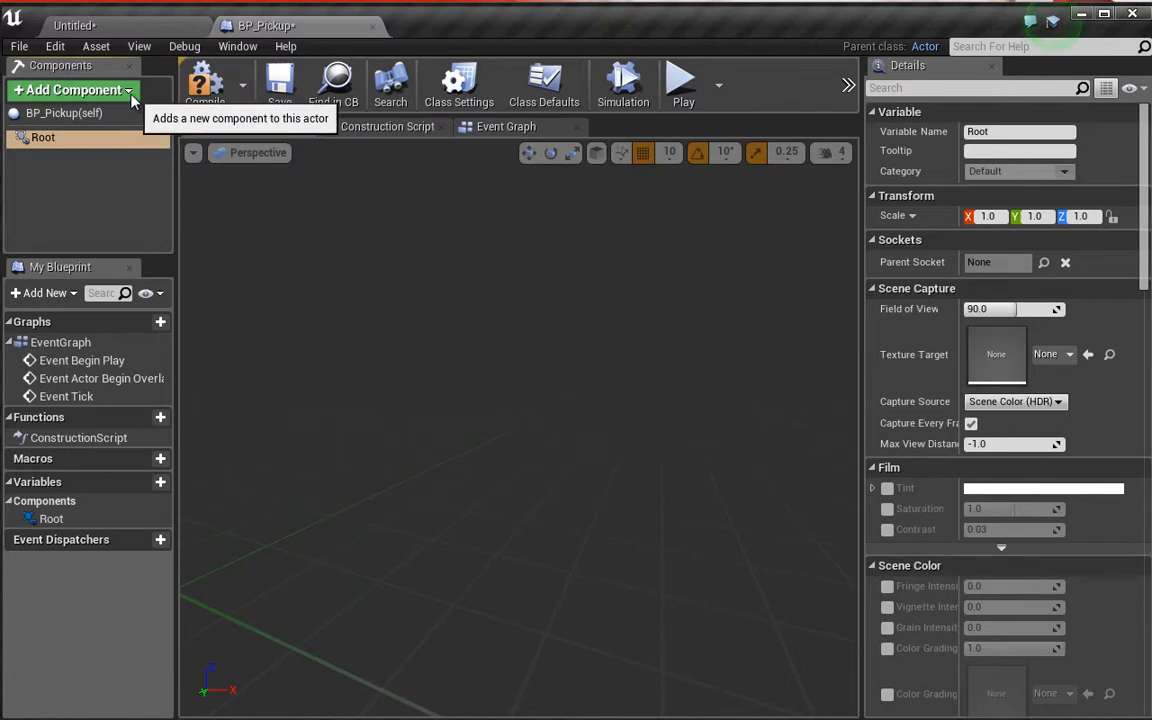
left_click(70, 90)
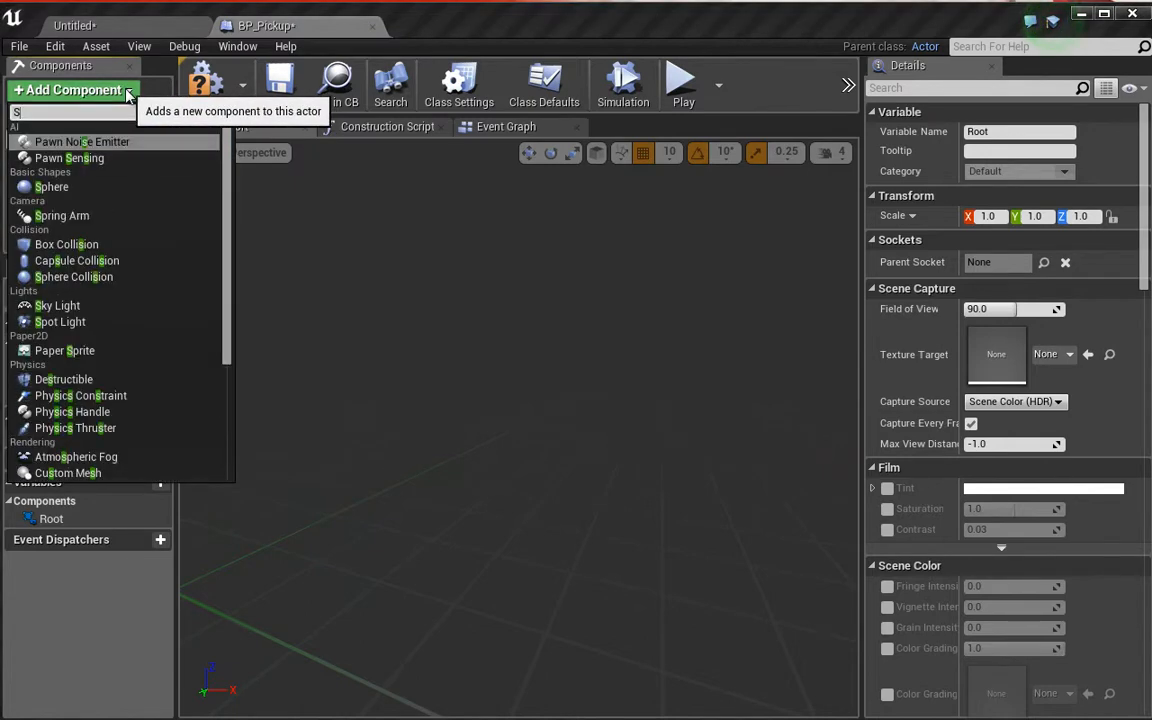
type("tat")
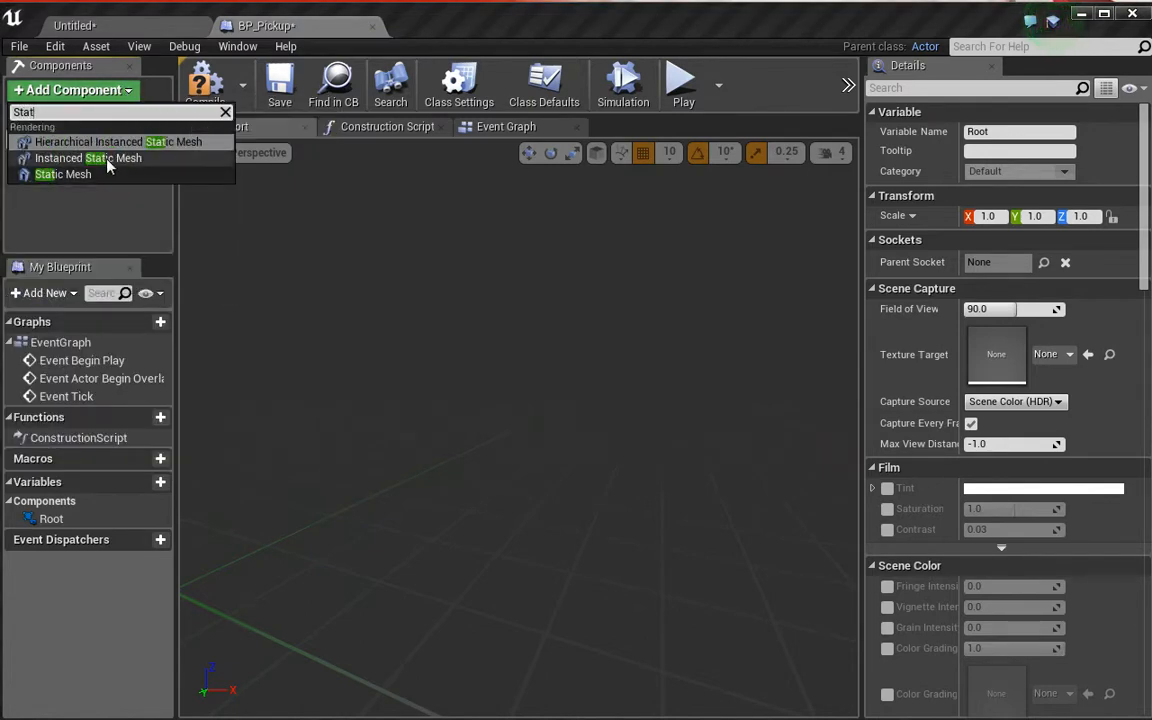
left_click(62, 174)
type("P")
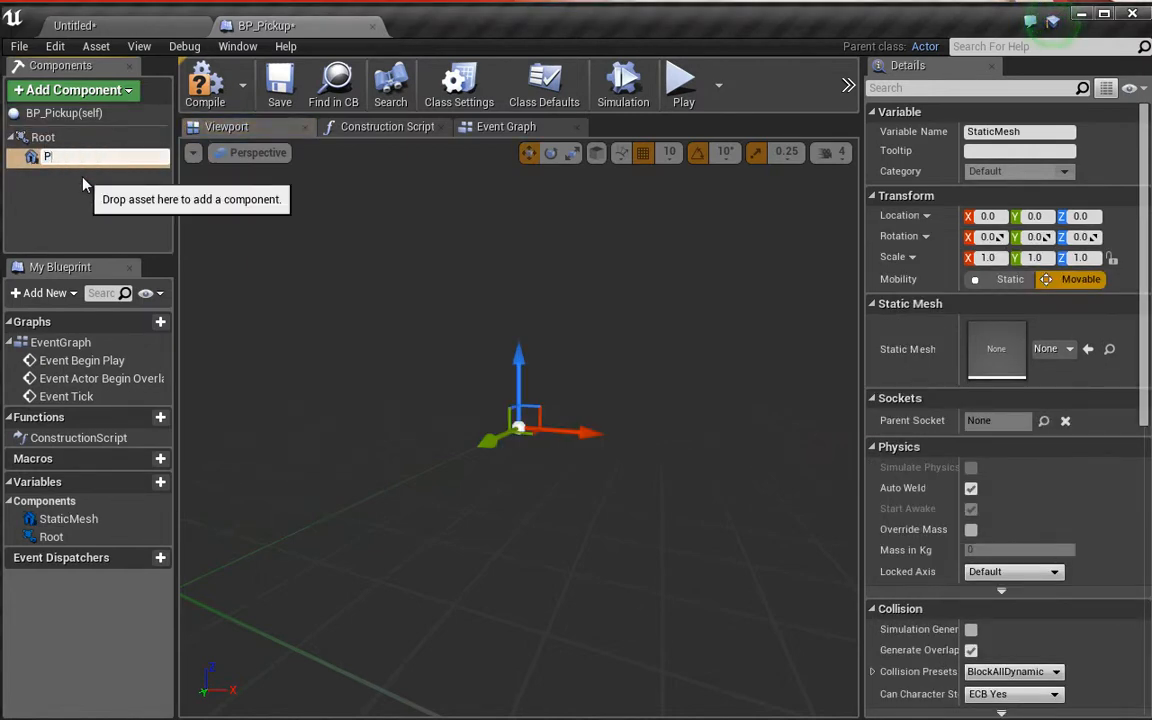
type("icku")
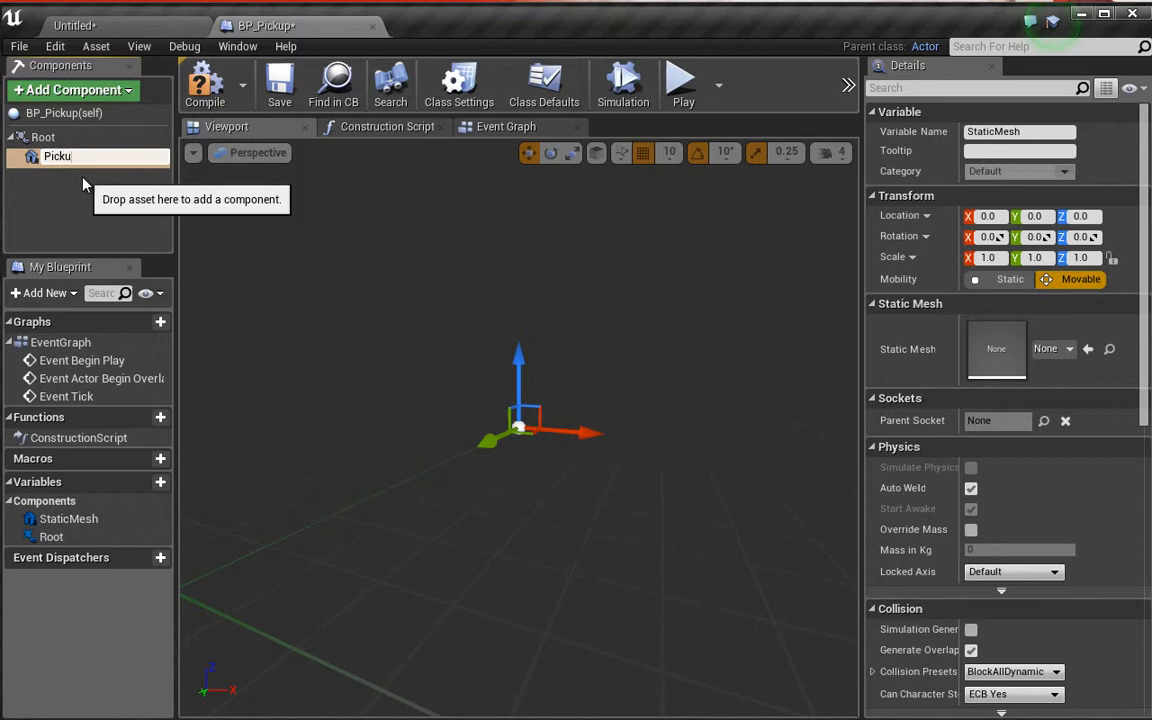
type("Pickup")
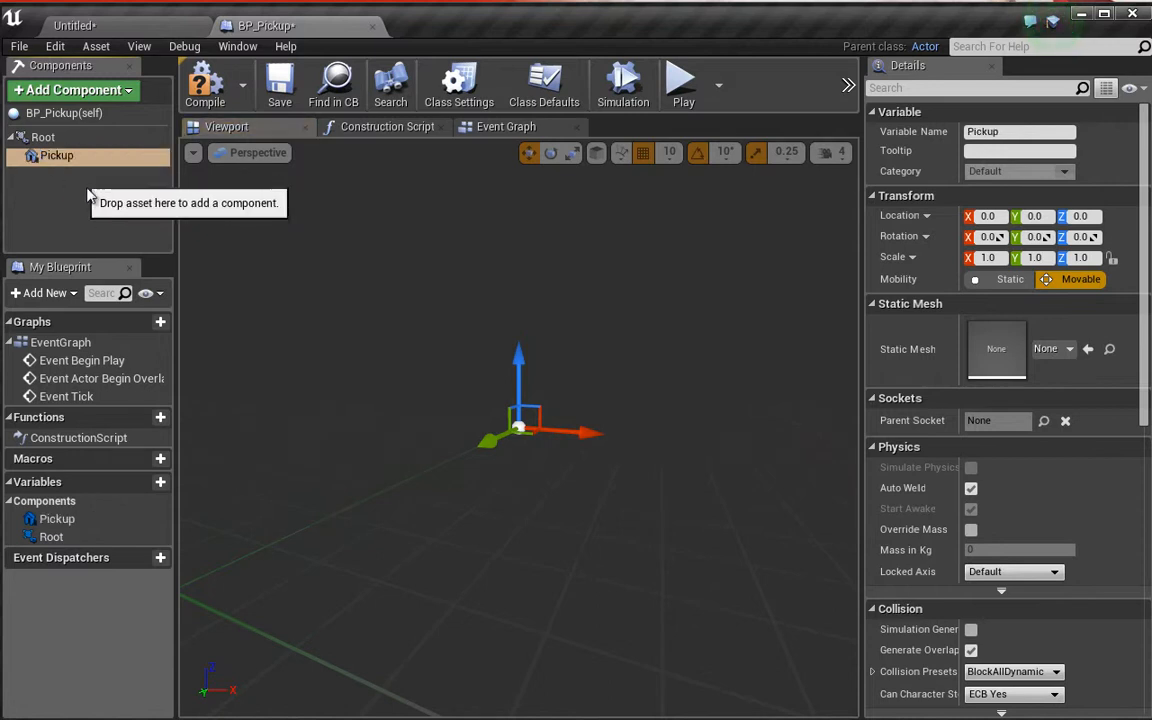
mouse_move(44, 136)
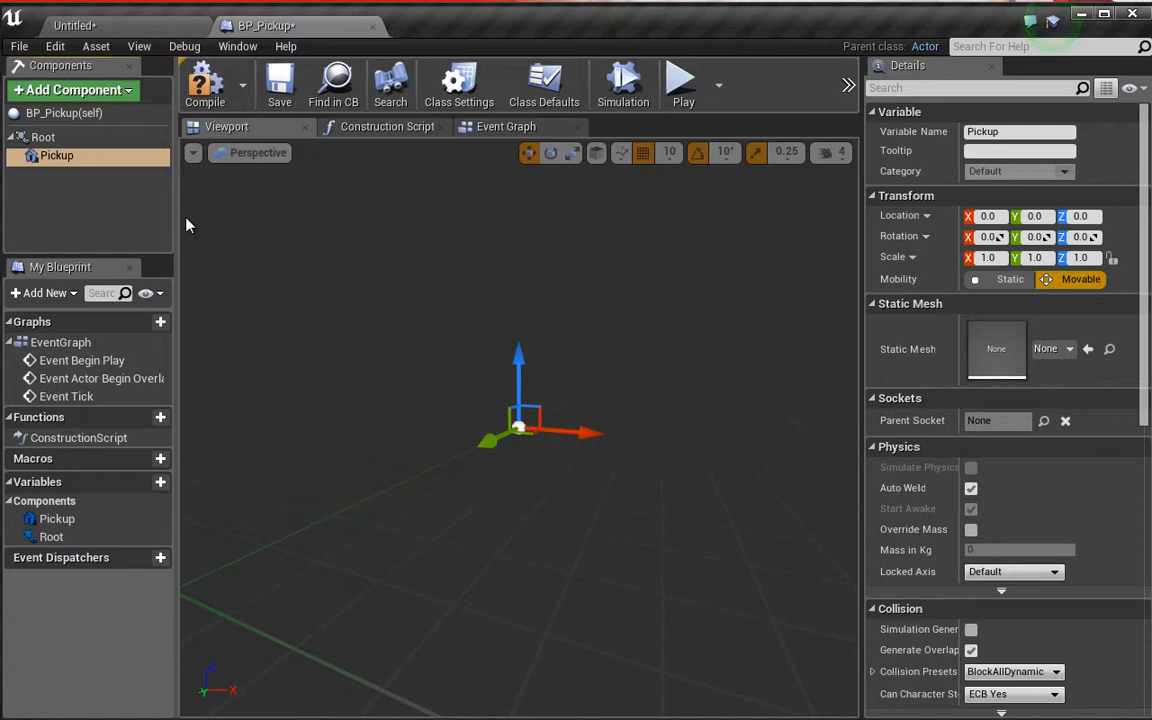
mouse_move(316, 328)
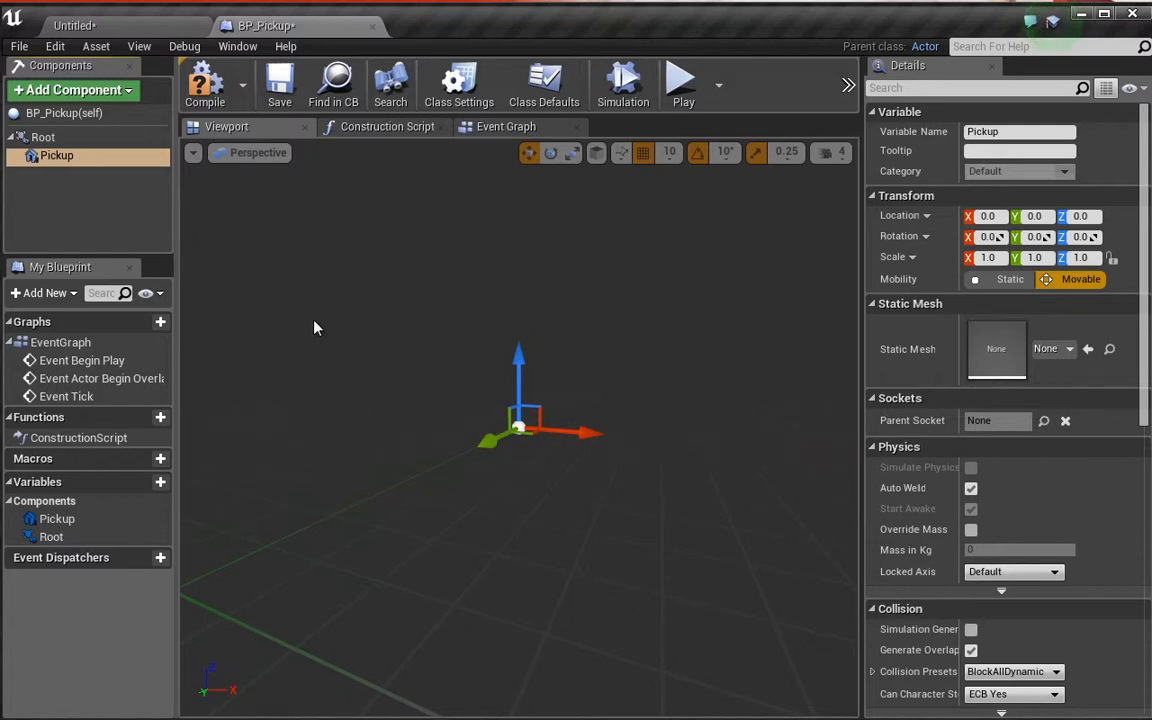
mouse_move(284, 328)
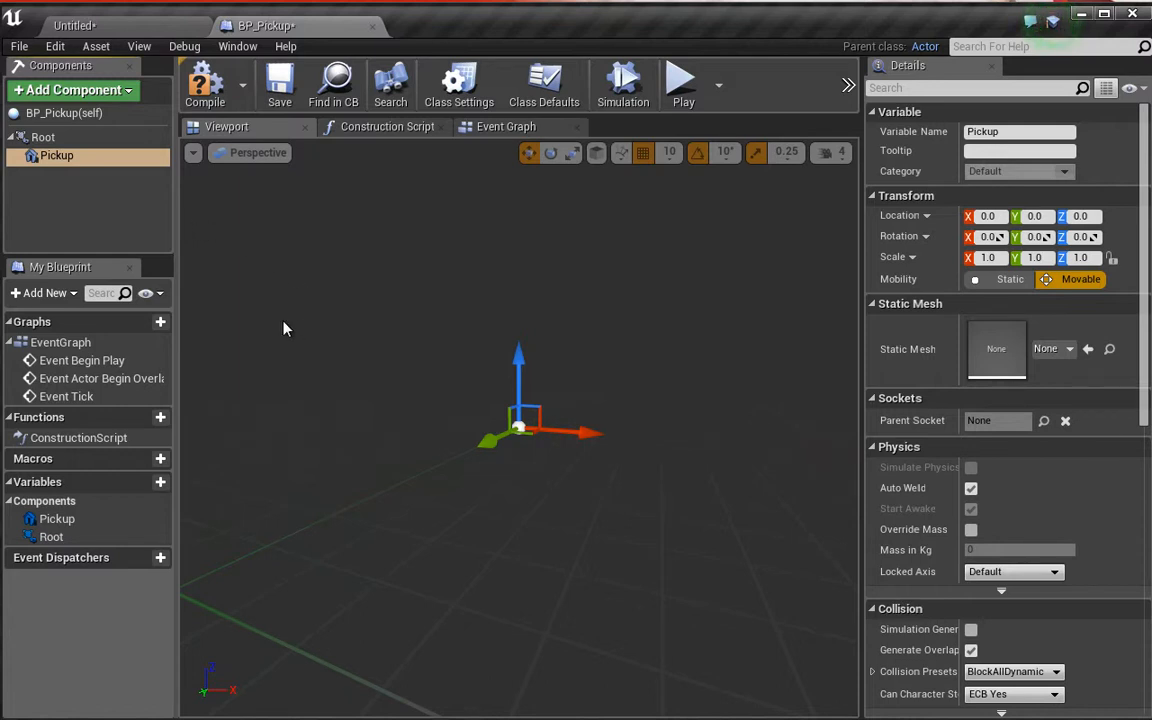
mouse_move(324, 332)
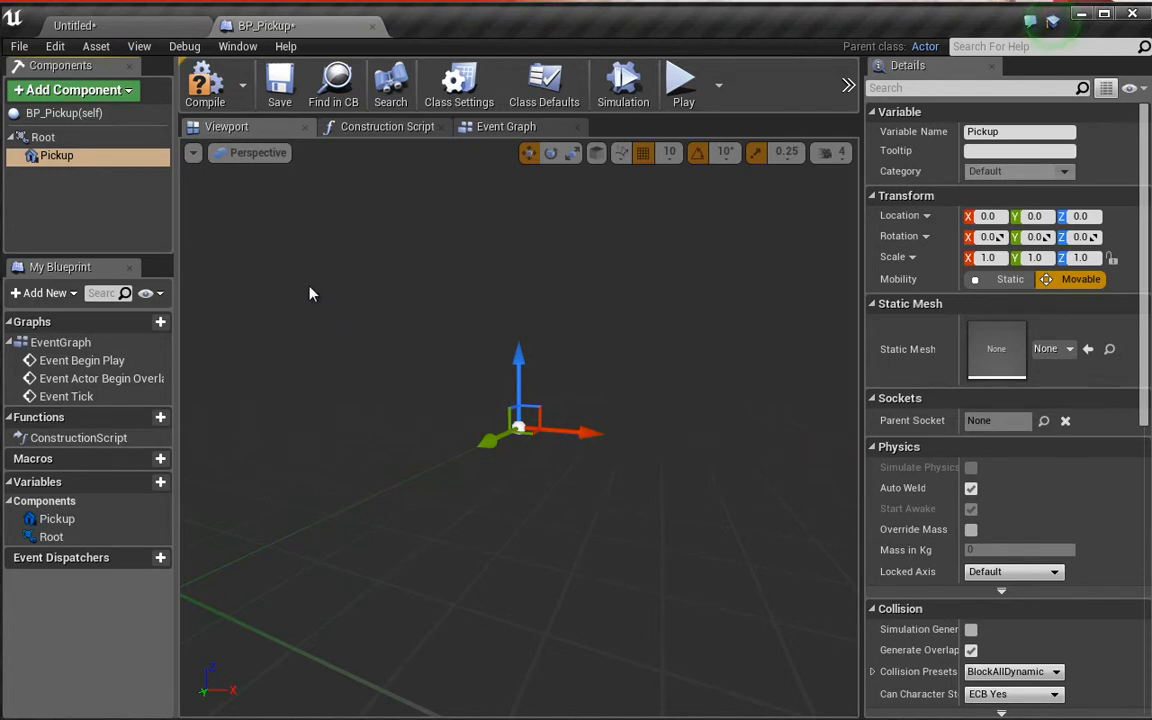
mouse_move(324, 366)
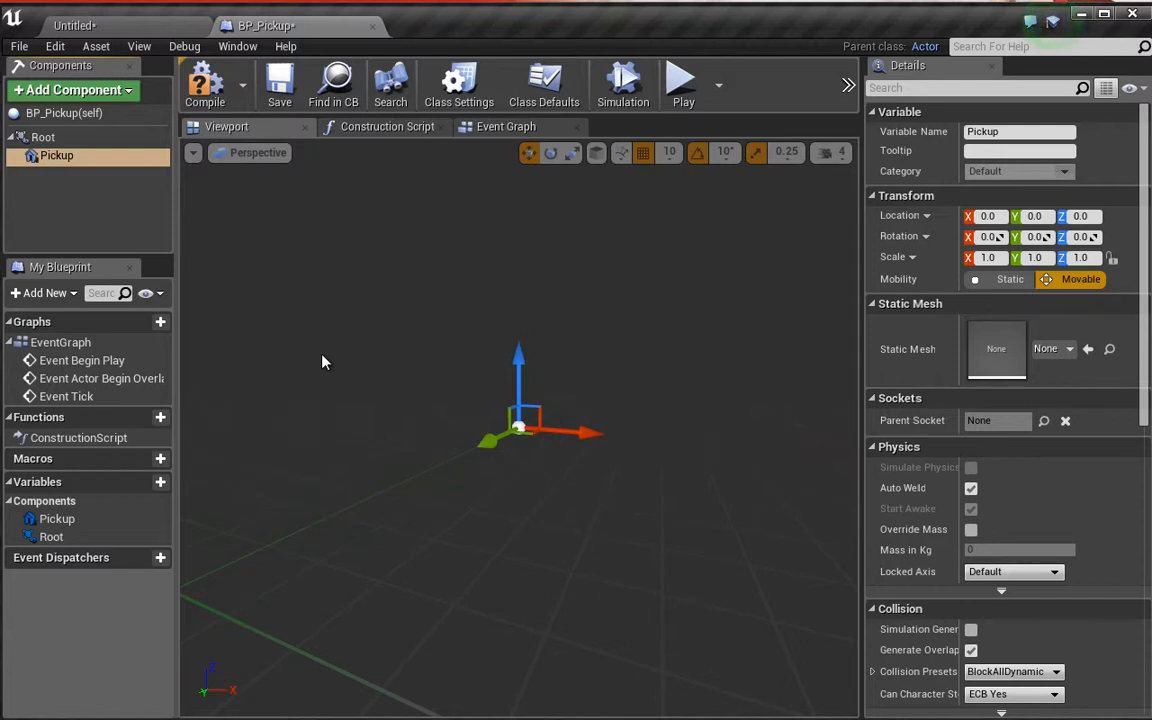
mouse_move(248, 232)
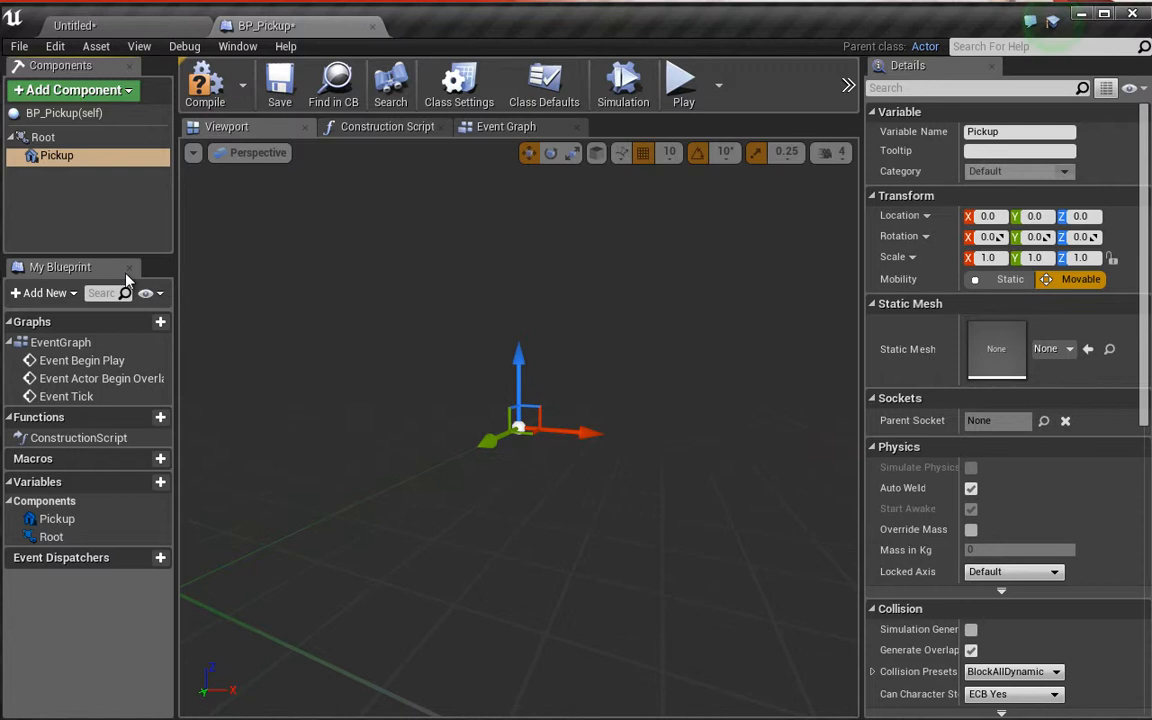
mouse_move(156, 156)
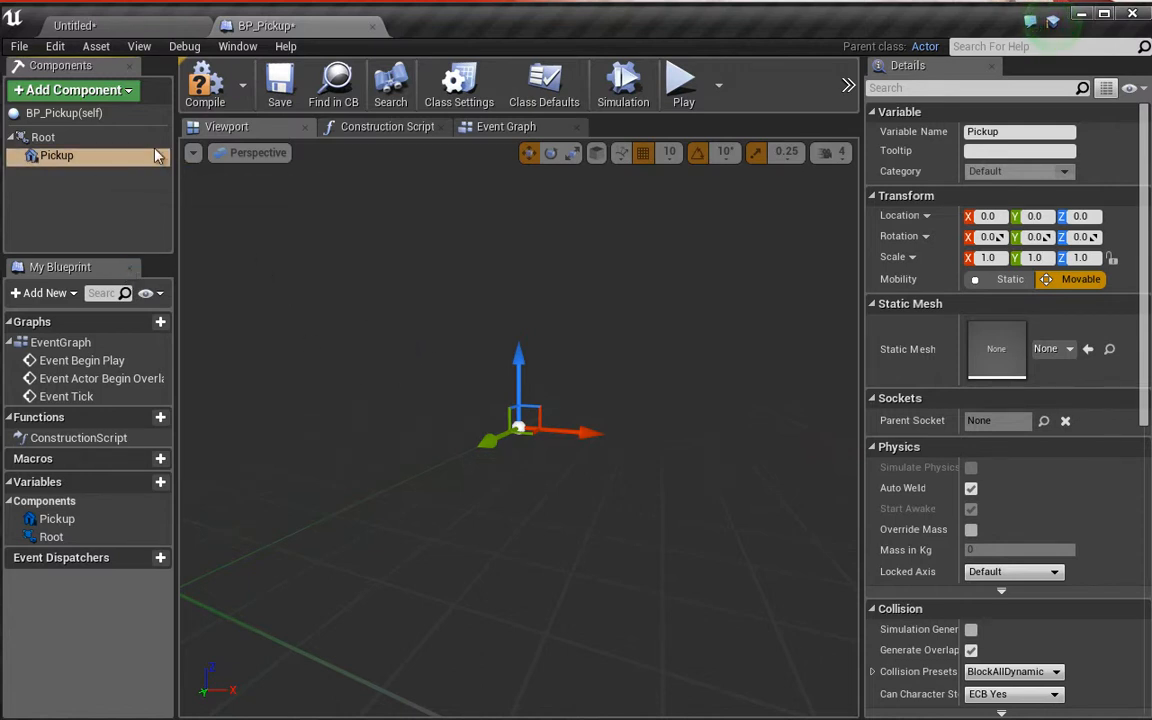
Add a Sphere Collision component under Root and name it Collider.
left_click(70, 90)
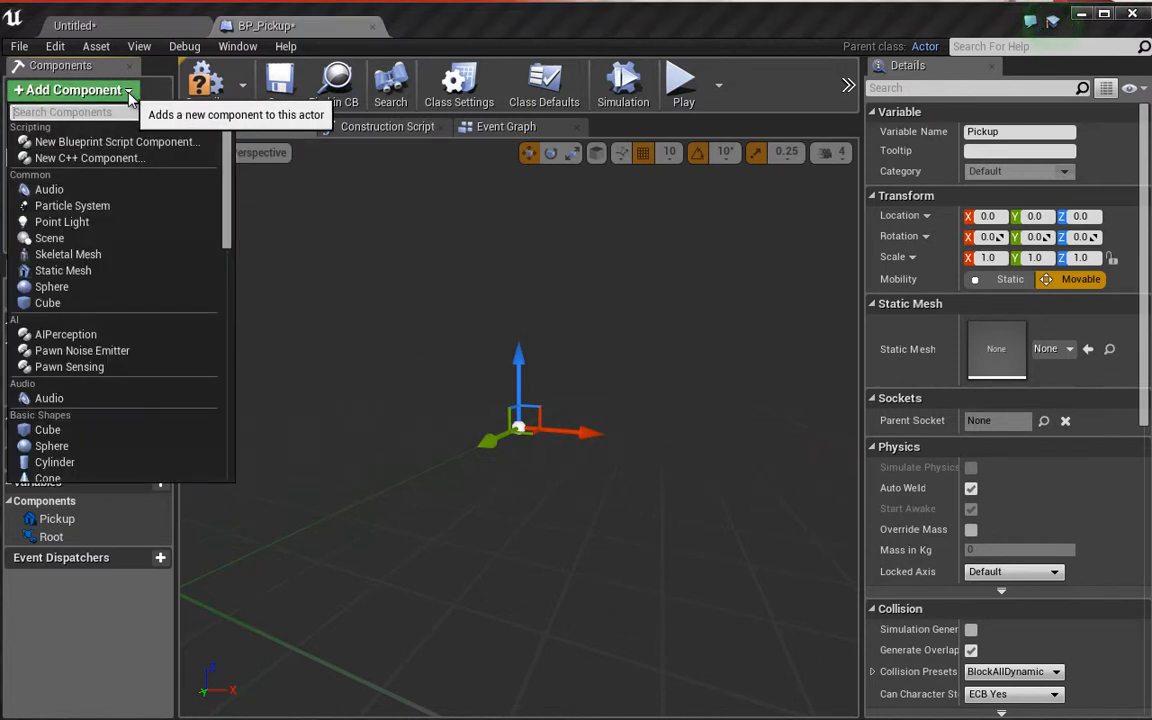
type("Sphere")
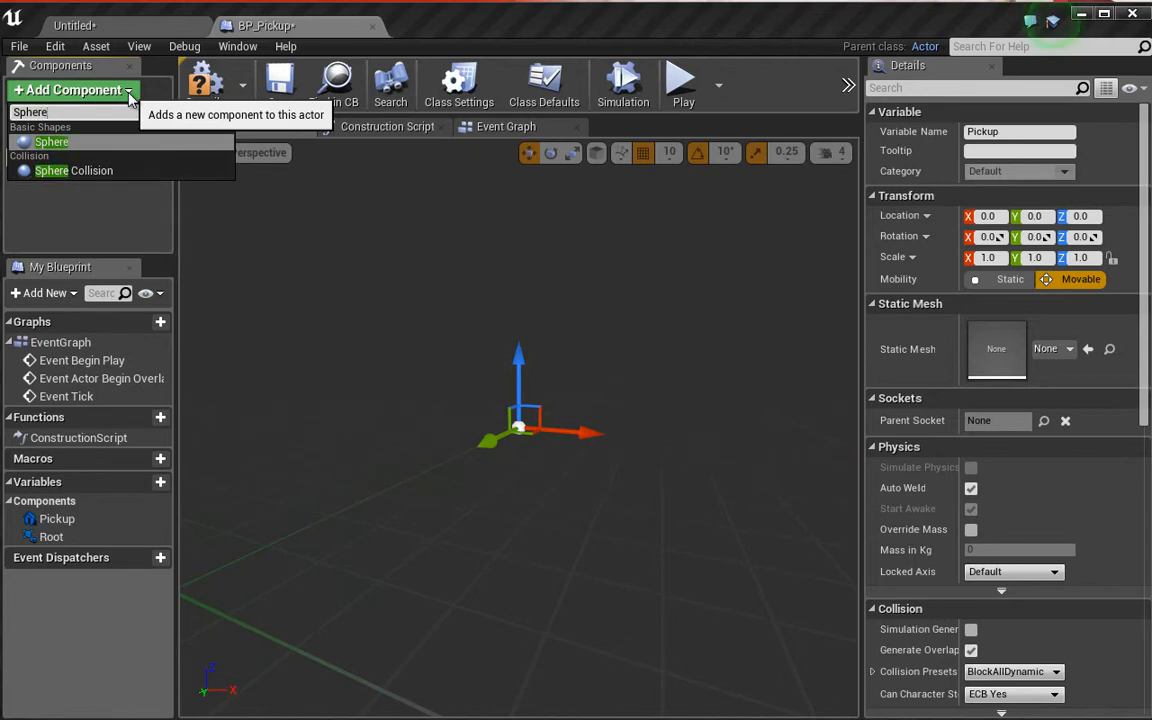
mouse_move(98, 170)
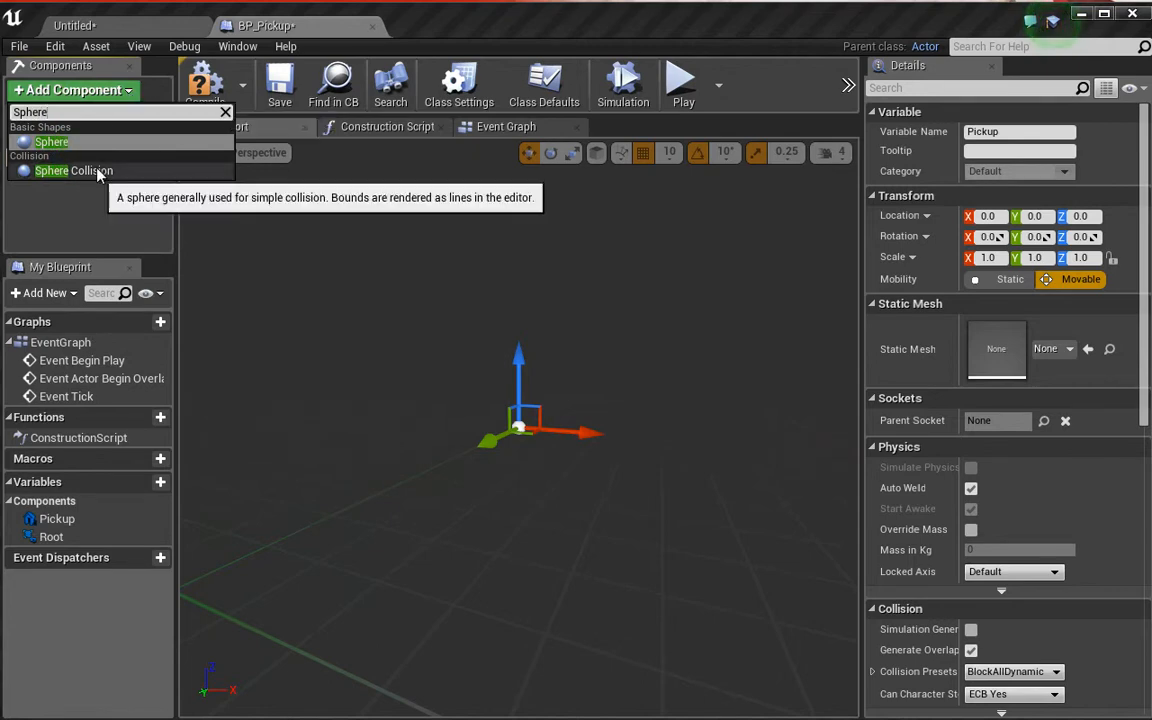
left_click(72, 170)
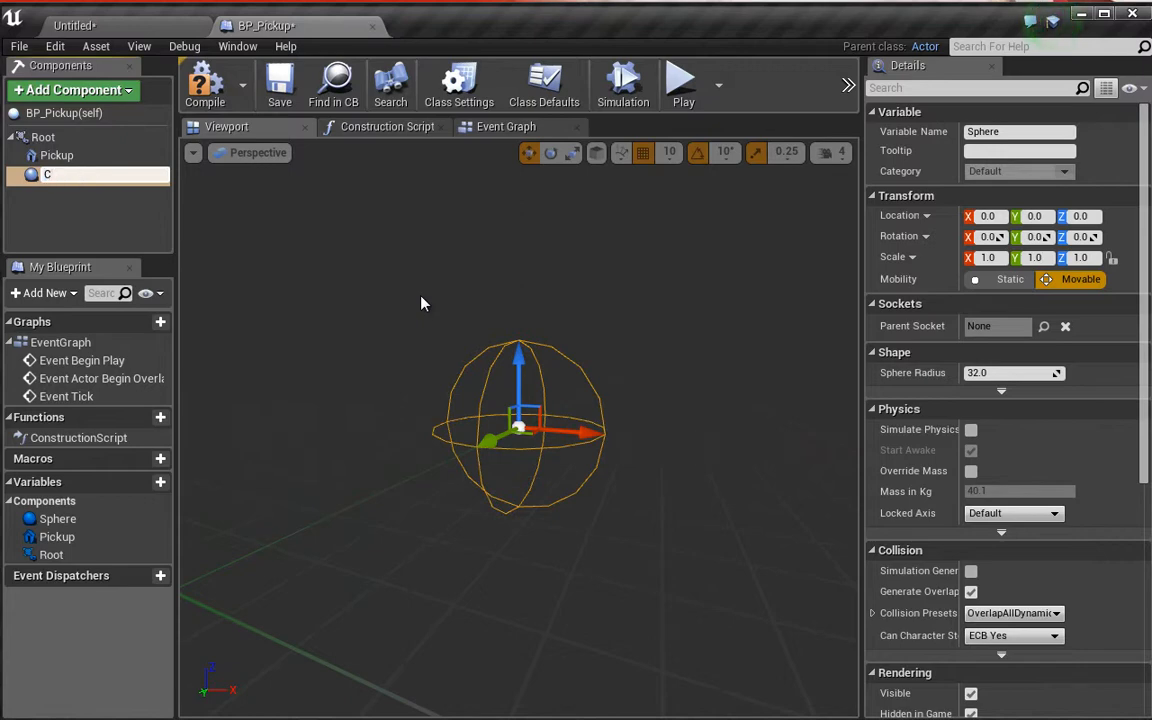
type("Collider")
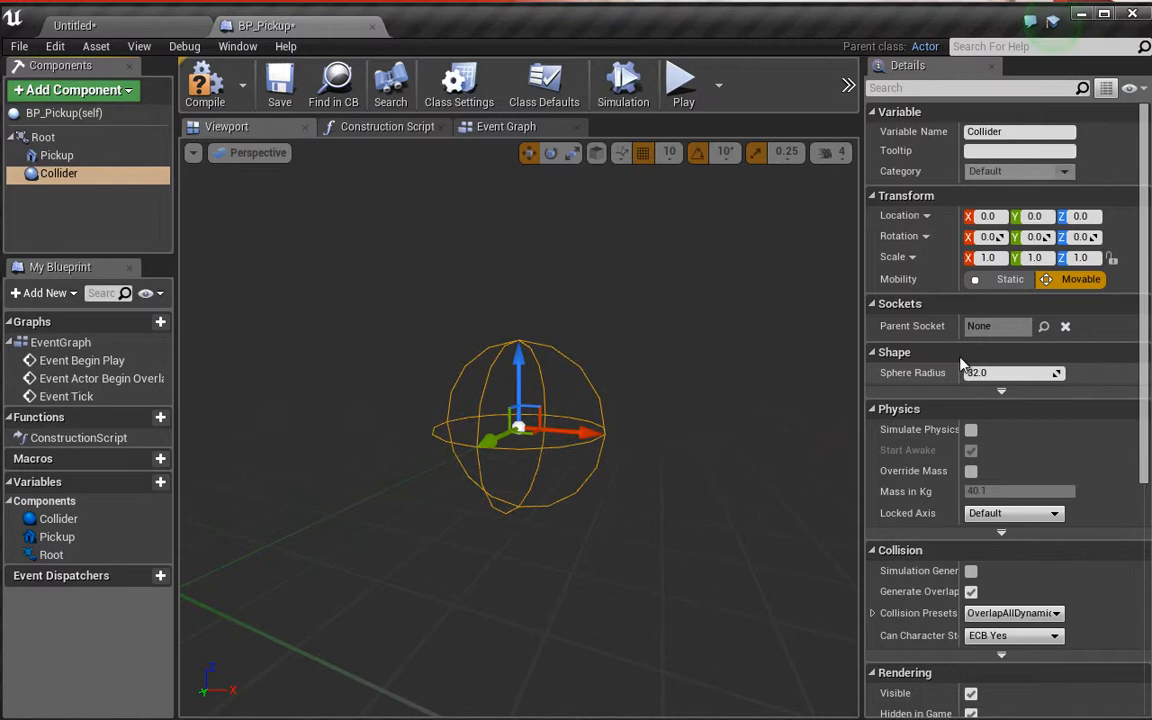
scroll("down", 3)
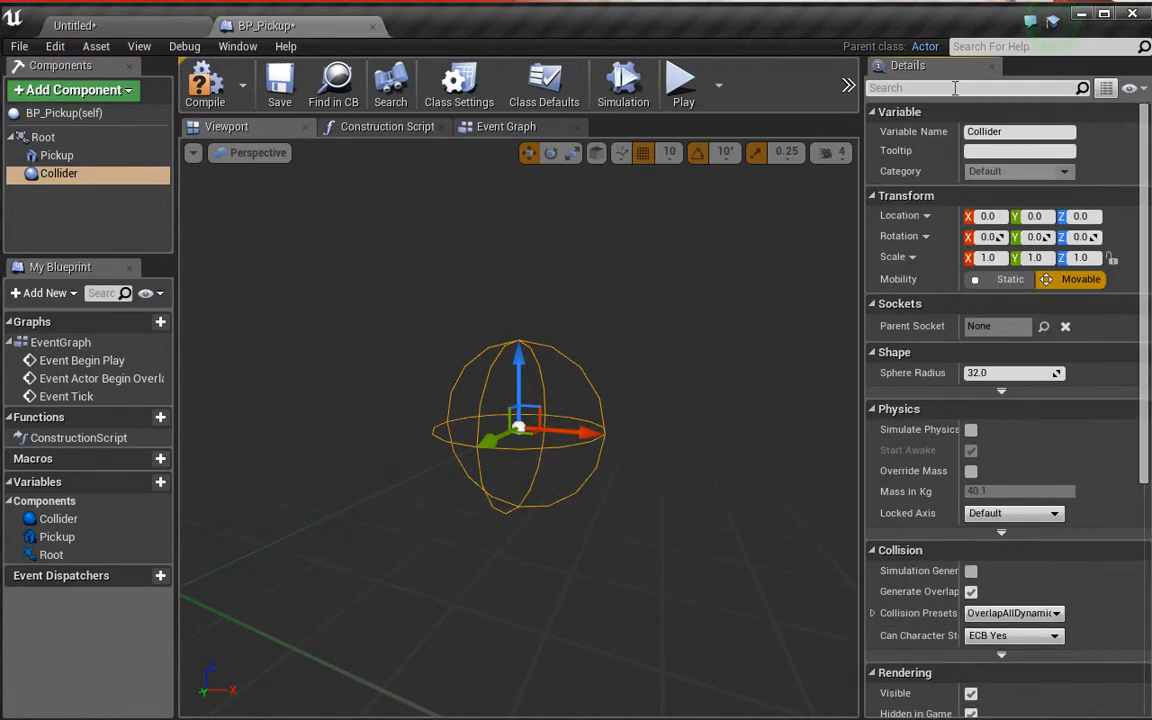
Set the Collider's Sphere Radius to 64 via the Details search 'rad'.
type("rad")
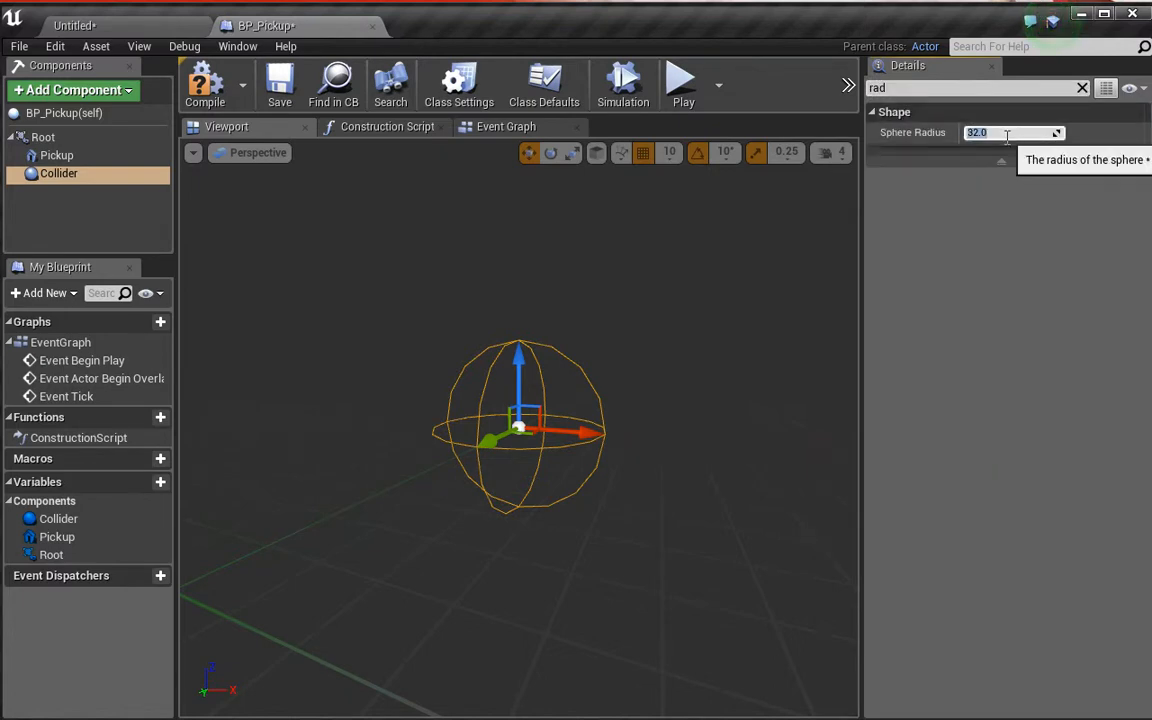
type("64")
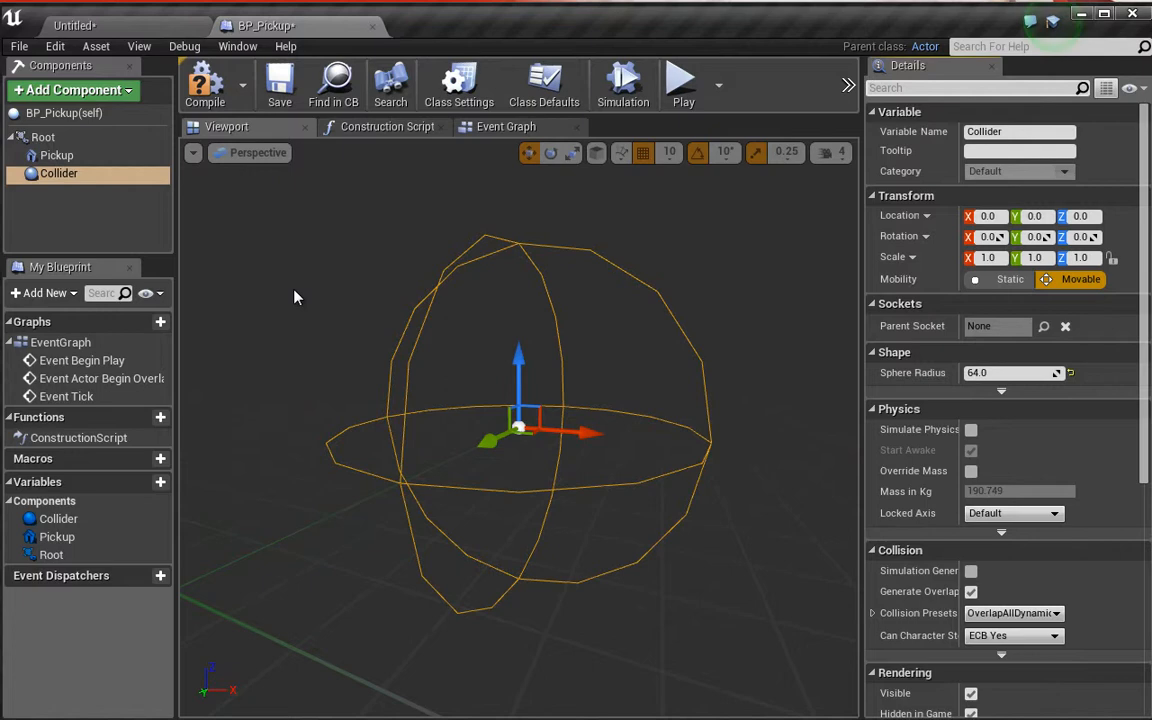
mouse_move(430, 376)
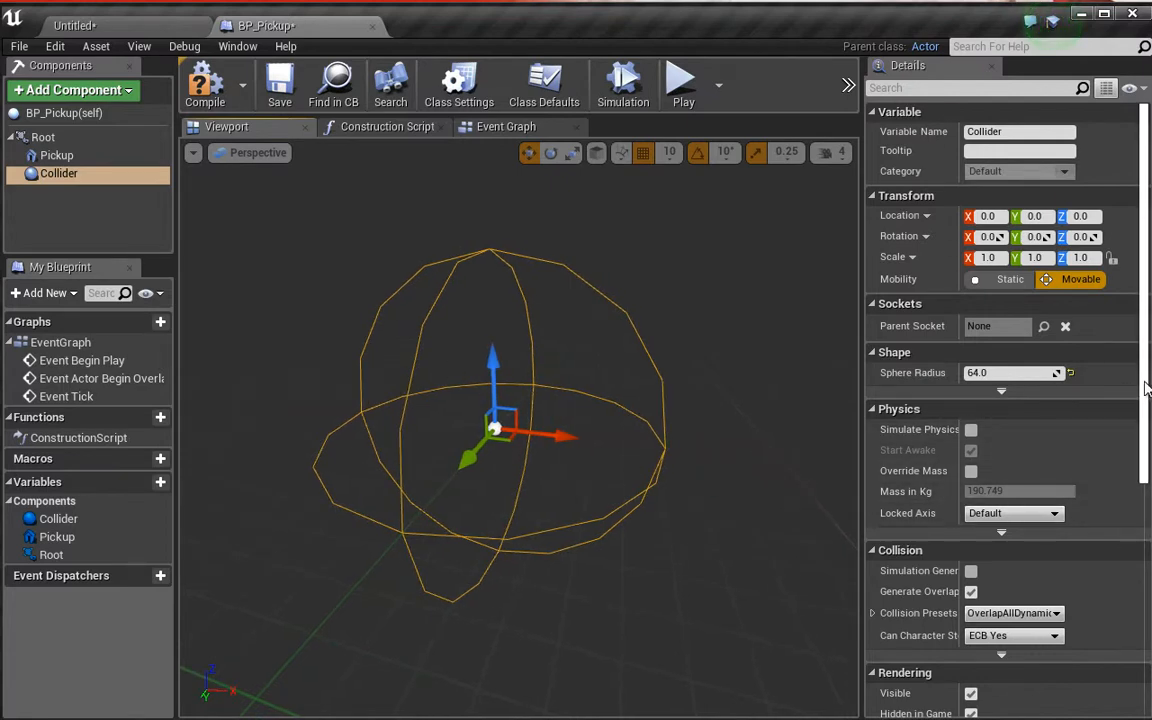
scroll("down", 3)
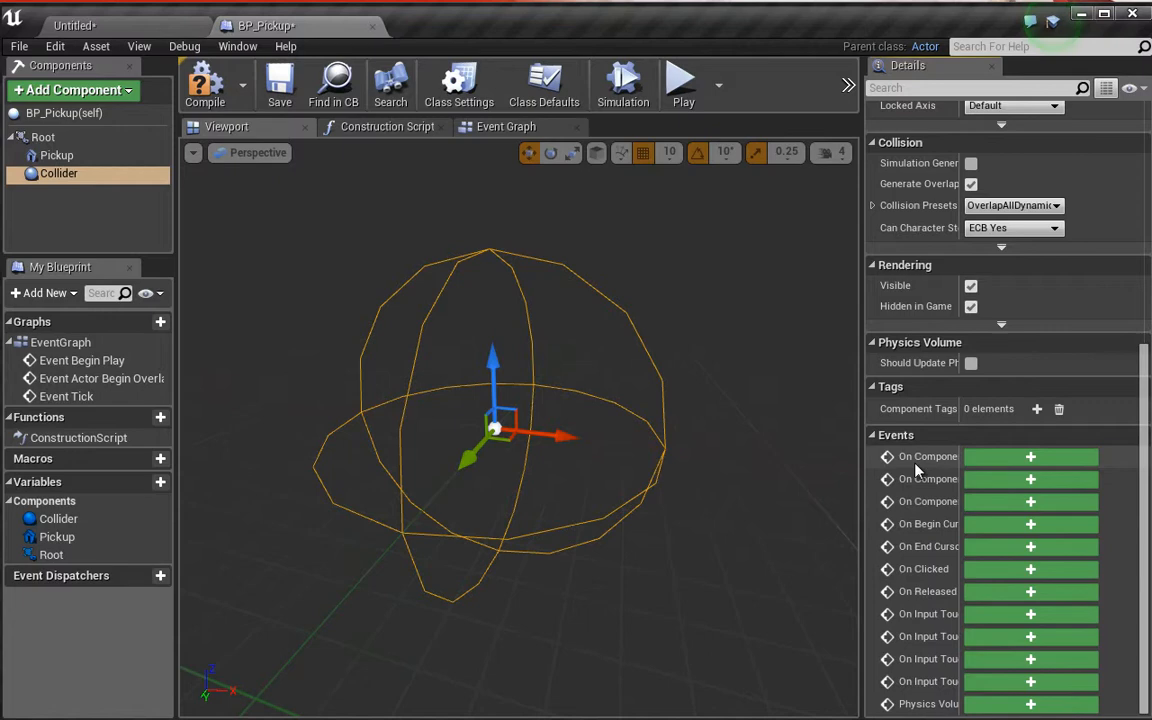
mouse_move(930, 478)
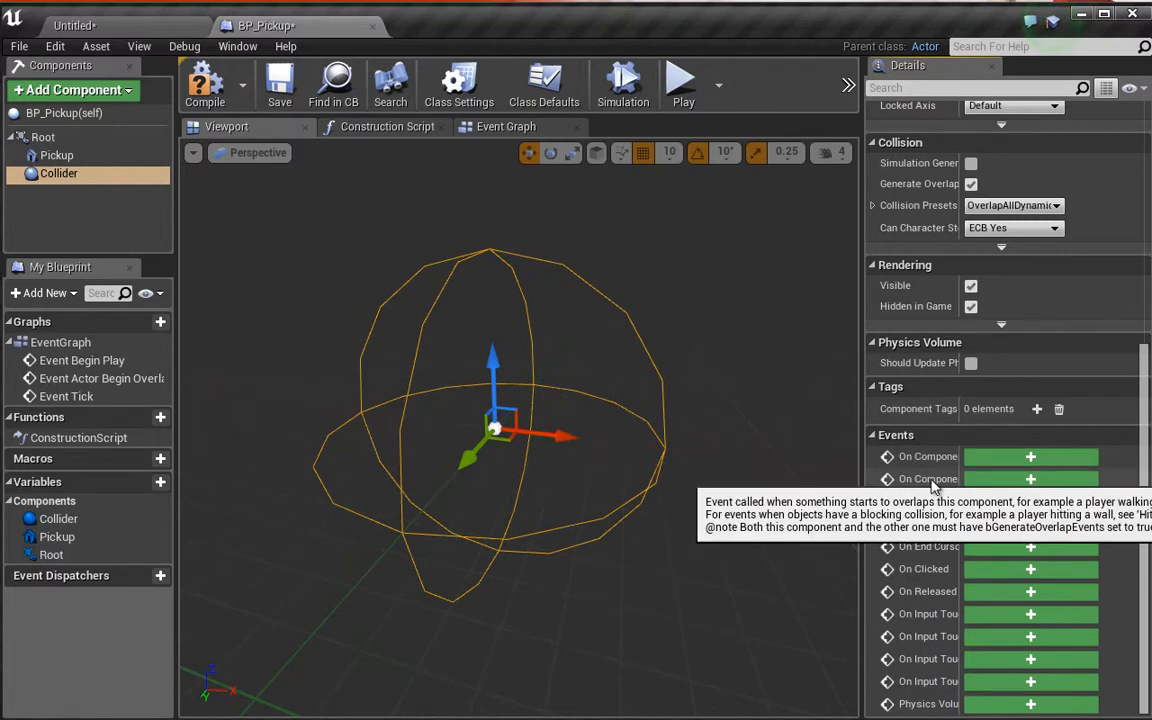
mouse_move(858, 480)
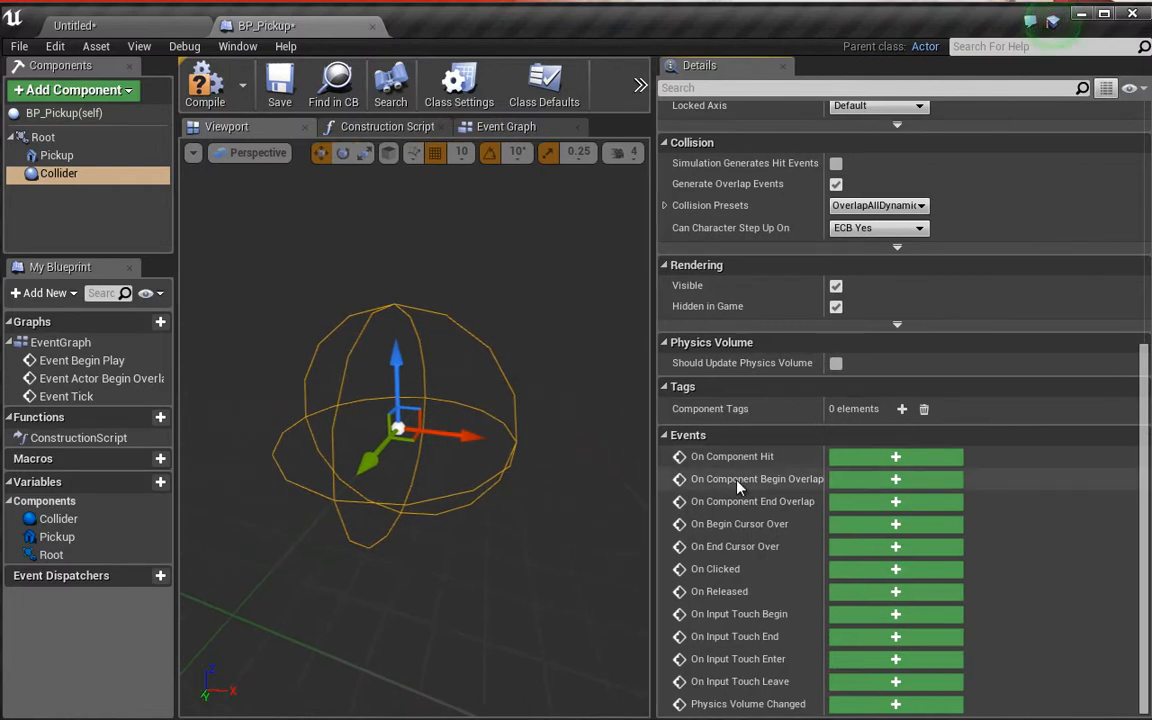
mouse_move(790, 500)
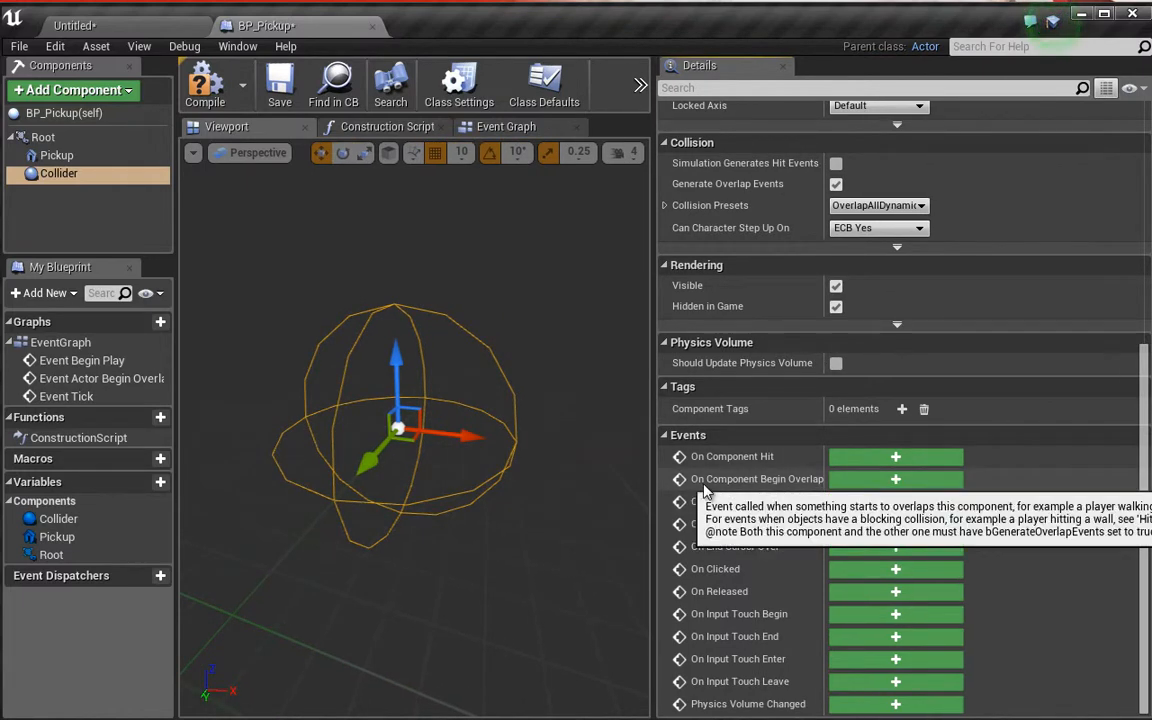
mouse_move(654, 474)
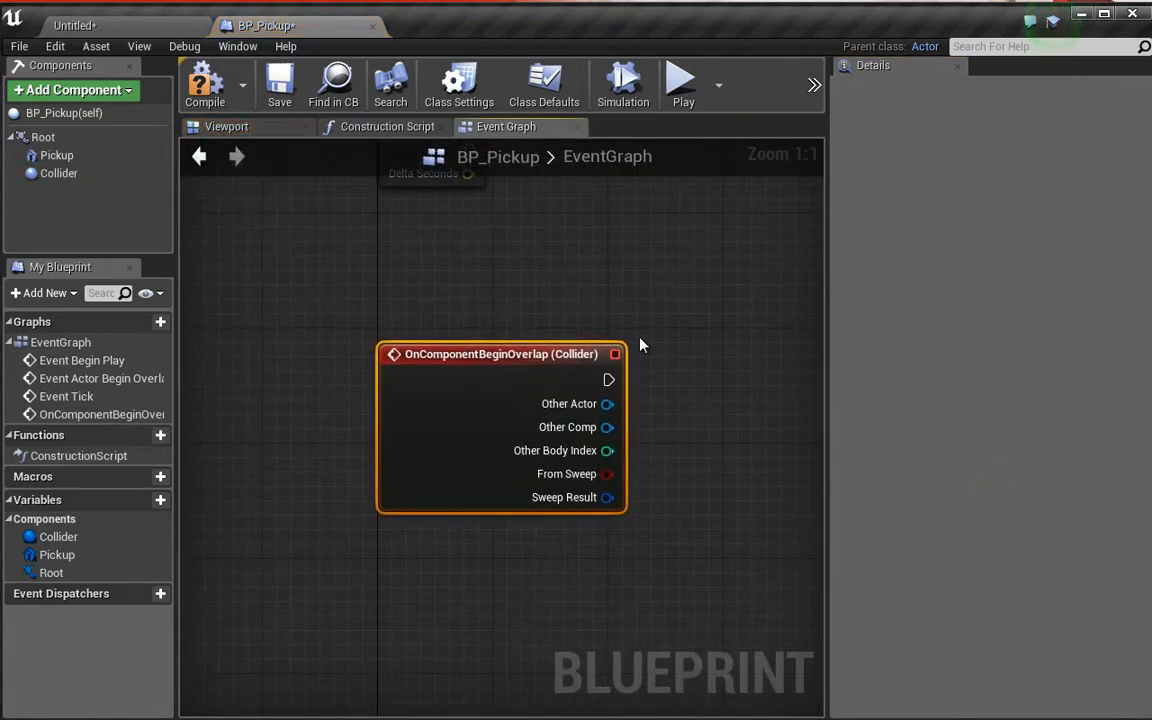
scroll("down", 3)
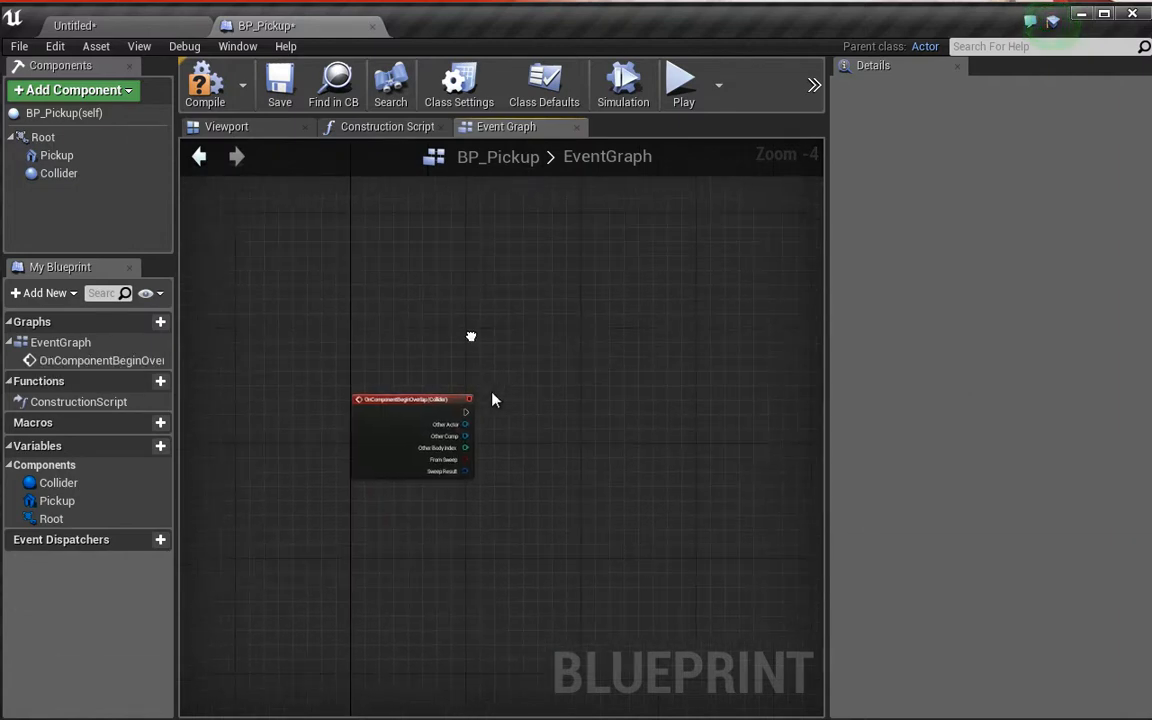
scroll("up", 3)
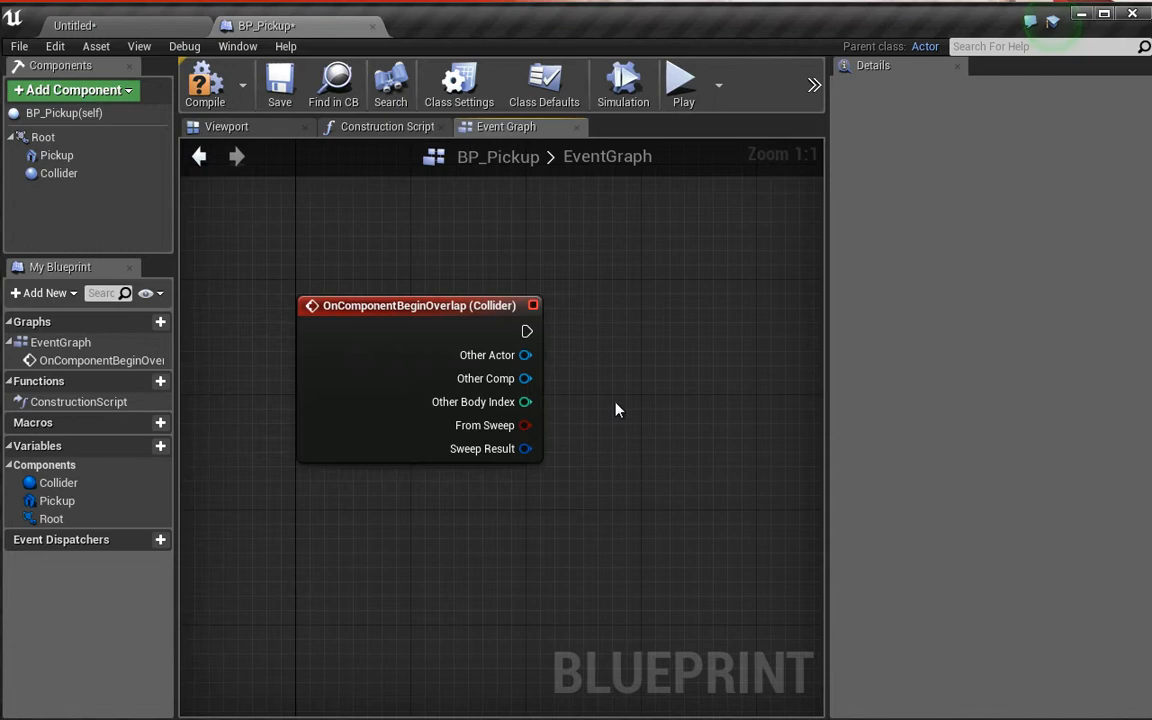
mouse_move(572, 404)
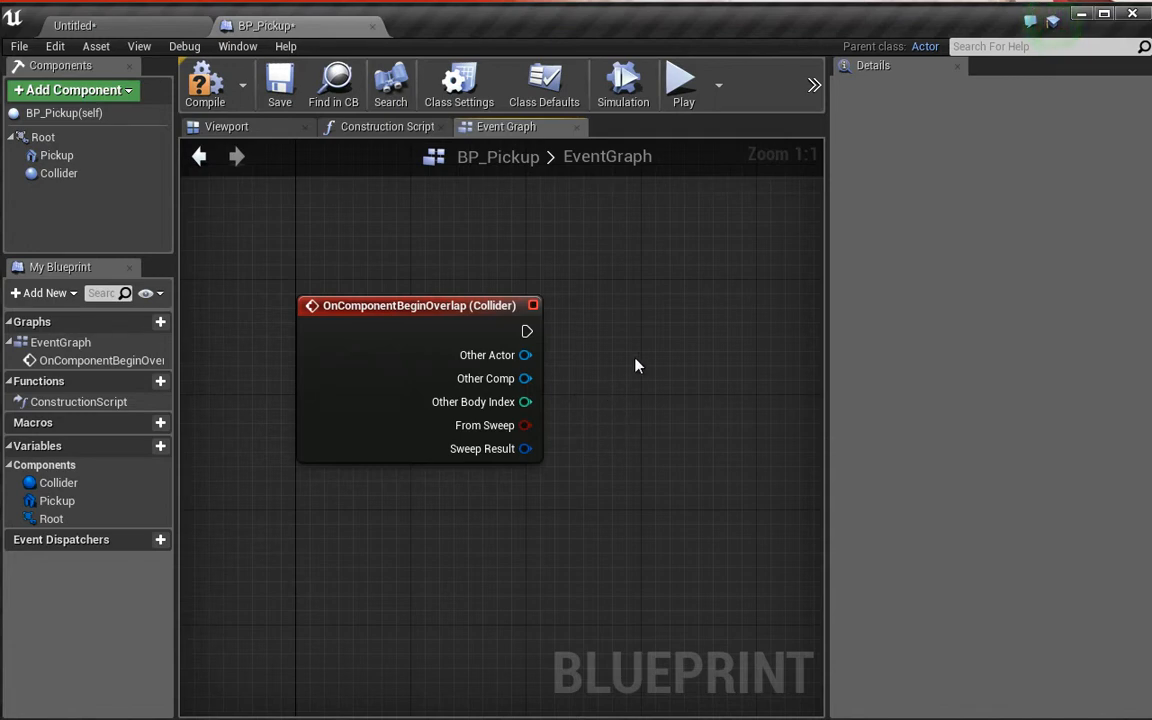
mouse_move(380, 312)
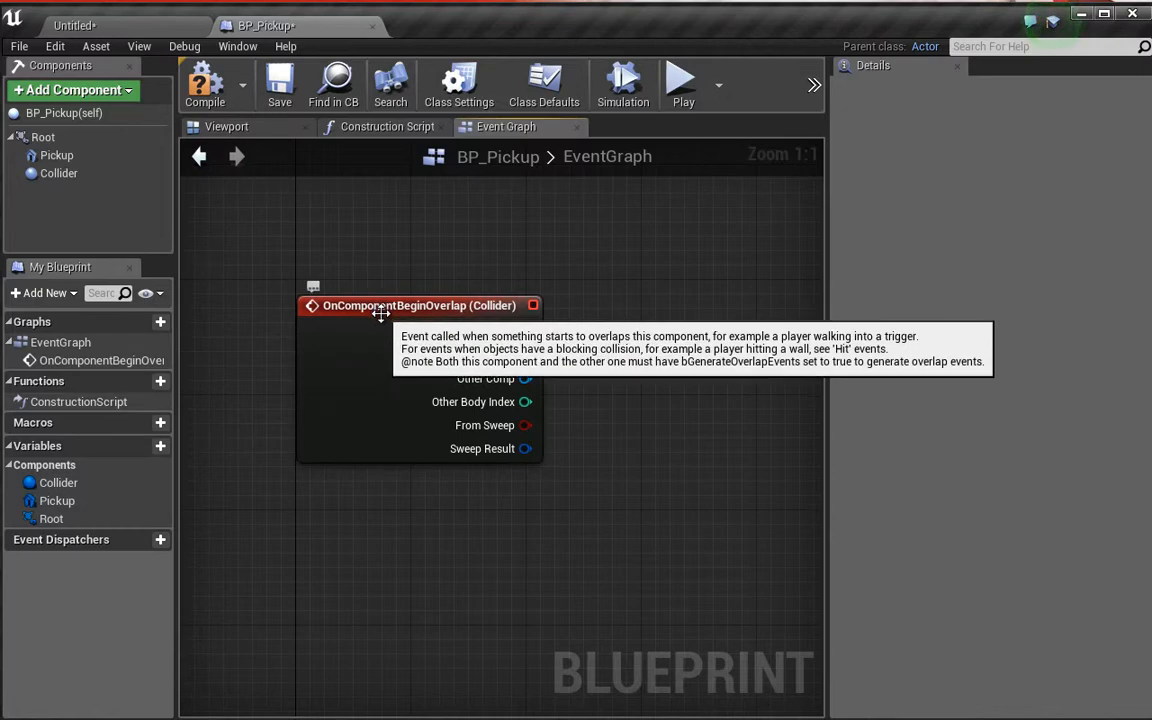
mouse_move(260, 264)
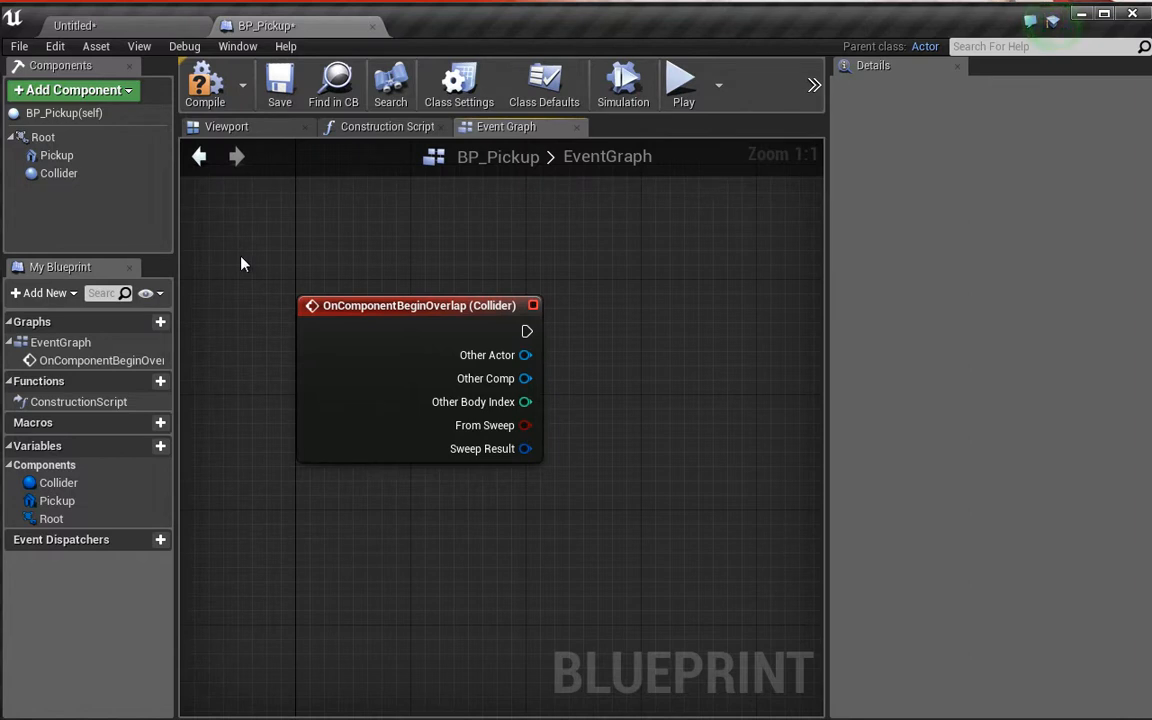
left_click(418, 304)
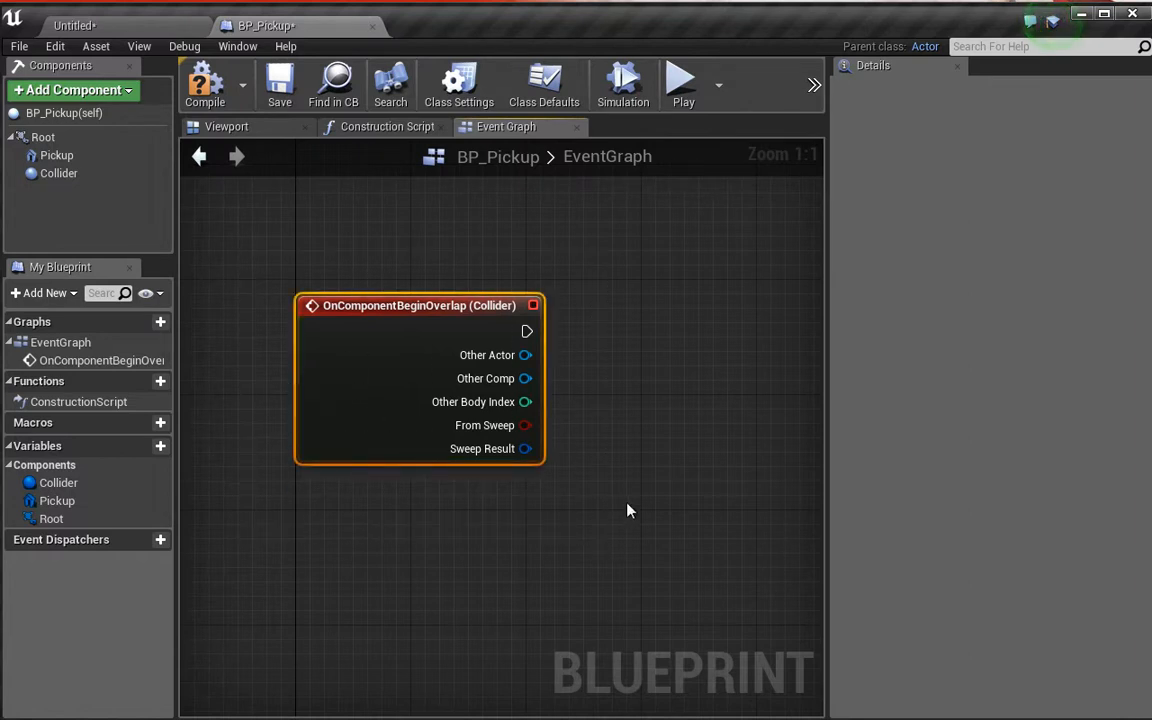
mouse_move(612, 508)
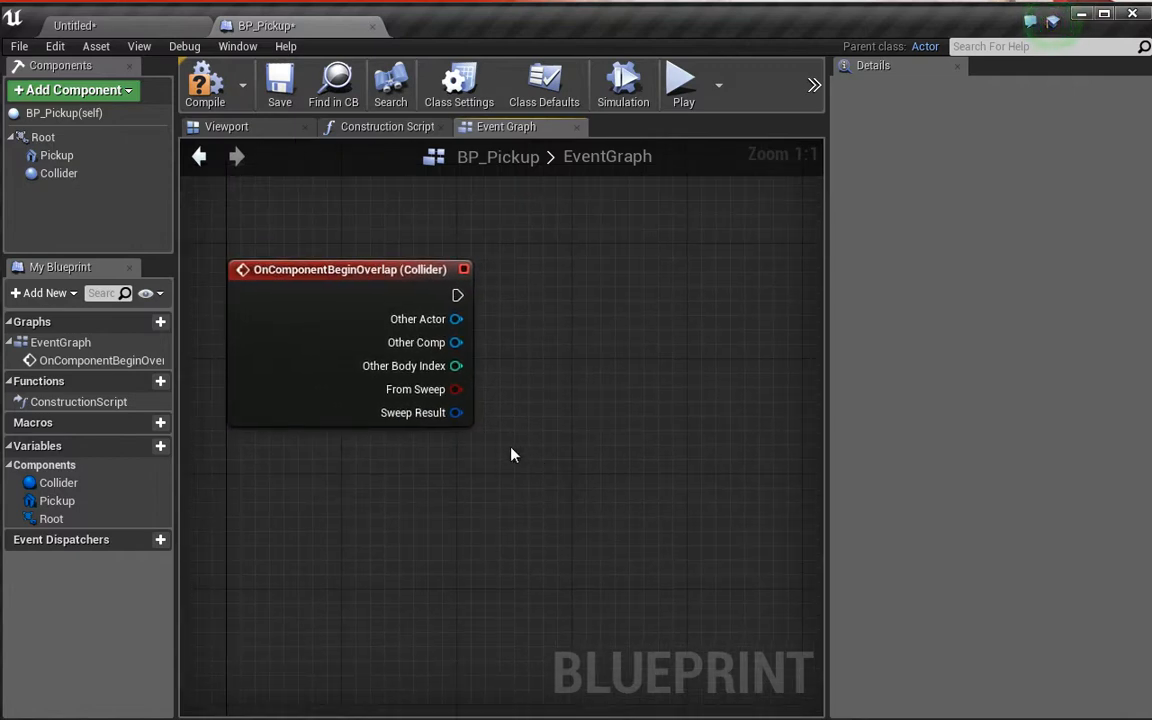
right_click(512, 456)
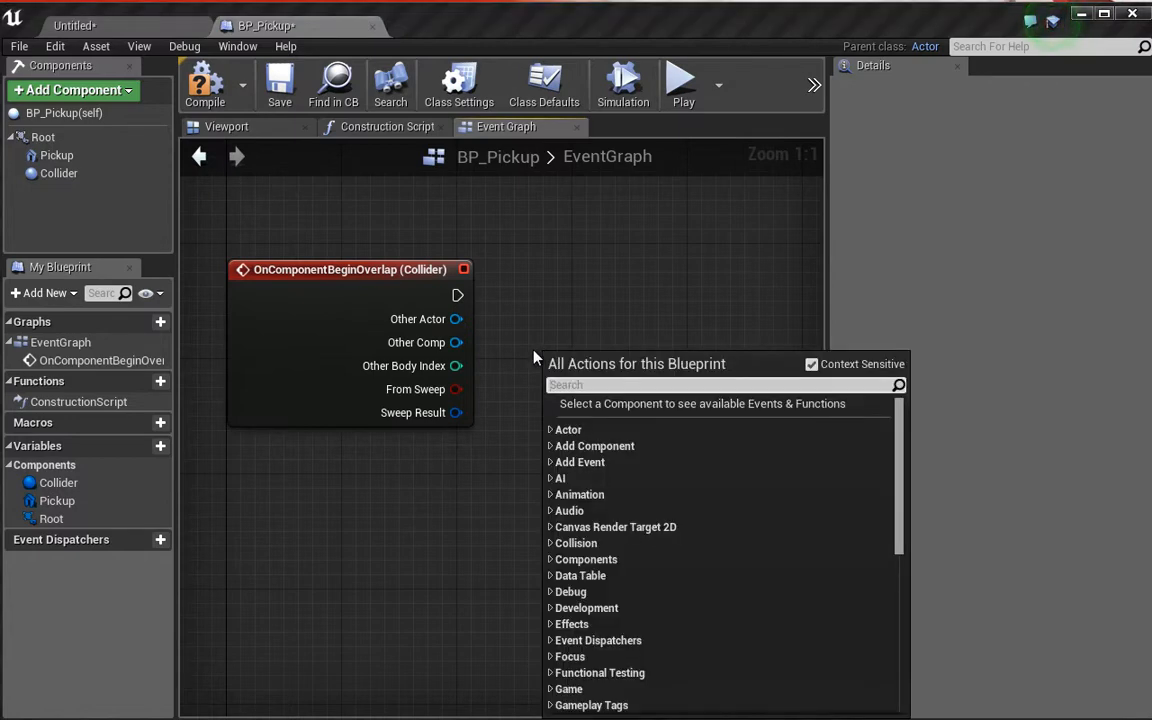
Add a Get Player Character node and move it below the Collider overlap event.
type("player")
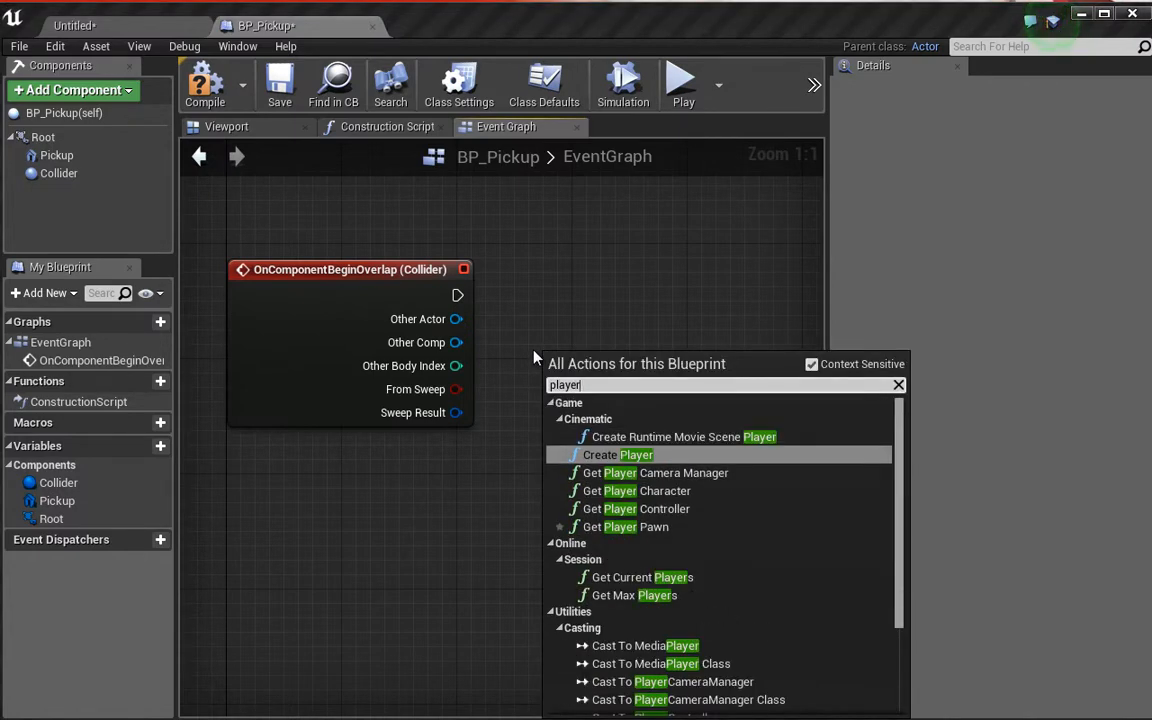
mouse_move(668, 492)
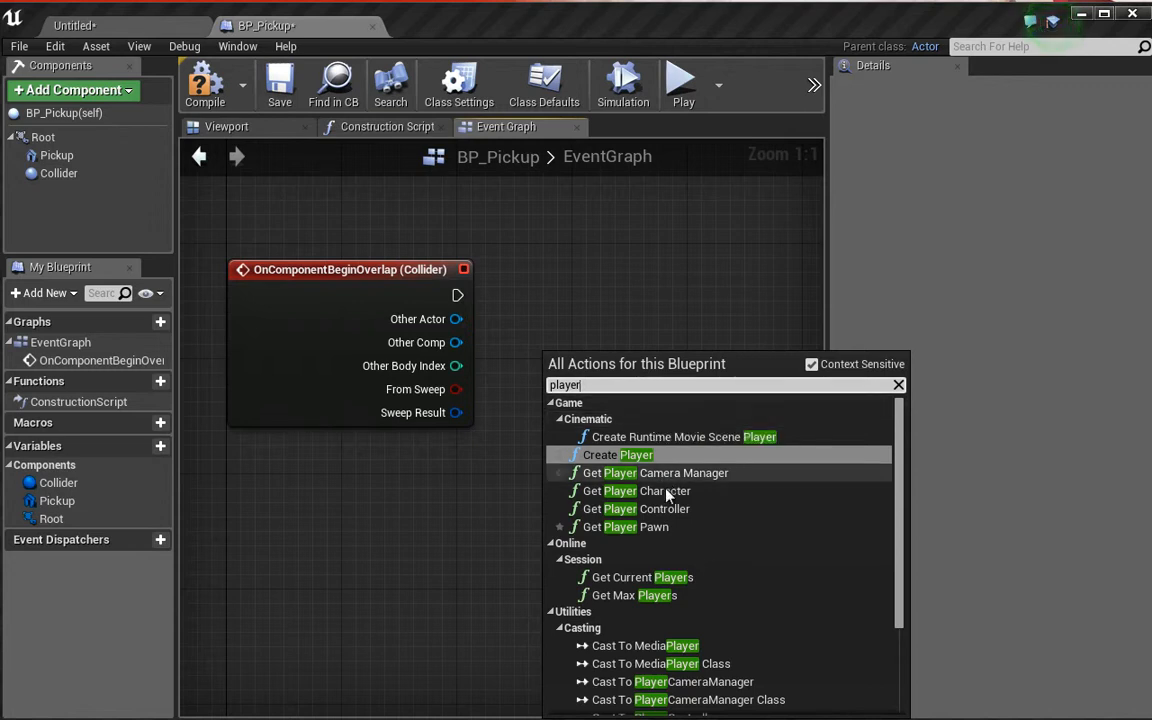
left_click(636, 490)
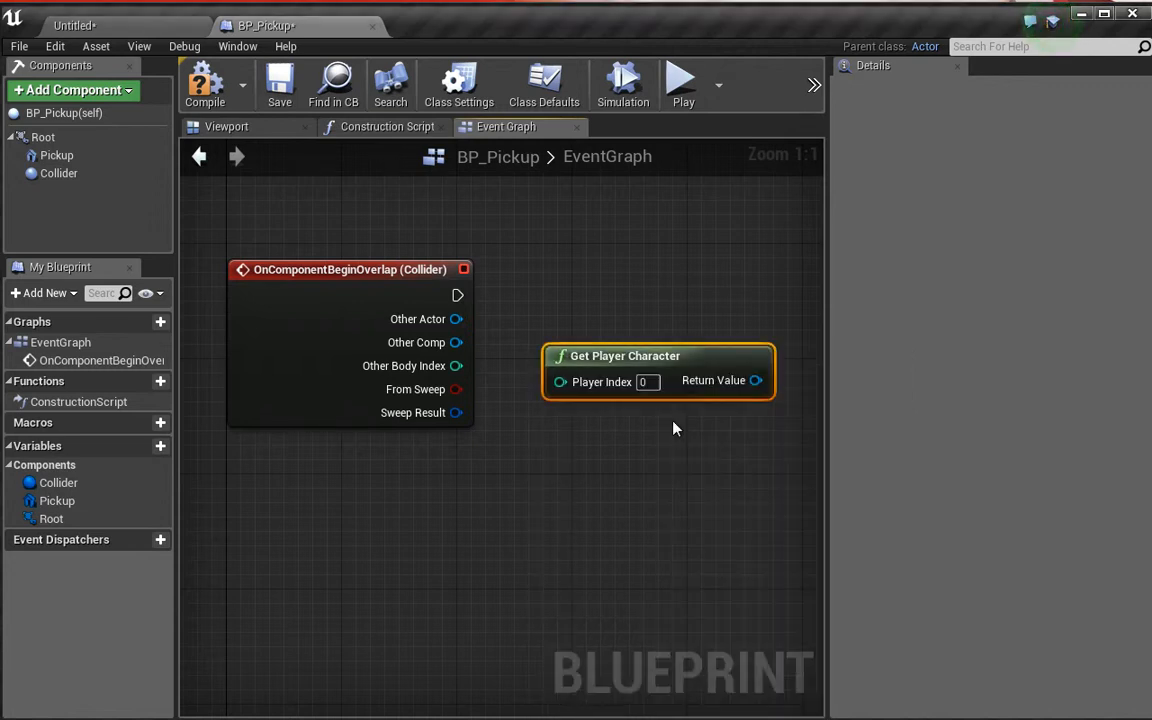
left_click_drag(658, 356, 384, 472)
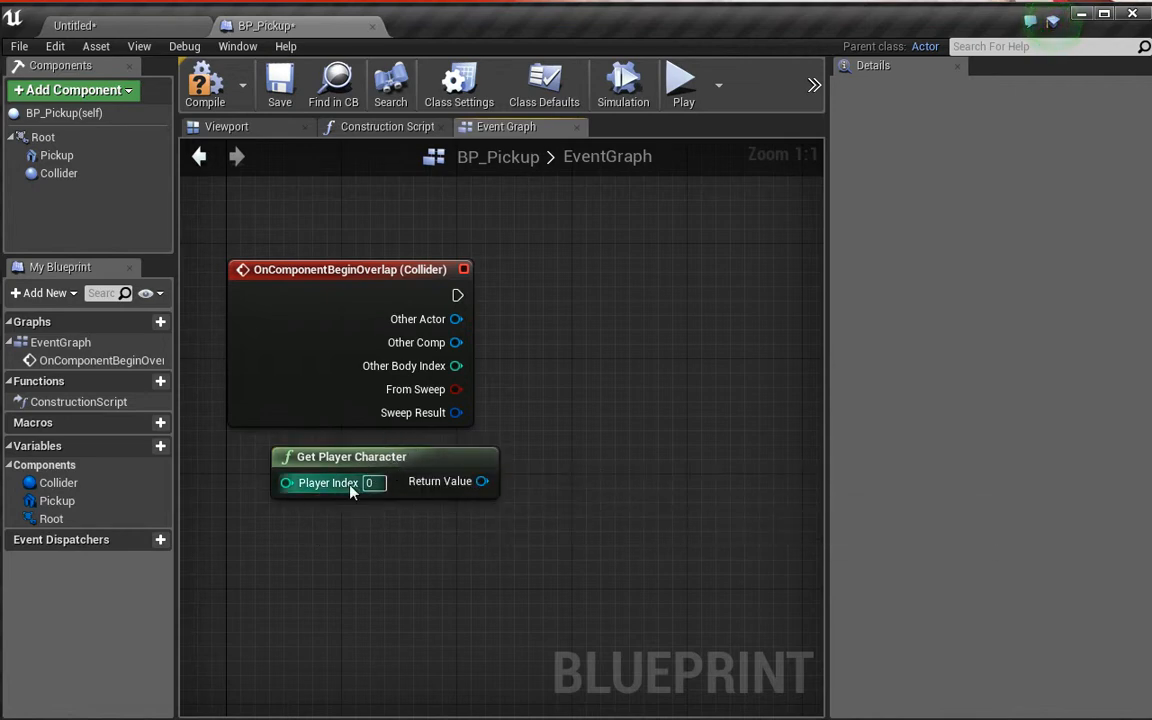
mouse_move(378, 522)
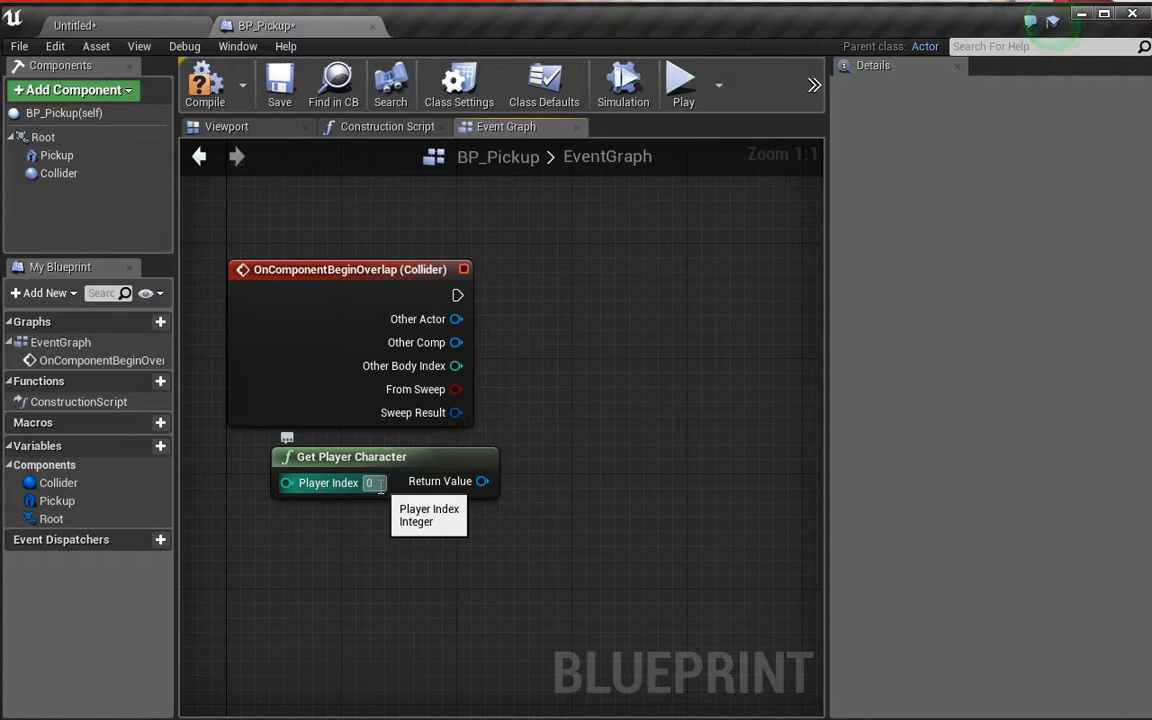
mouse_move(456, 480)
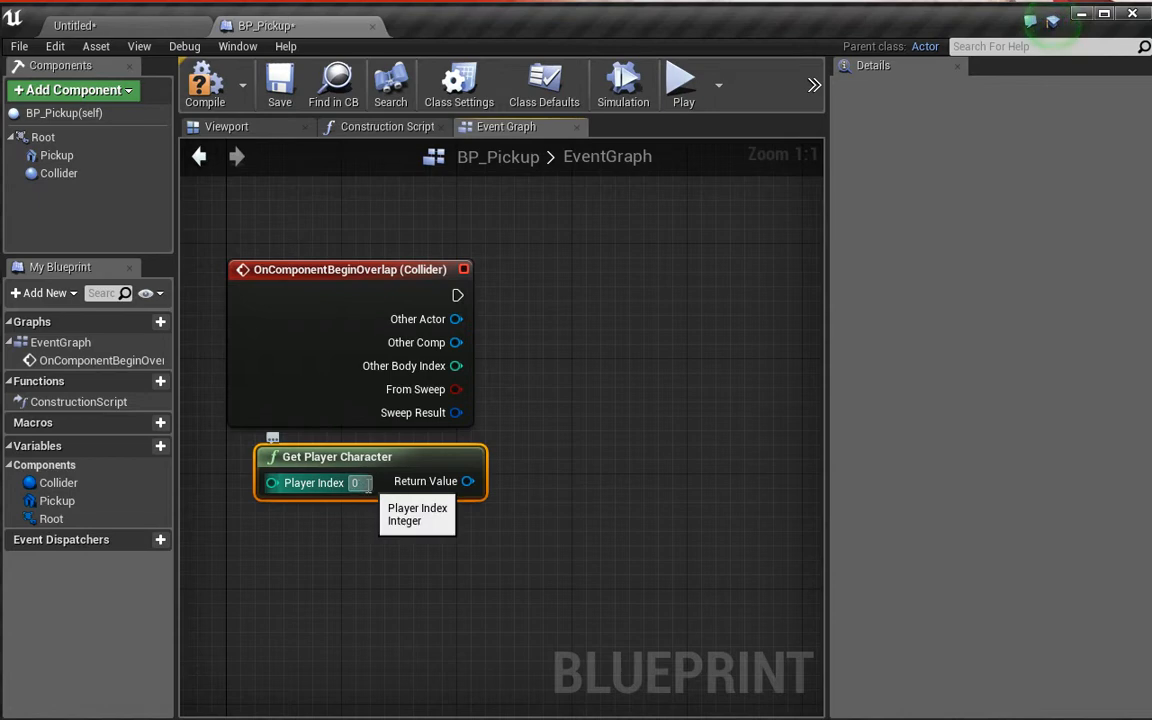
mouse_move(576, 374)
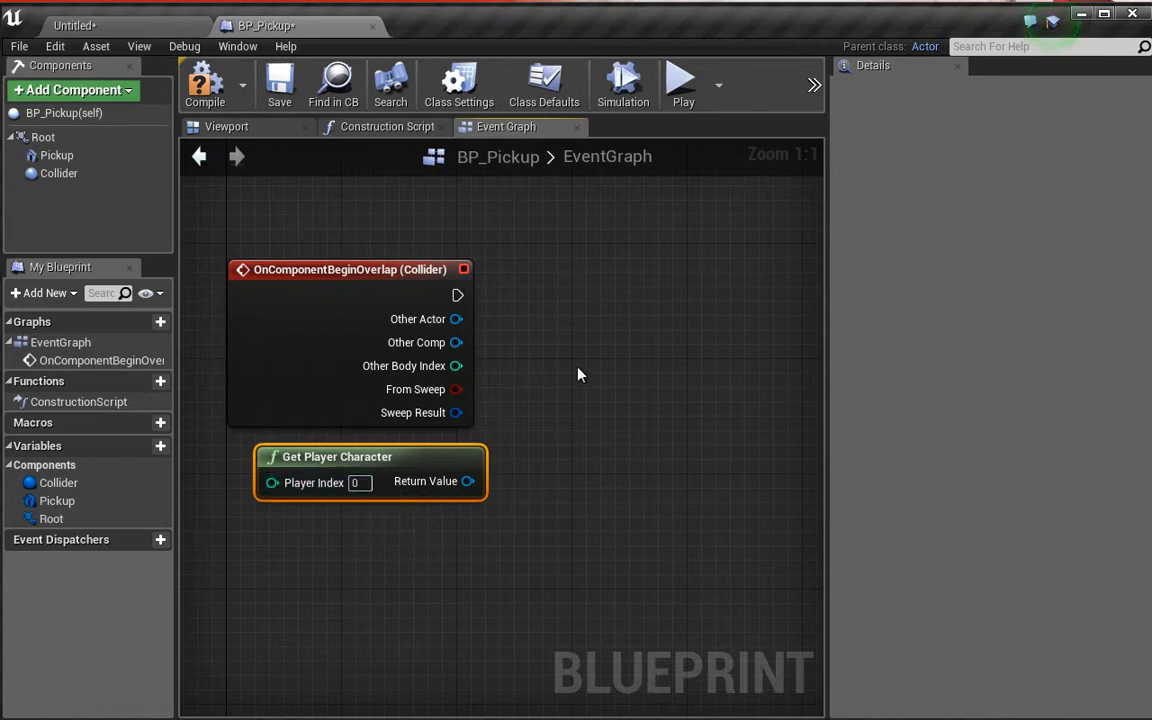
mouse_move(500, 352)
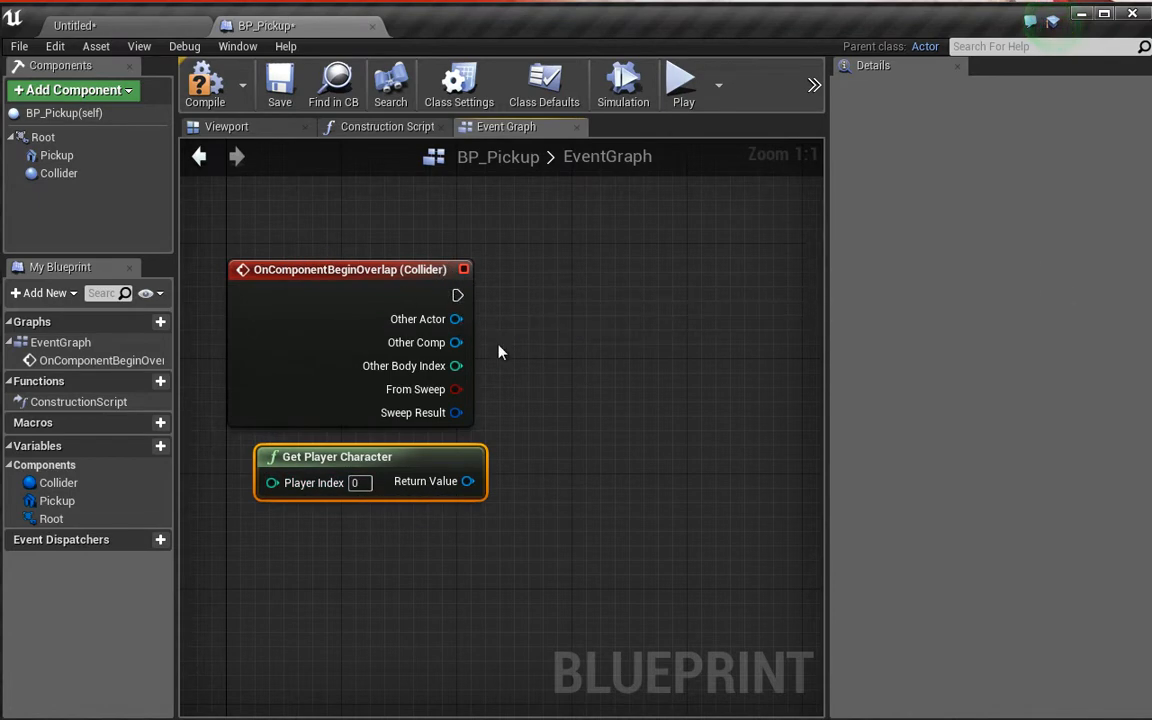
mouse_move(536, 432)
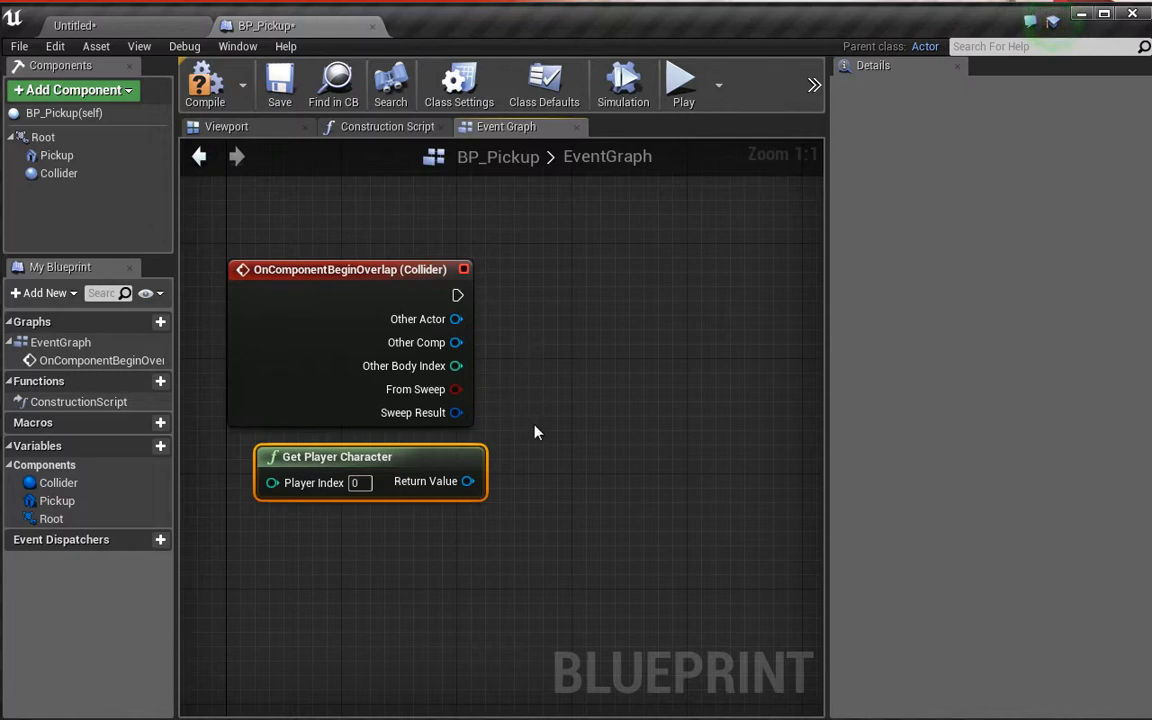
mouse_move(410, 320)
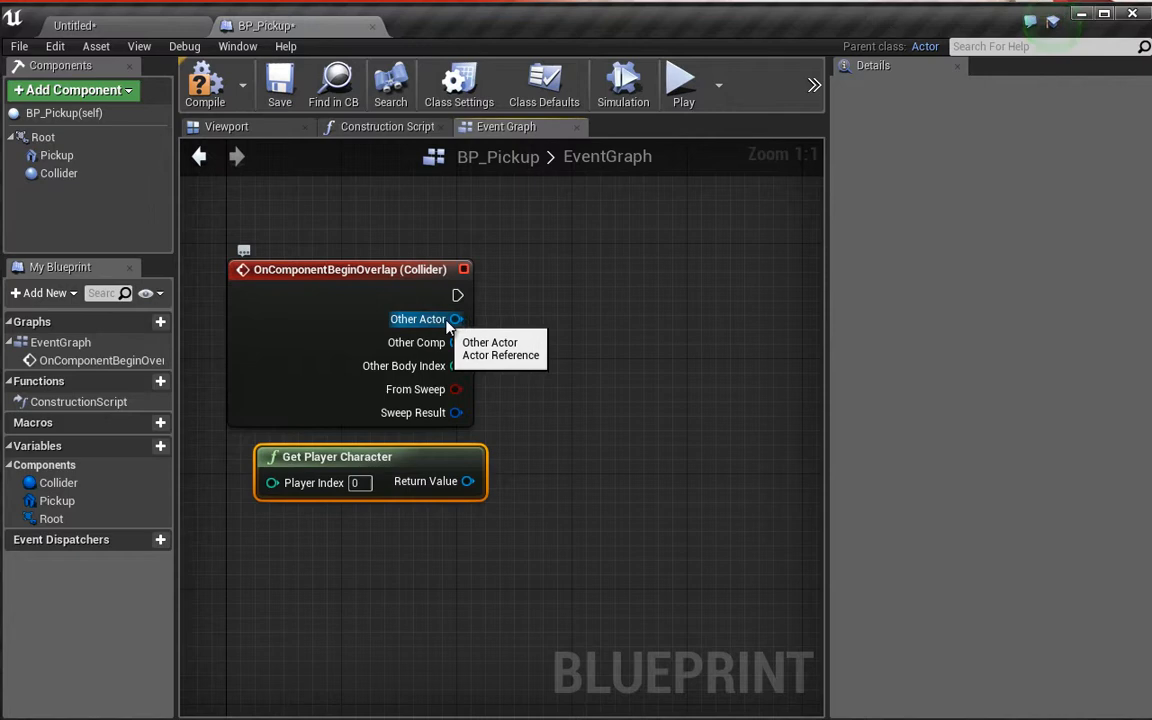
Wire Other Actor into a new Equal (Object) node compared against the player character.
left_click_drag(456, 320, 624, 384)
type("e")
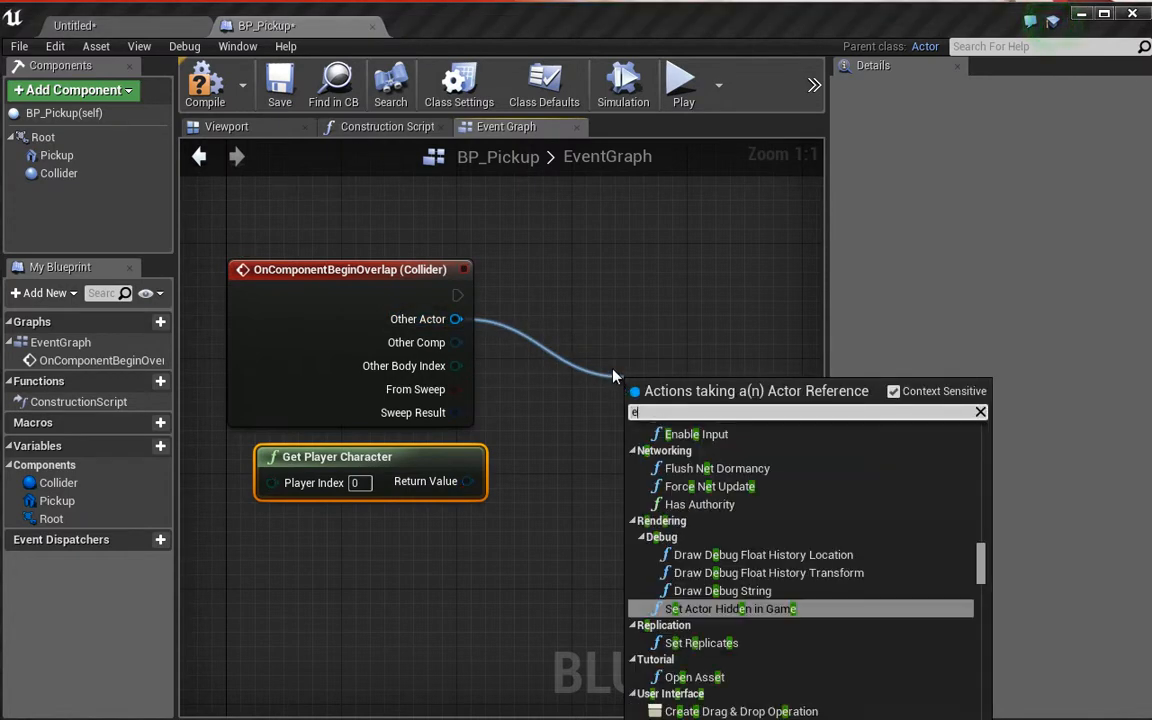
type("qua")
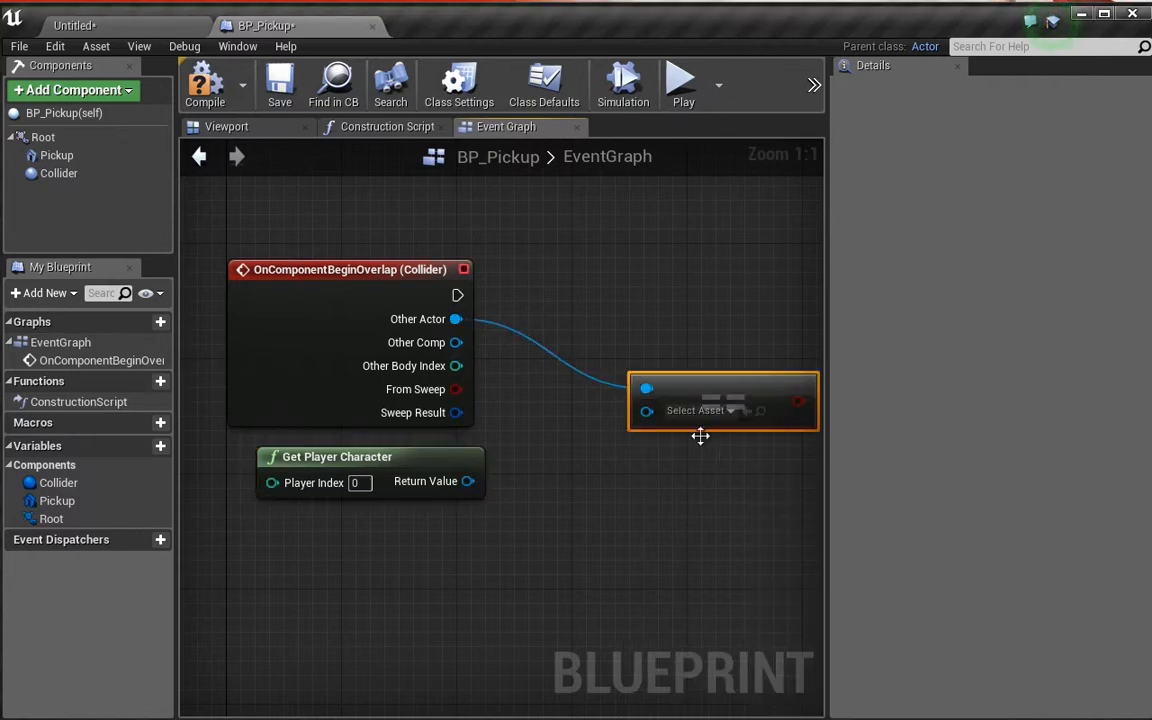
mouse_move(592, 460)
type("B")
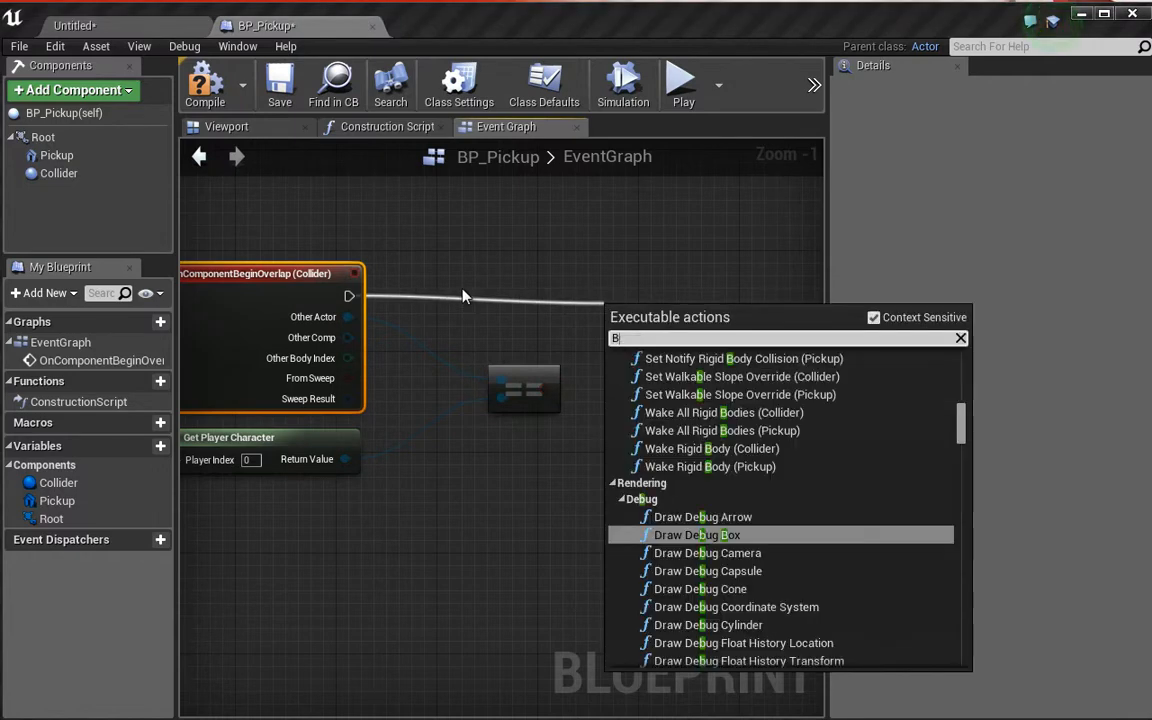
Add a Branch after the overlap event with the Equal result as its Condition.
type("ranc")
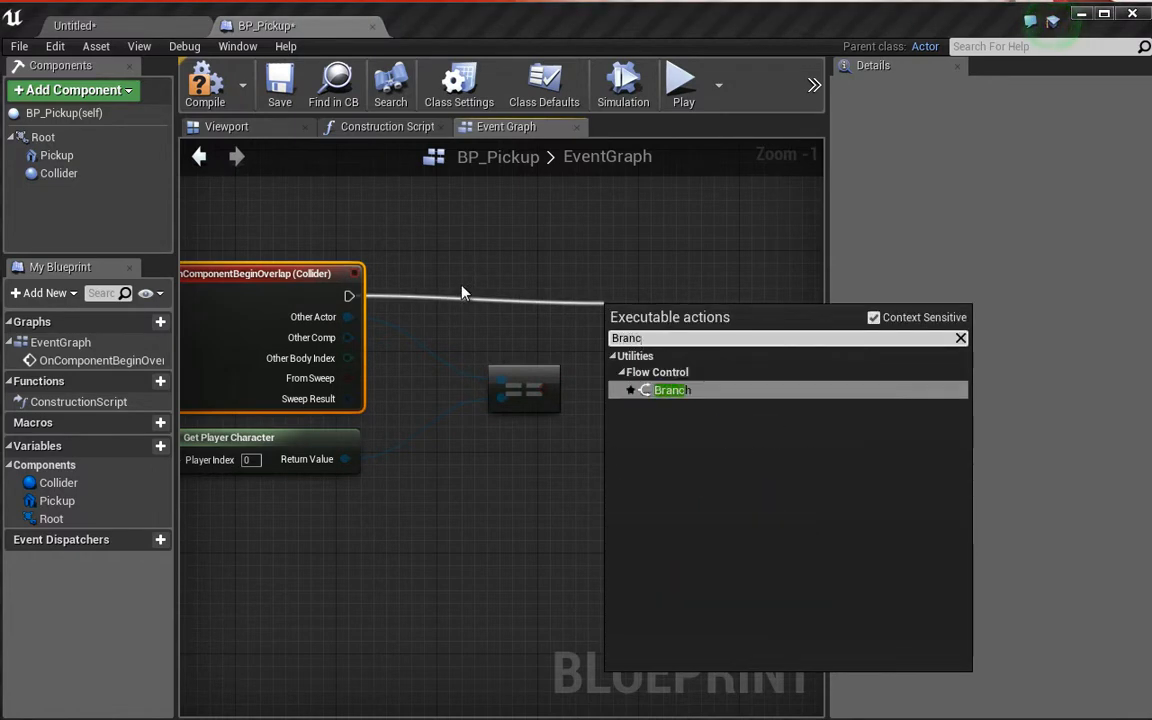
left_click(672, 390)
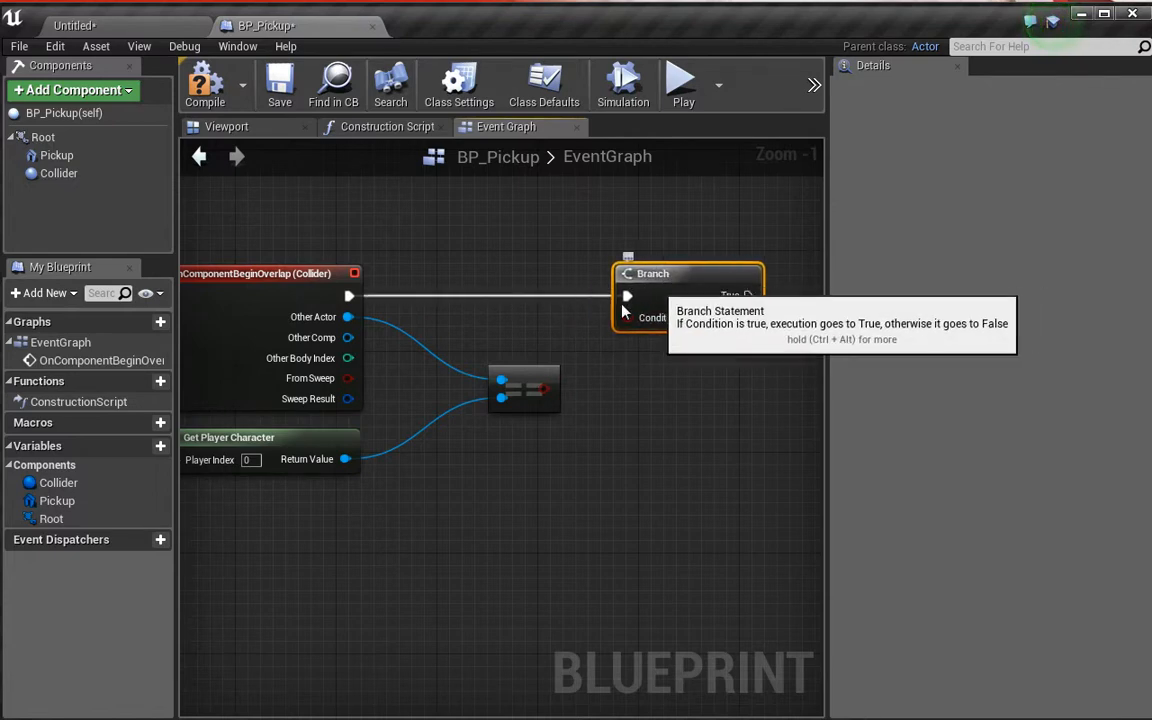
mouse_move(516, 326)
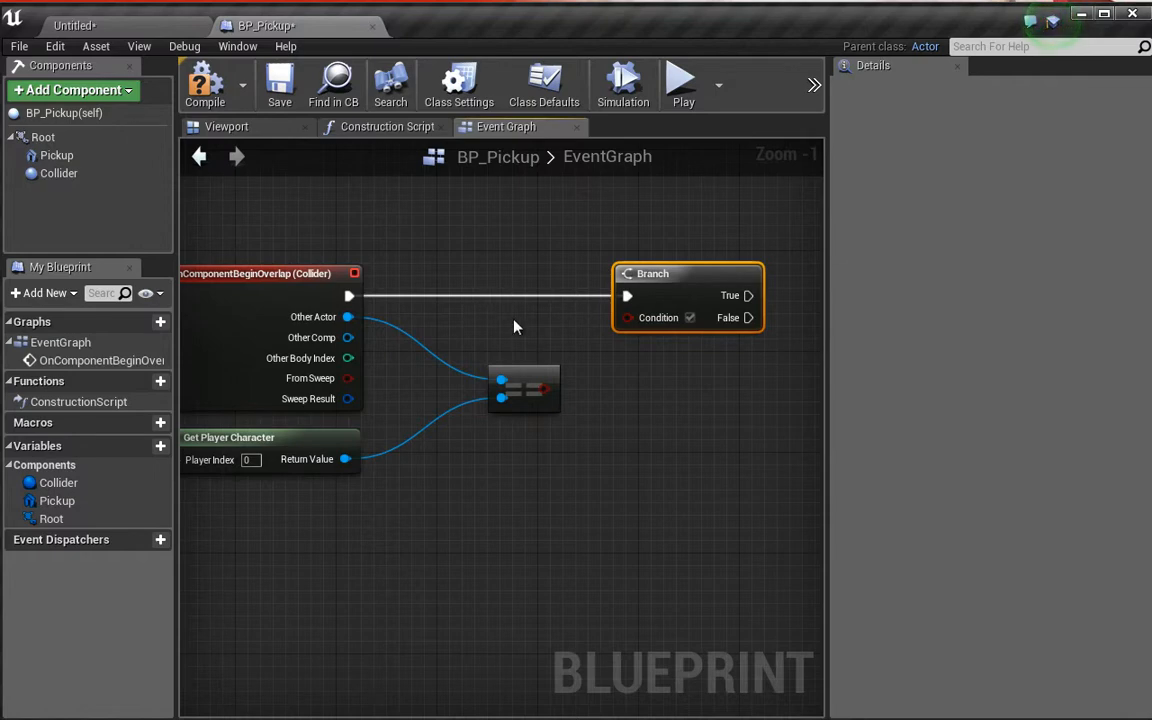
mouse_move(470, 330)
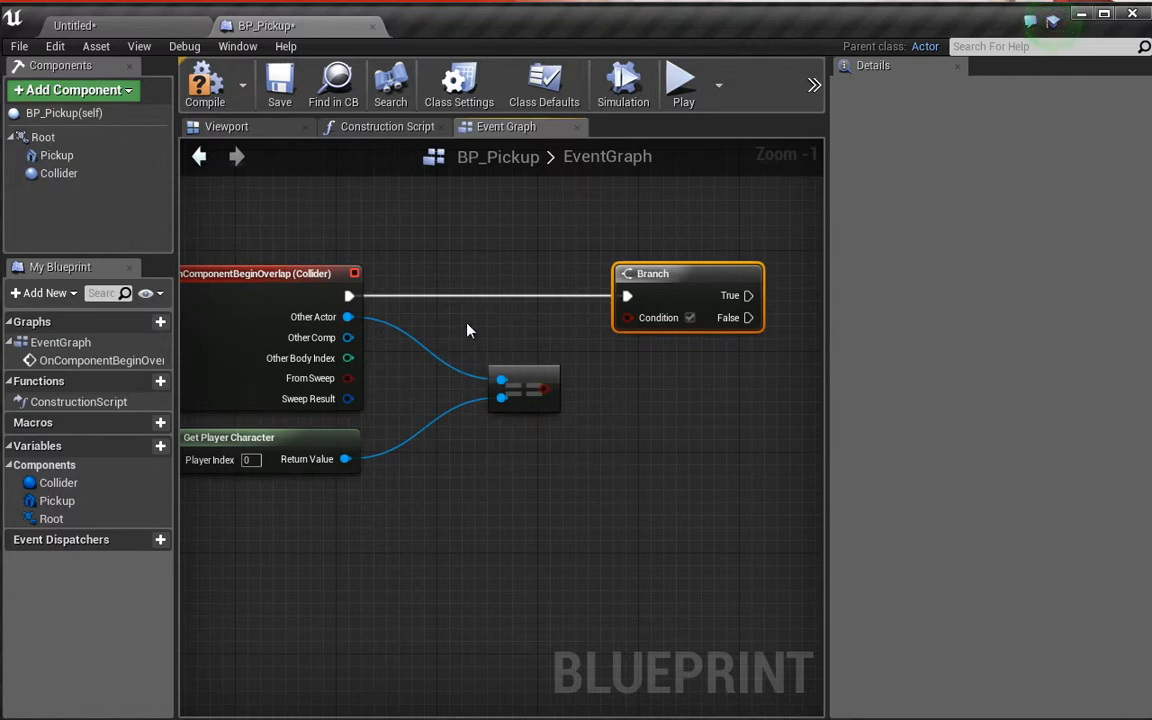
mouse_move(652, 396)
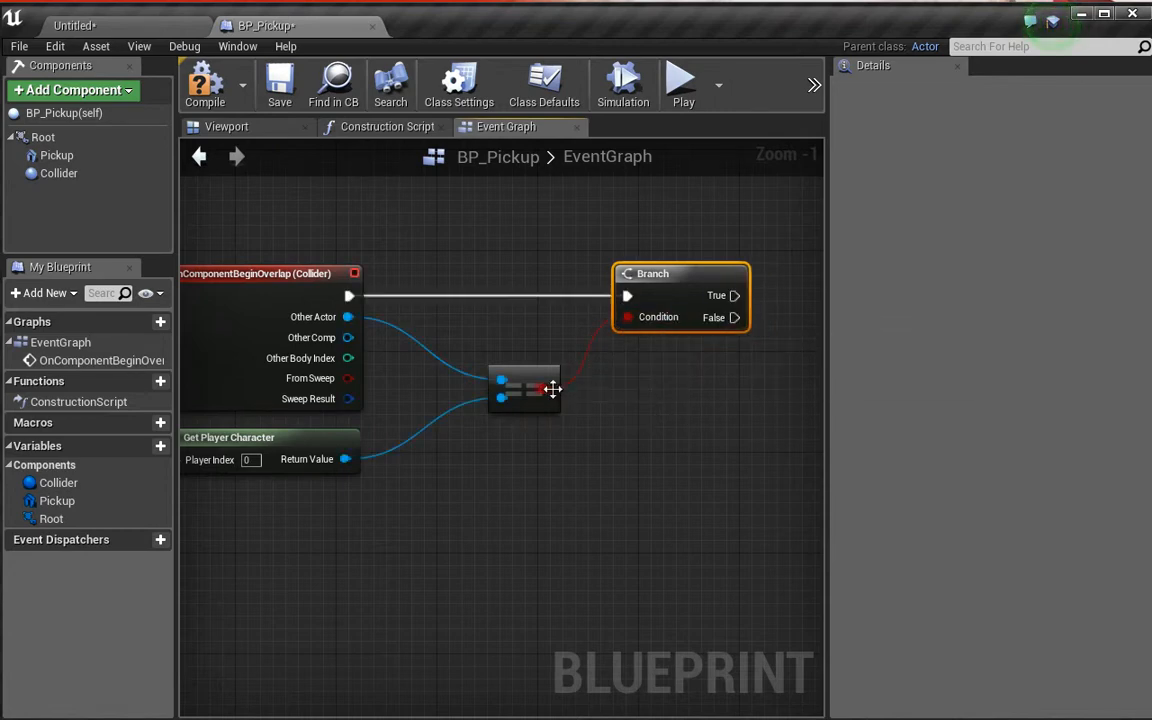
left_click_drag(524, 390, 596, 404)
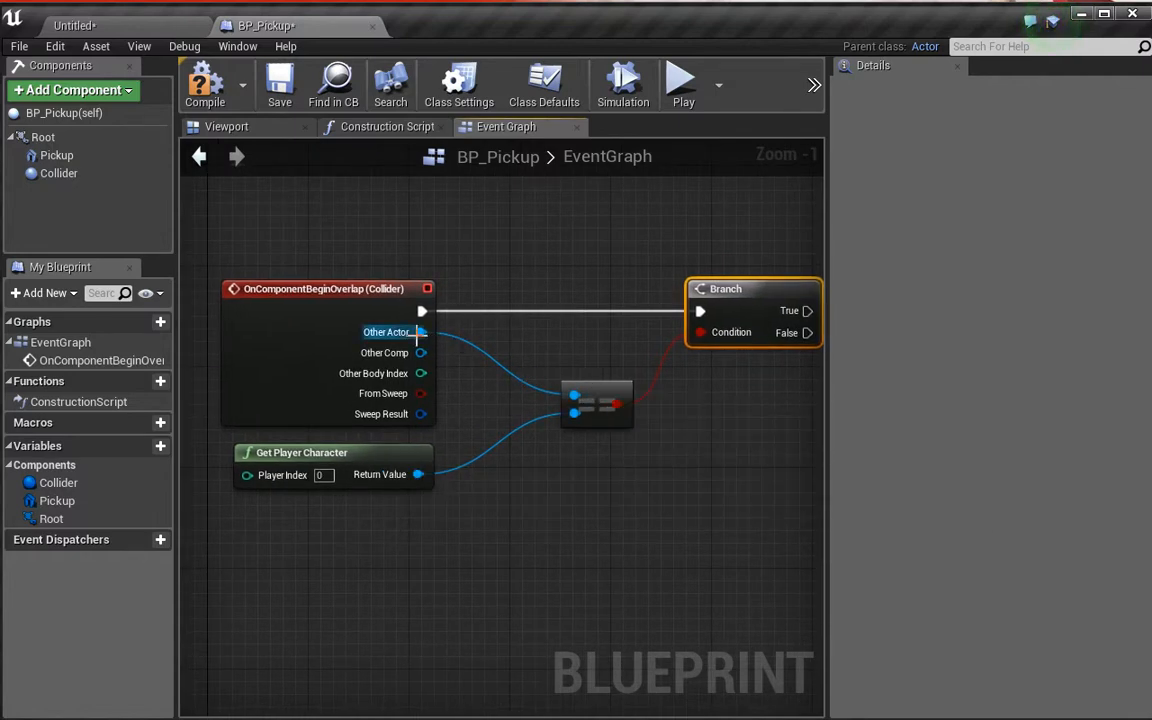
mouse_move(372, 272)
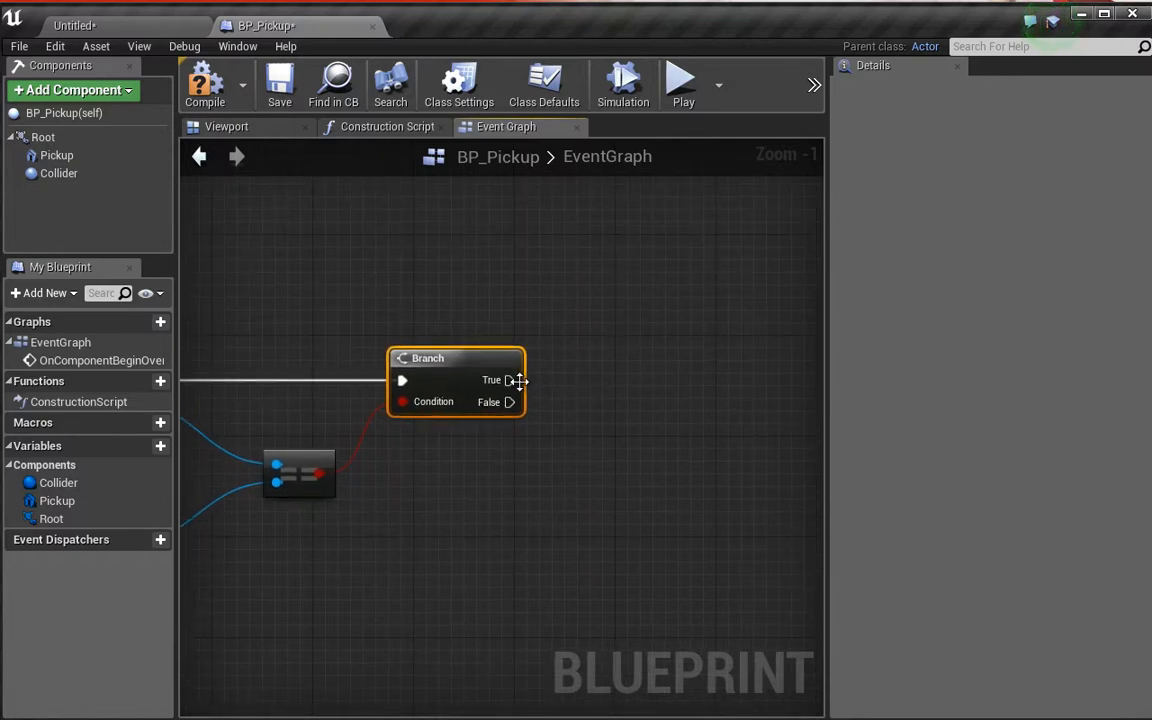
mouse_move(510, 380)
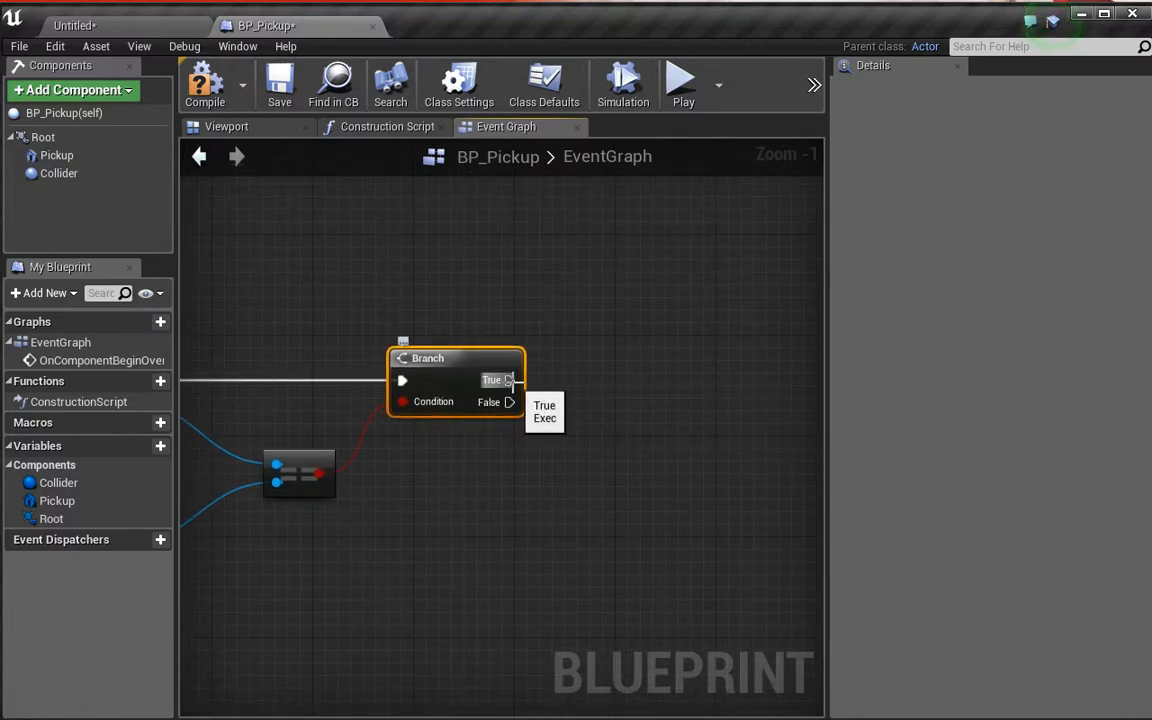
mouse_move(512, 384)
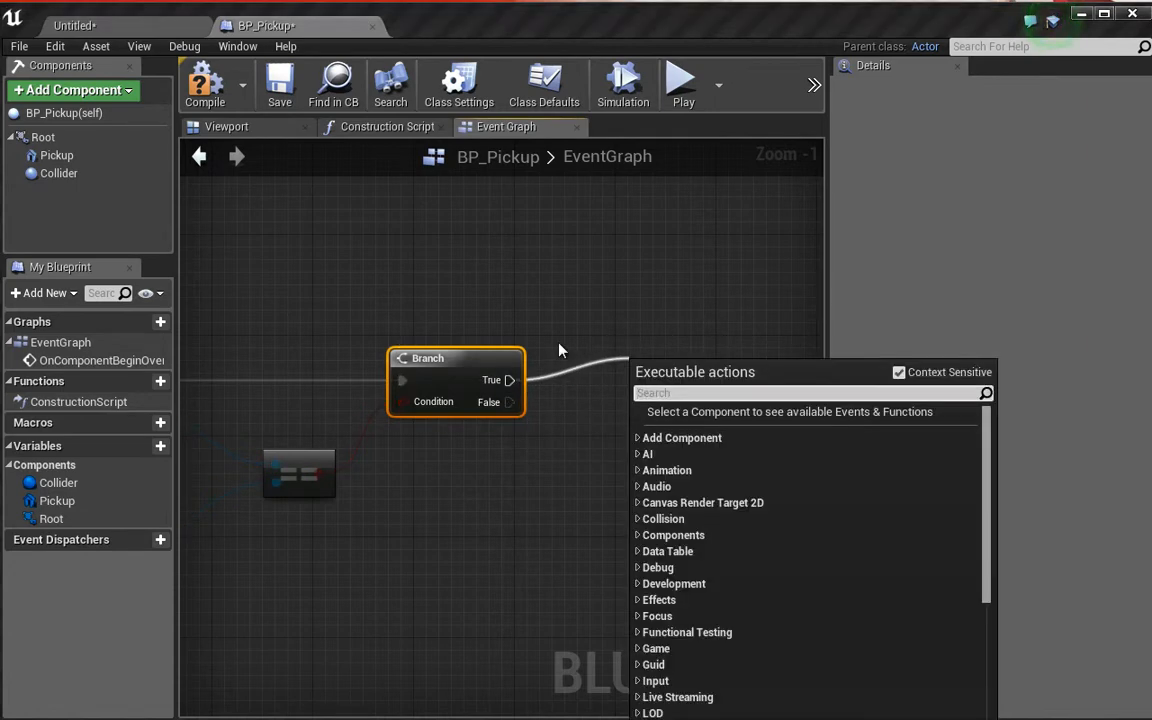
Add a Print String on the Branch True path saying 'You Have Overlapped'.
type("Print")
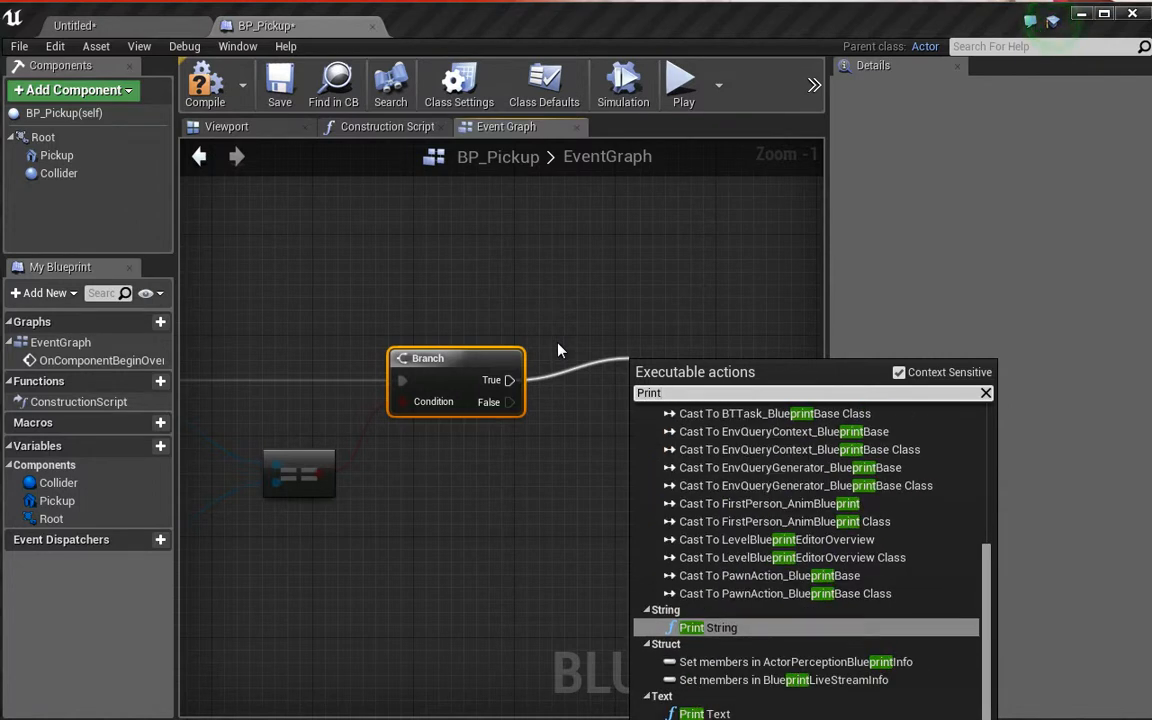
left_click(708, 628)
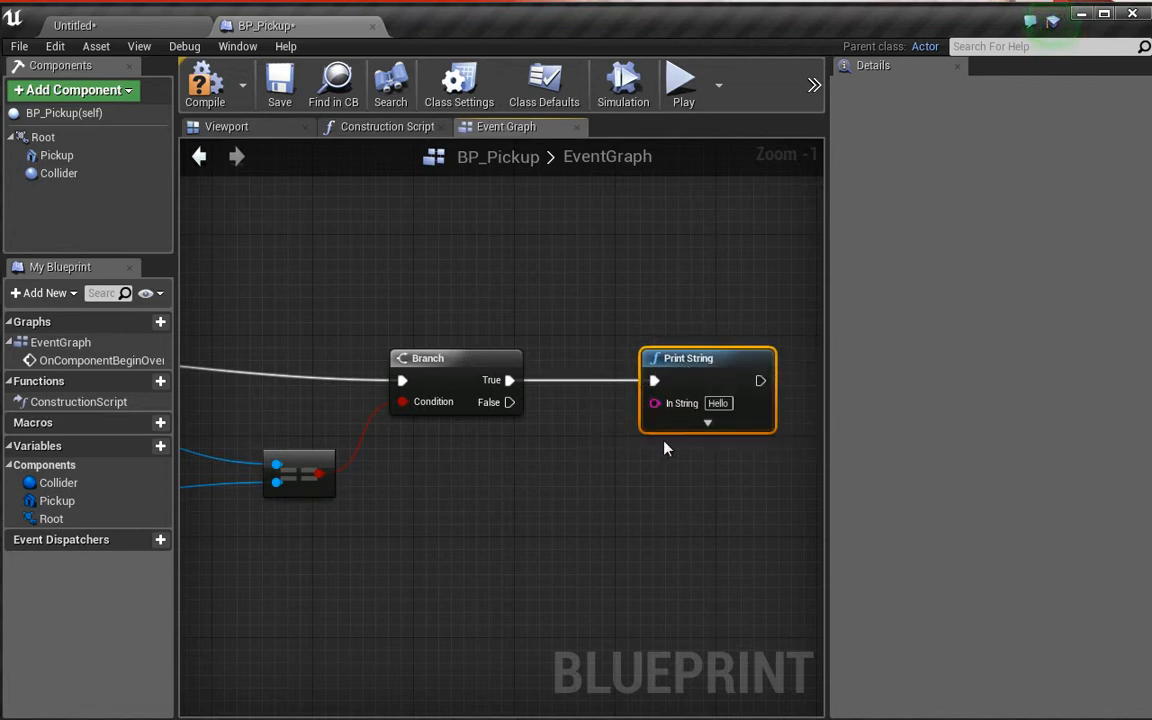
double_click(718, 404)
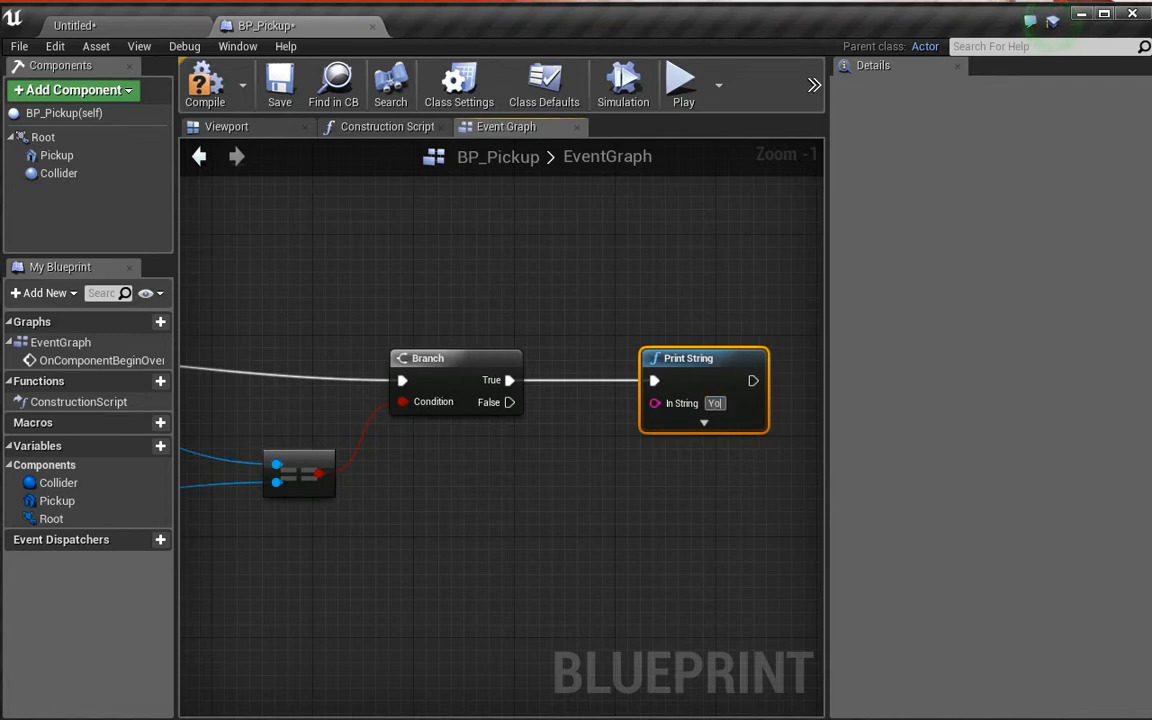
type("You Have!")
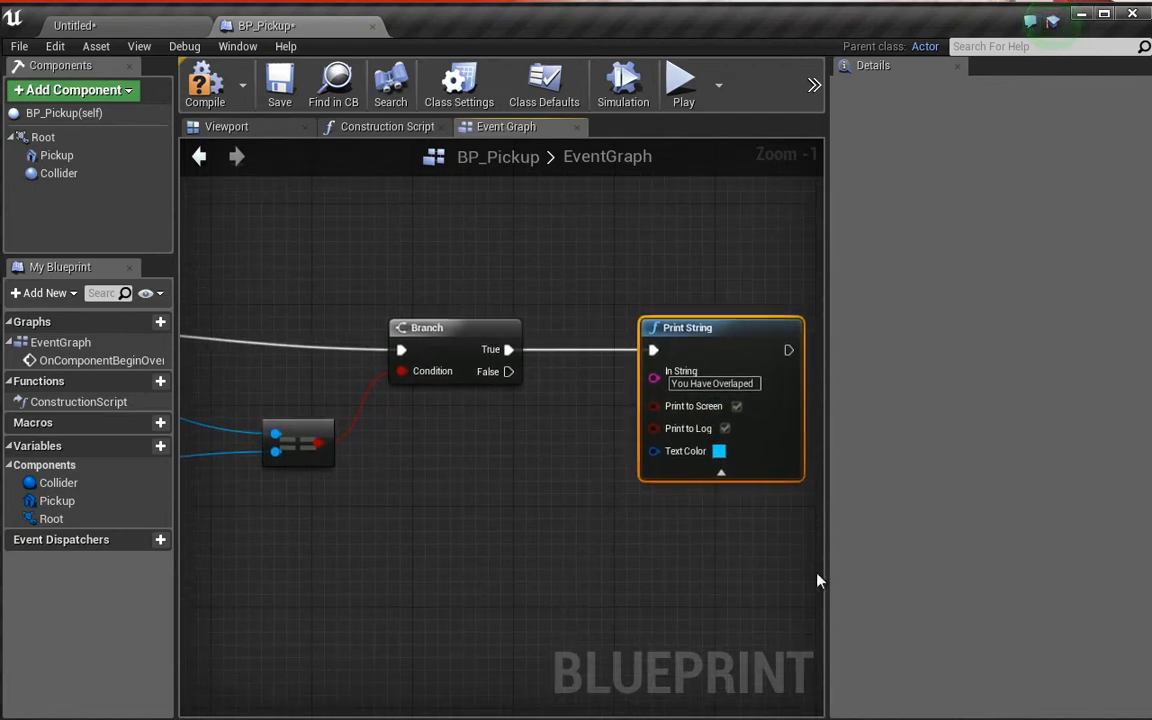
mouse_move(720, 470)
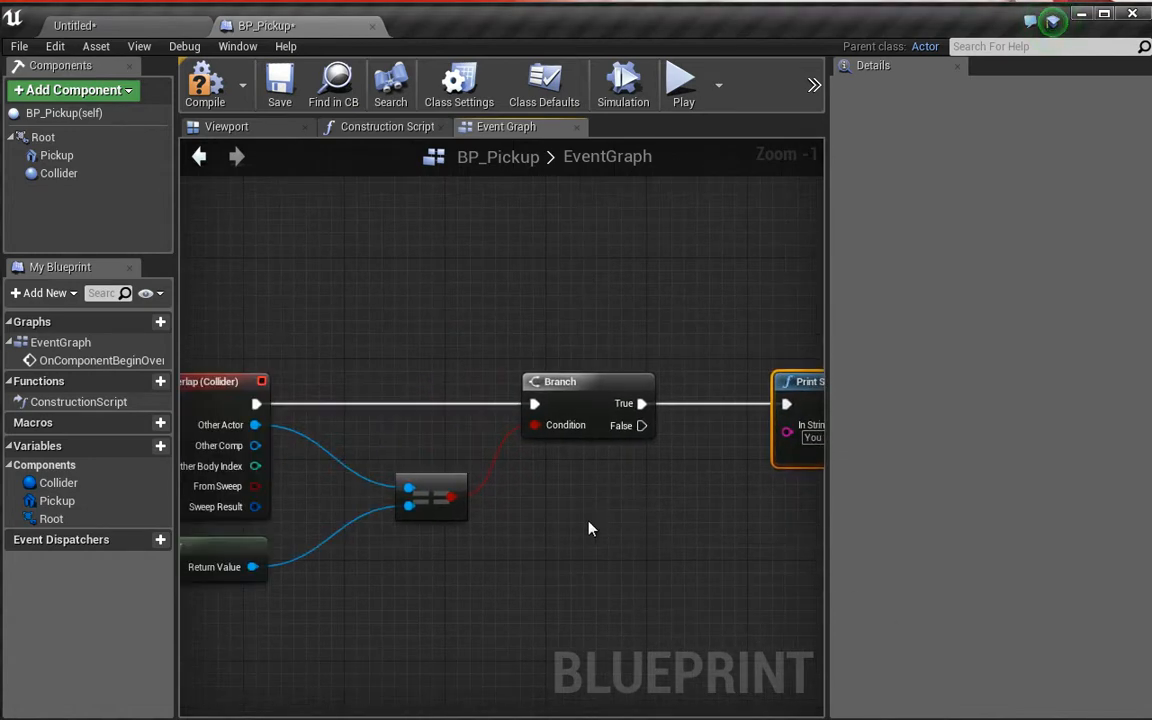
Zoom out and reposition the graph to view the finished overlap logic.
scroll("down", 3)
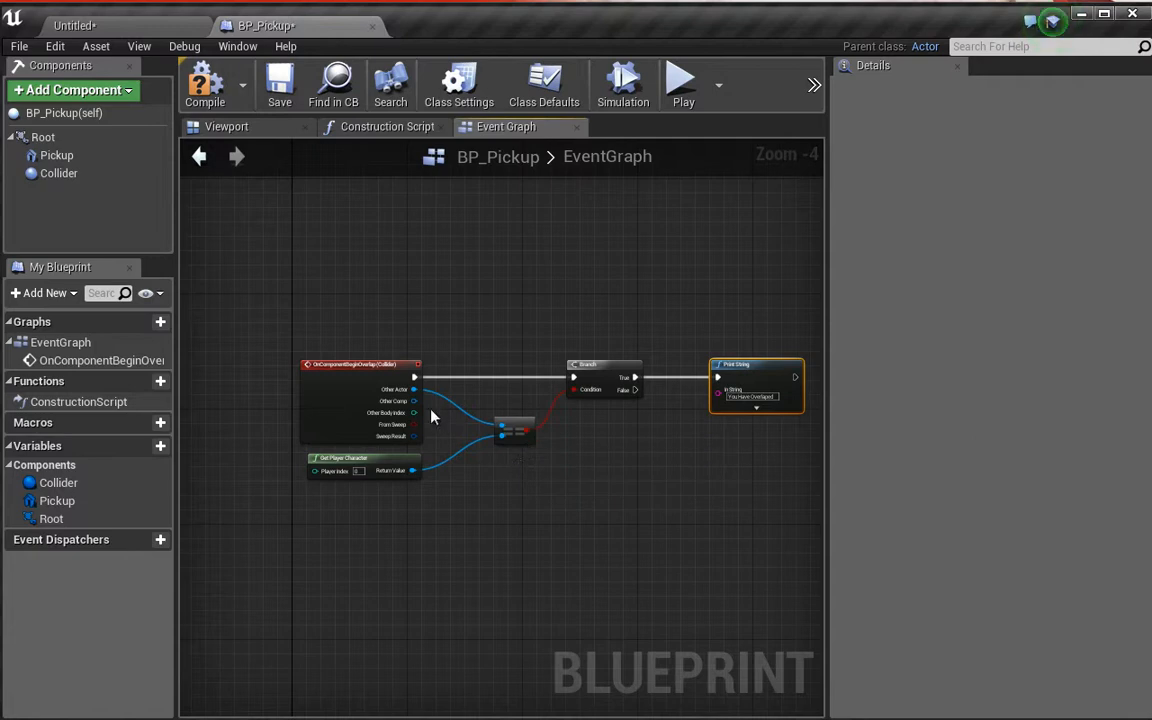
mouse_move(660, 424)
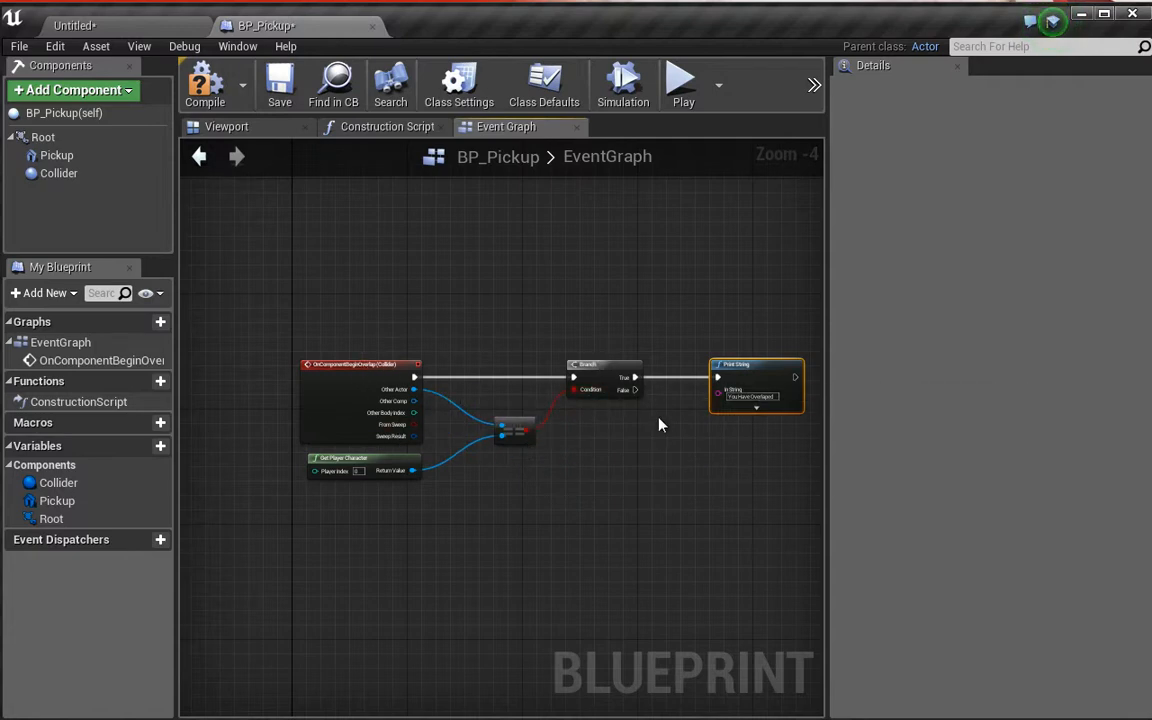
left_click_drag(660, 424, 464, 324)
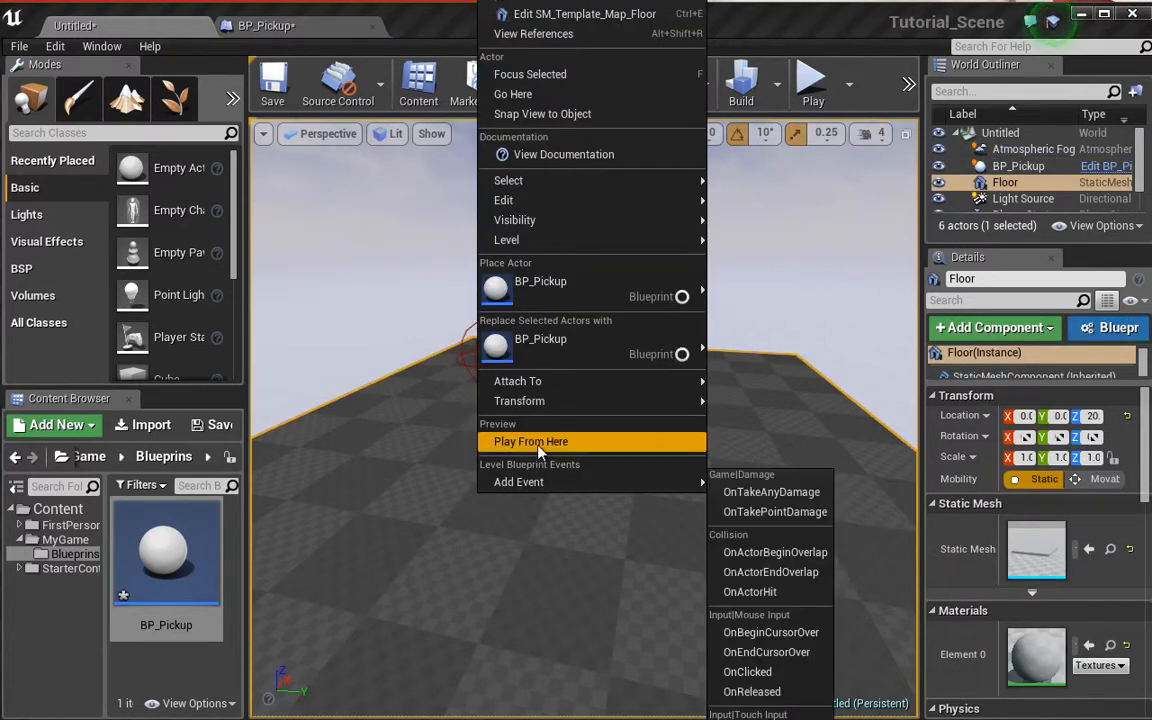
Play the Tutorial_Scene level from the viewport to test the overlap message.
left_click(532, 442)
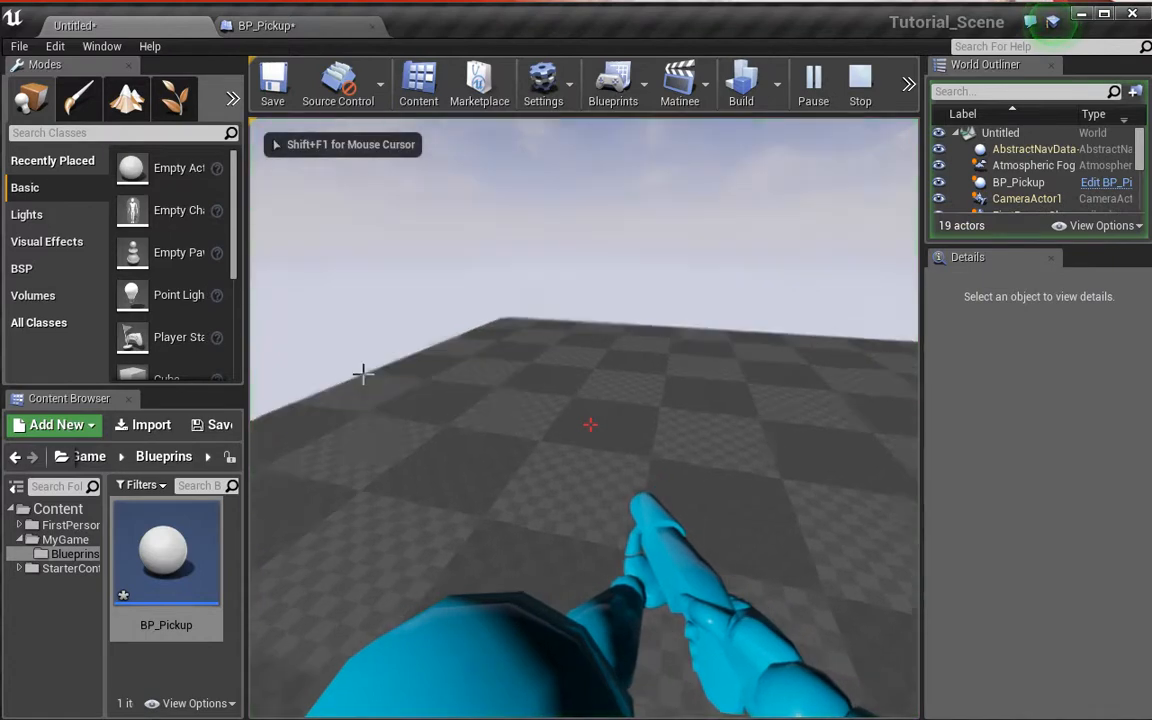